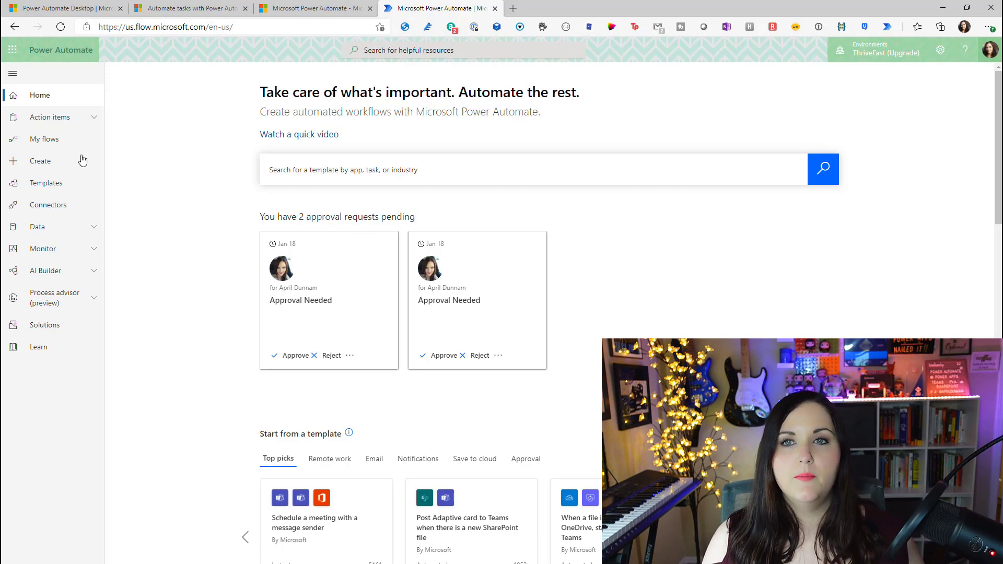
pyautogui.moveTo(202, 196)
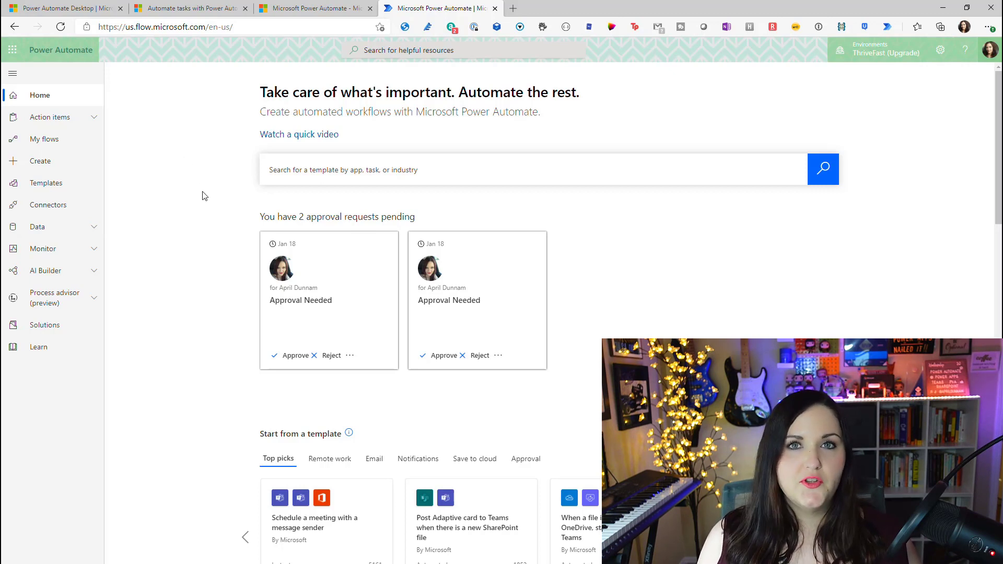
pyautogui.moveTo(113, 165)
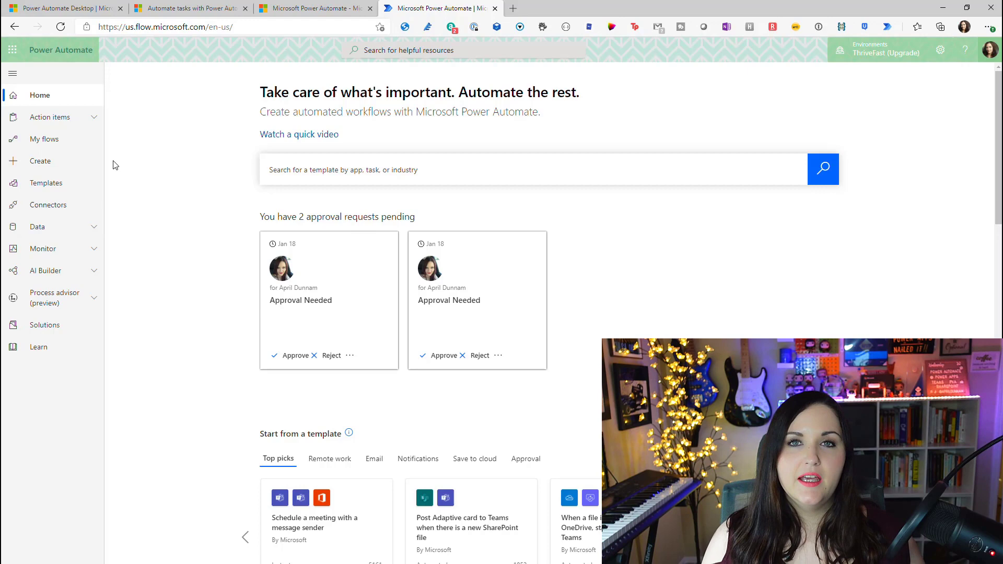
# Show My flows and look through the Cloud flows list starting with Approval Markdown.
pyautogui.click(45, 139)
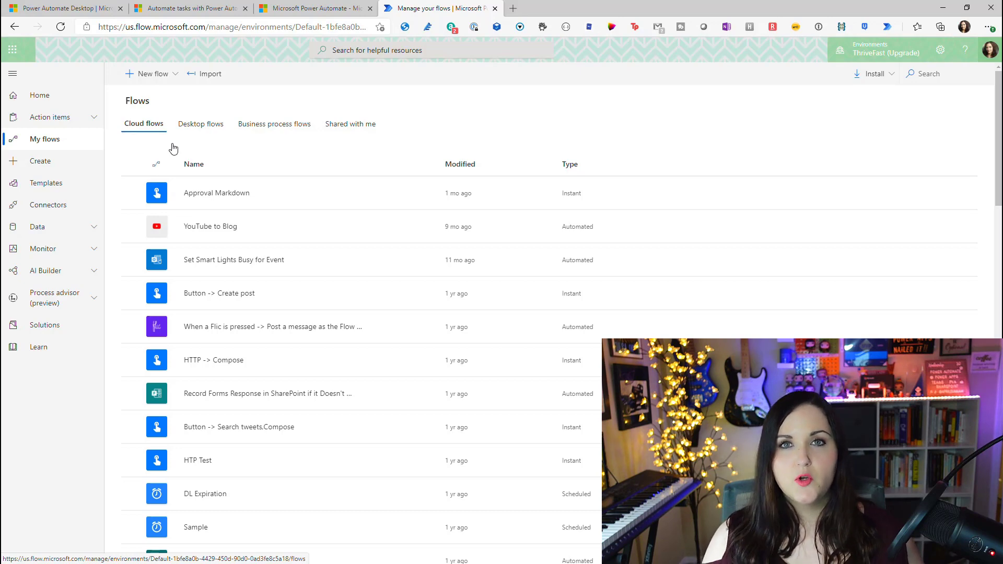
pyautogui.scroll(-3)
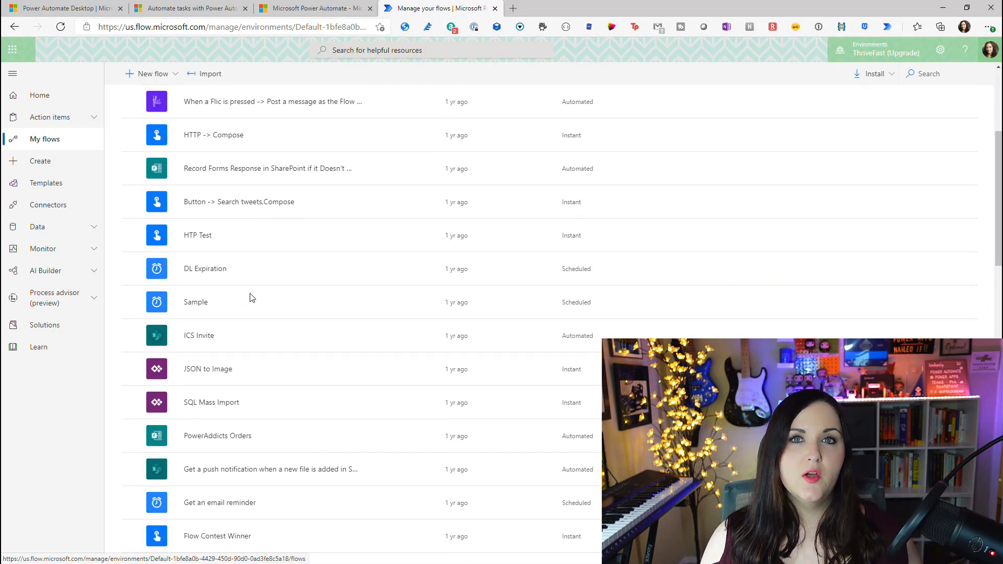
pyautogui.moveTo(252, 301)
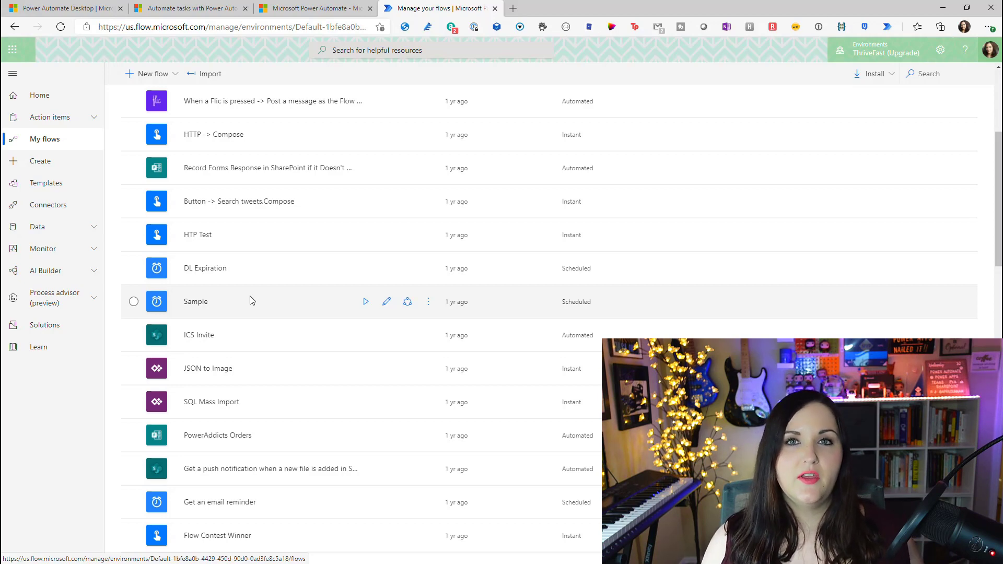
pyautogui.scroll(3)
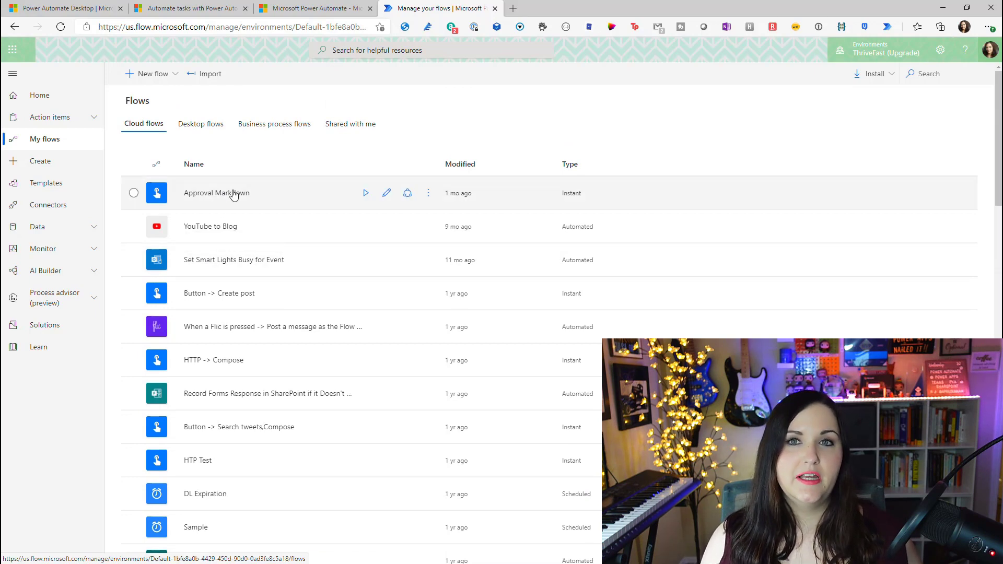
pyautogui.moveTo(385, 360)
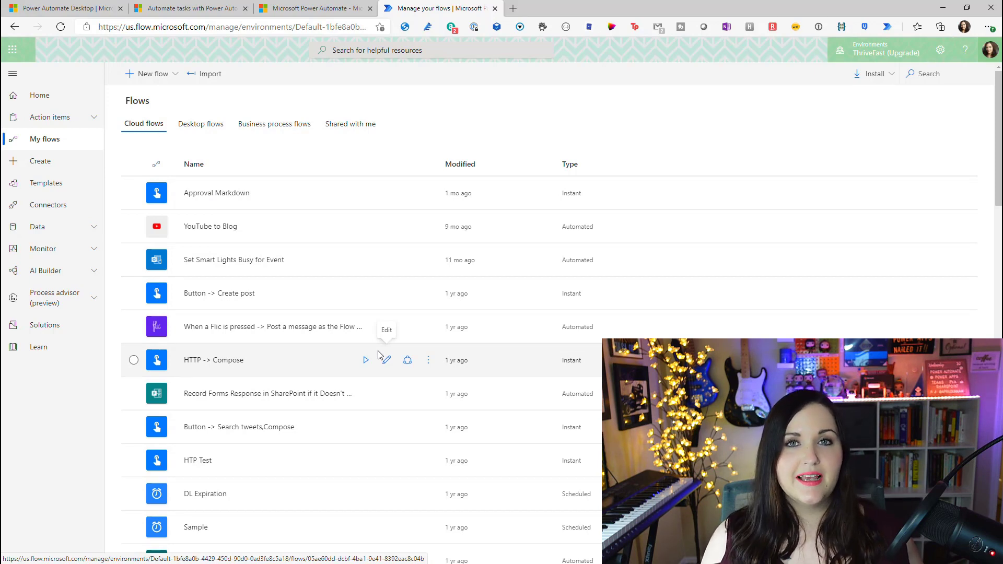
pyautogui.moveTo(815, 117)
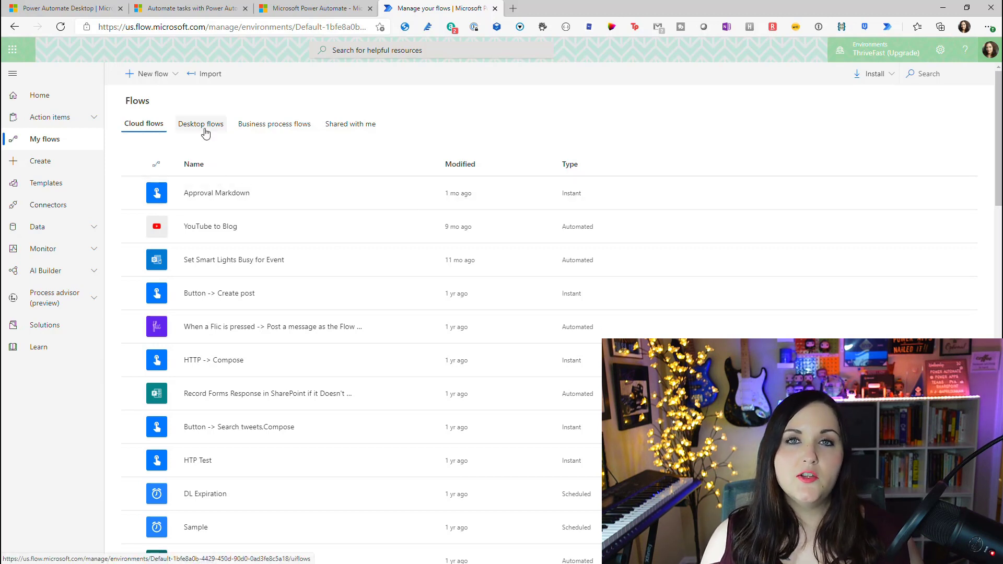
pyautogui.click(199, 124)
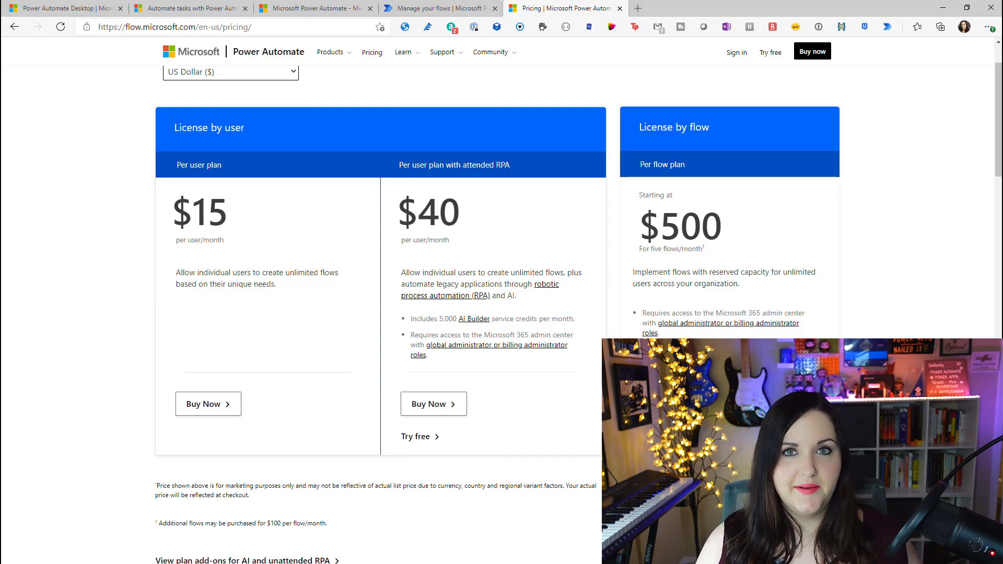
# Leave the Pricing page and reach the Power Automate Desktop download page at flow.microsoft.com/desktop.
pyautogui.click(63, 8)
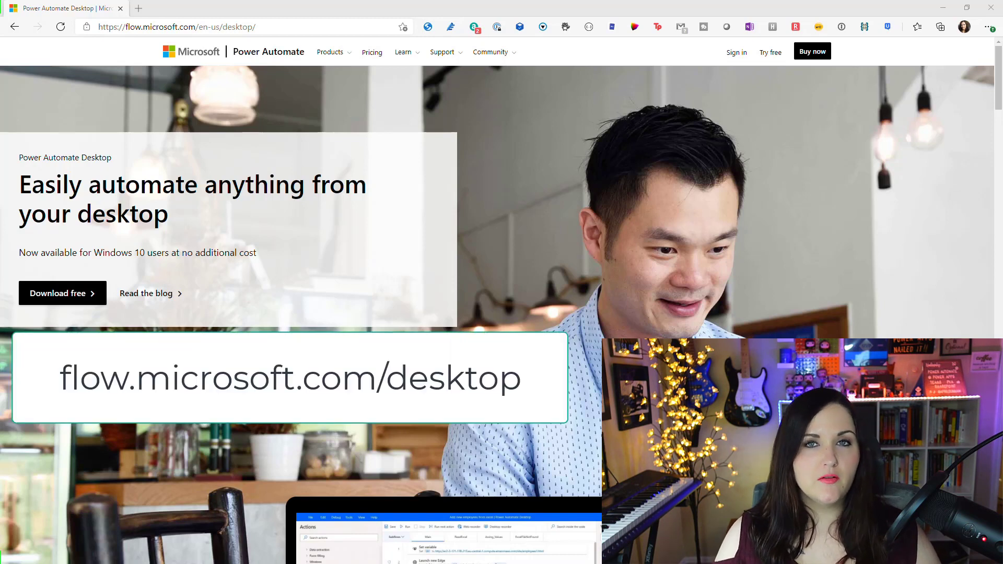
pyautogui.moveTo(172, 303)
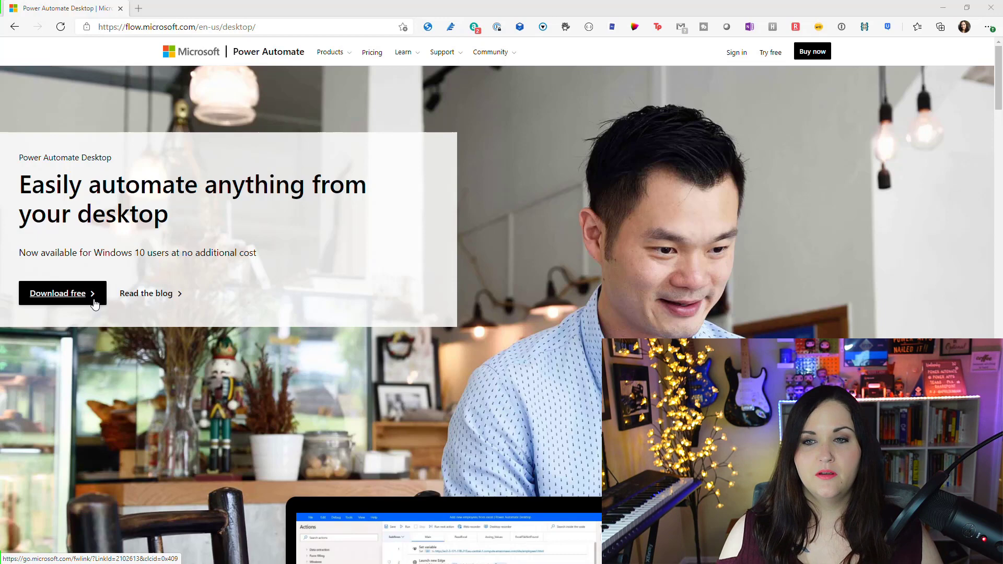
# Download the free Power Automate Desktop installer and run the downloaded file from Edge.
pyautogui.click(57, 293)
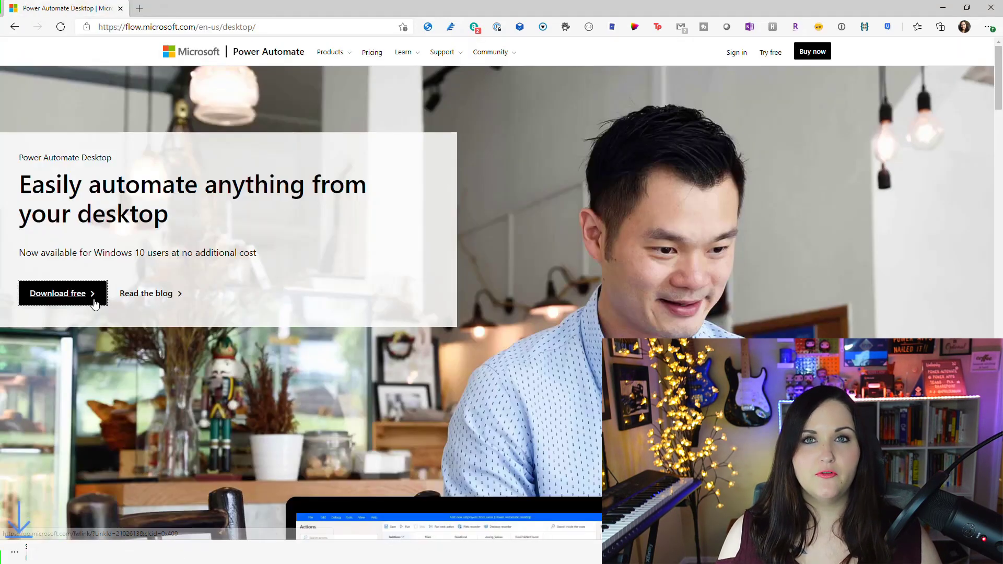
pyautogui.click(57, 293)
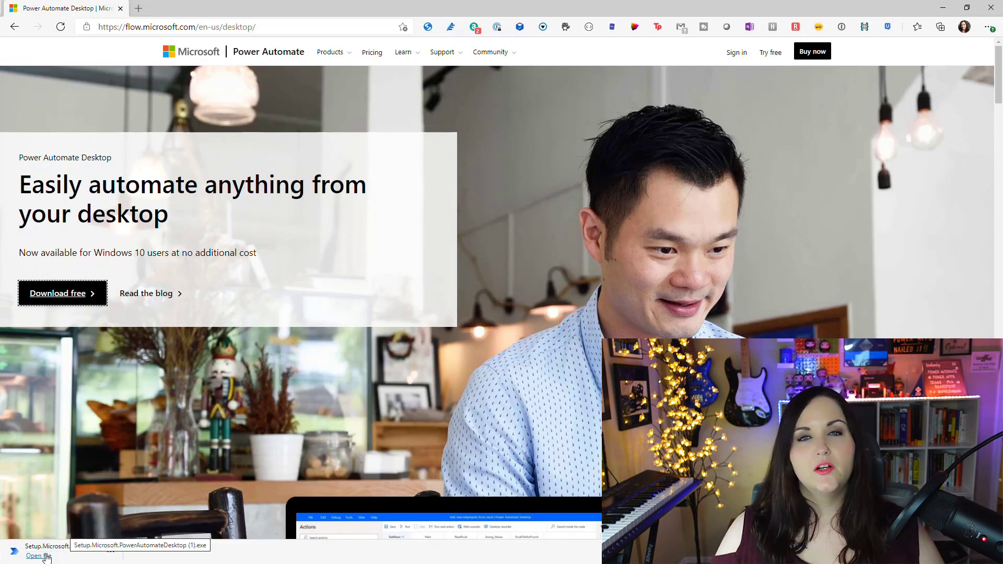
pyautogui.click(36, 556)
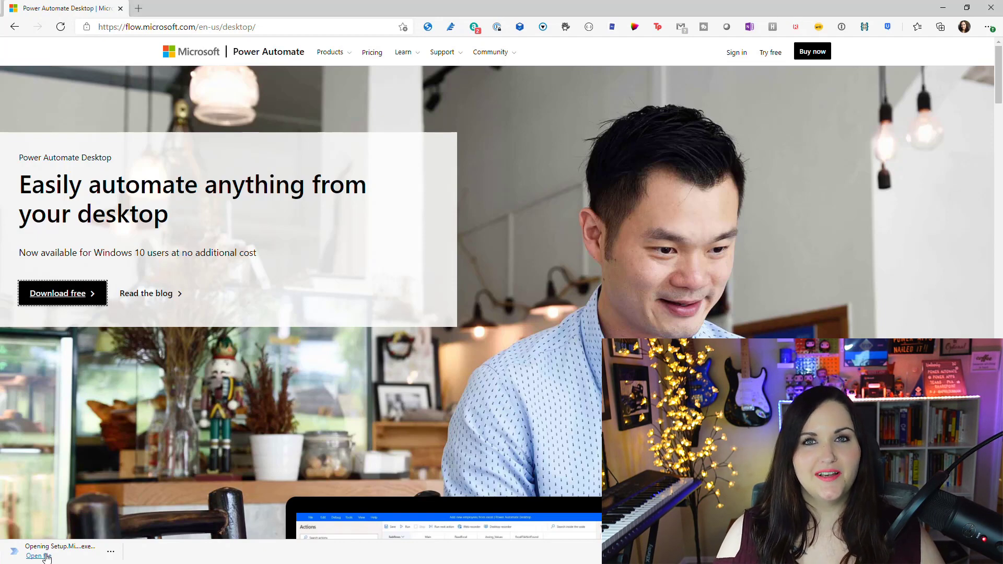
pyautogui.click(37, 555)
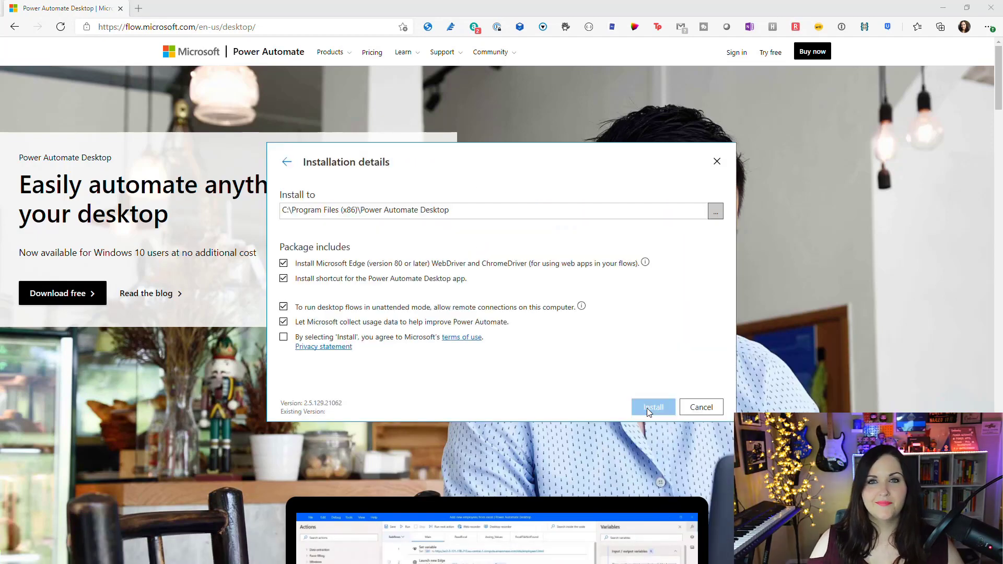
pyautogui.moveTo(681, 289)
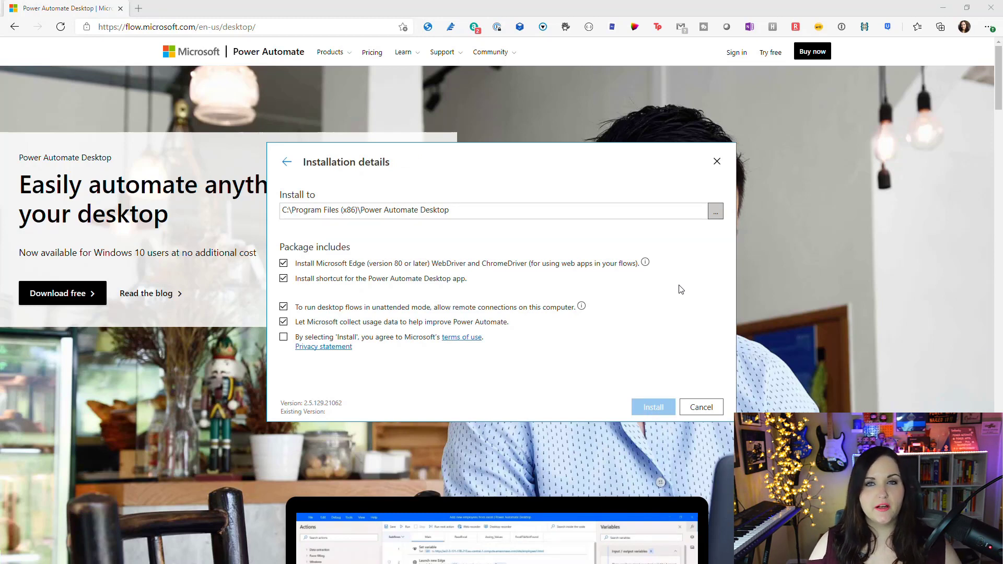
pyautogui.moveTo(648, 257)
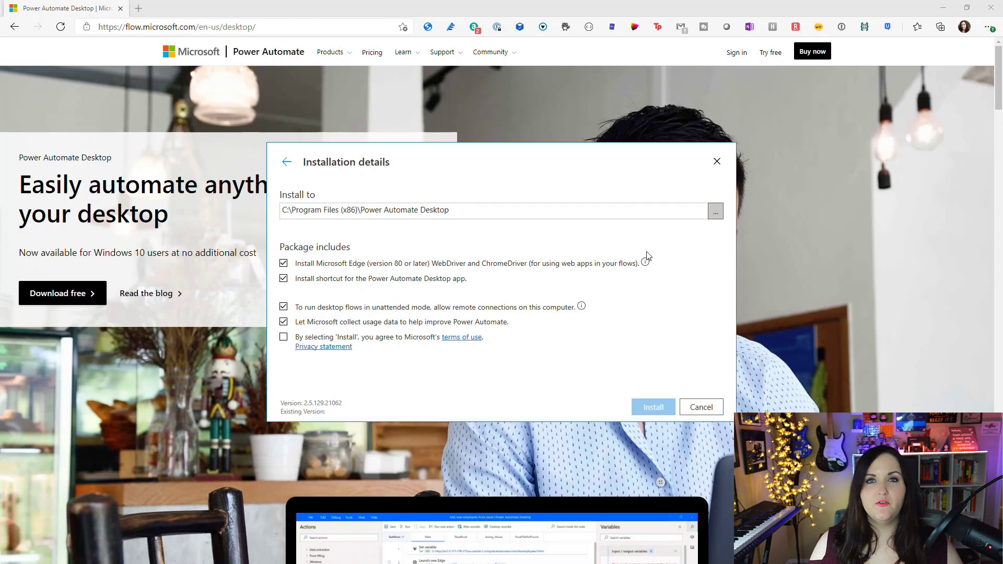
pyautogui.moveTo(448, 280)
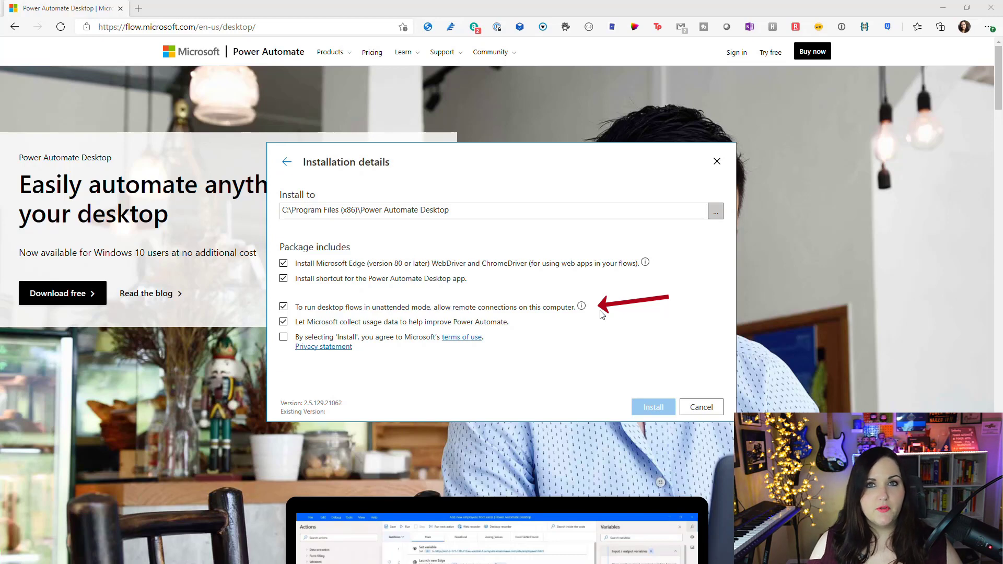
pyautogui.moveTo(540, 339)
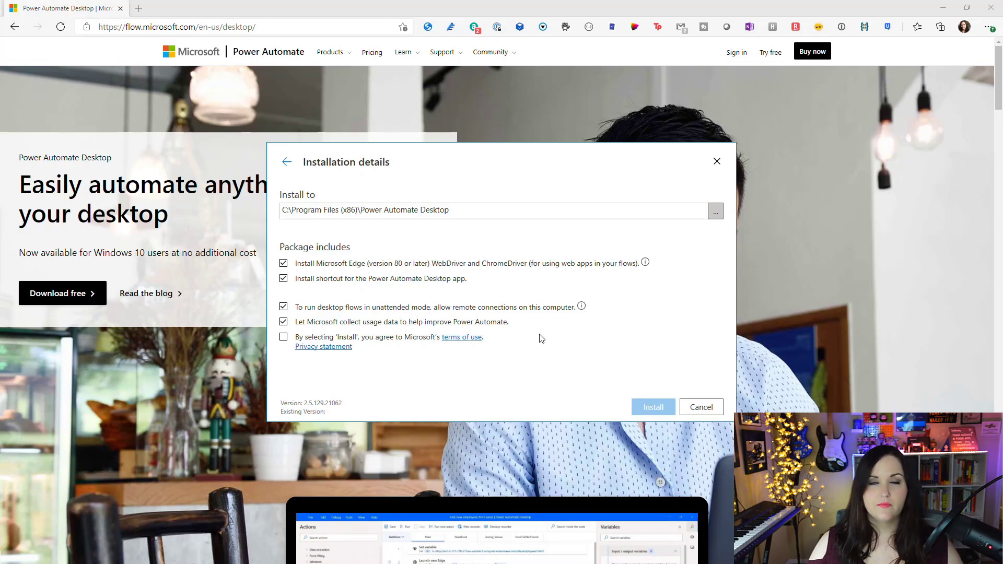
pyautogui.moveTo(535, 254)
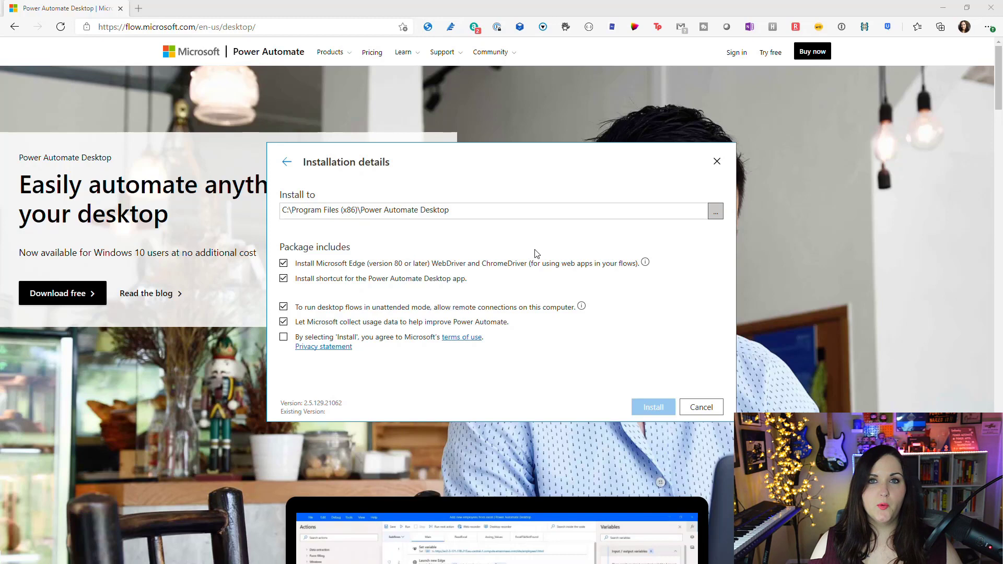
pyautogui.moveTo(553, 362)
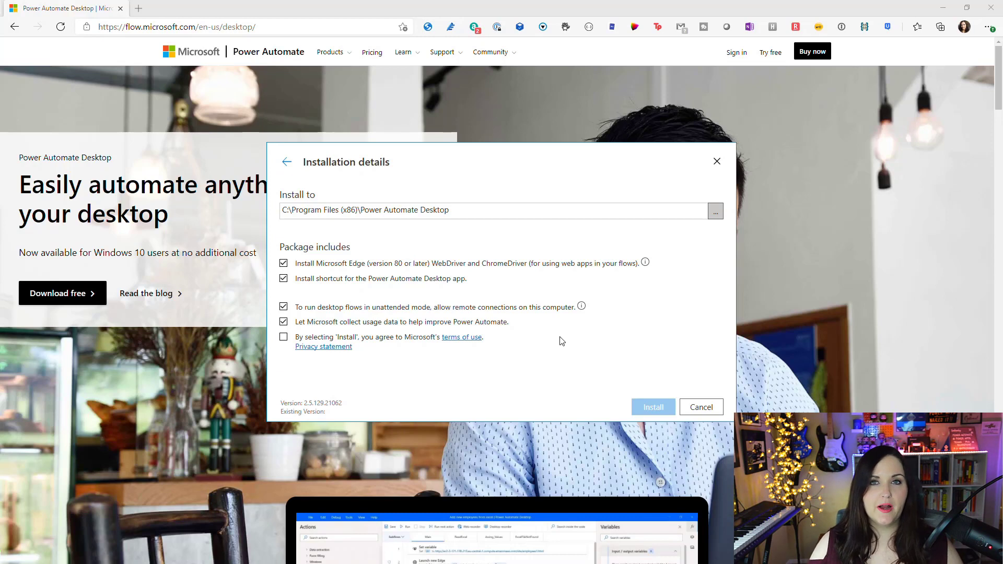
# Accept the terms of use and install Power Automate Desktop with the default package options.
pyautogui.click(283, 337)
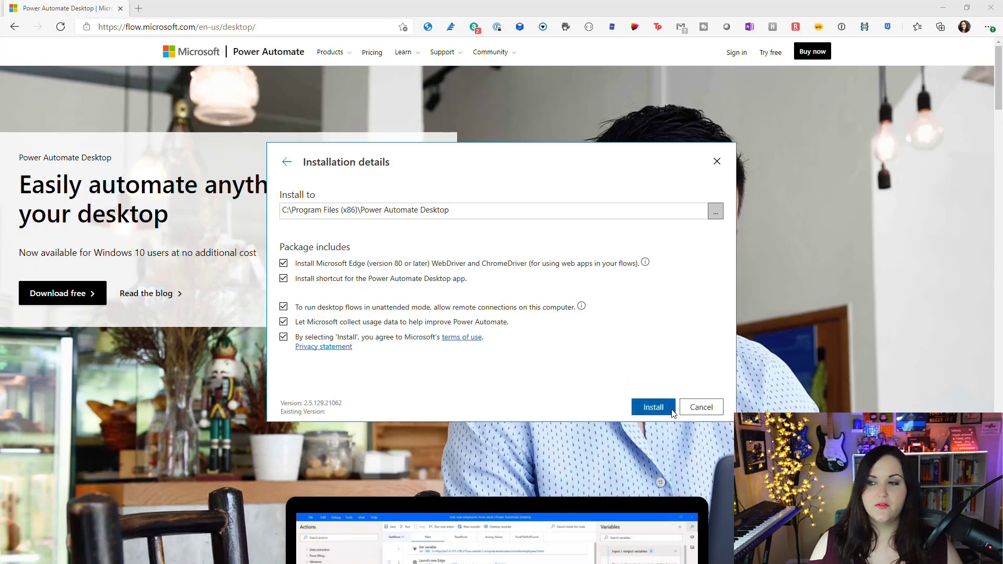
pyautogui.click(652, 407)
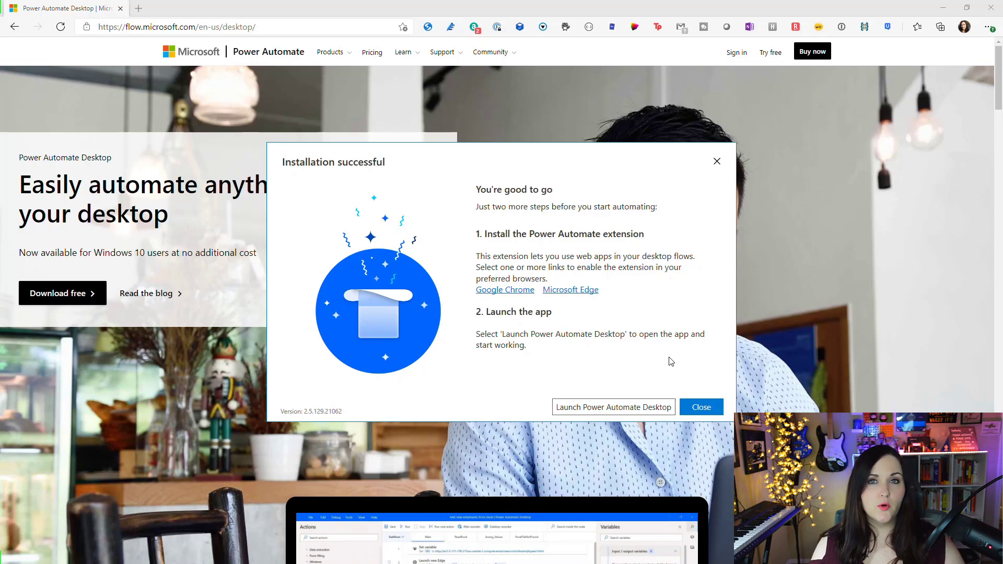
pyautogui.moveTo(569, 290)
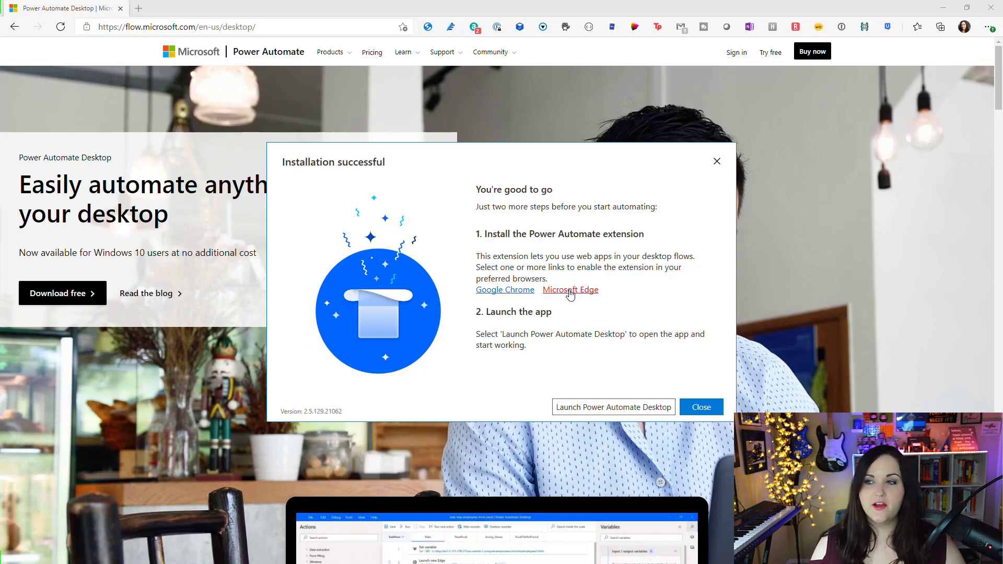
# Follow the installer's Microsoft Edge link to the Power Automate extension's Add-ons page.
pyautogui.click(570, 288)
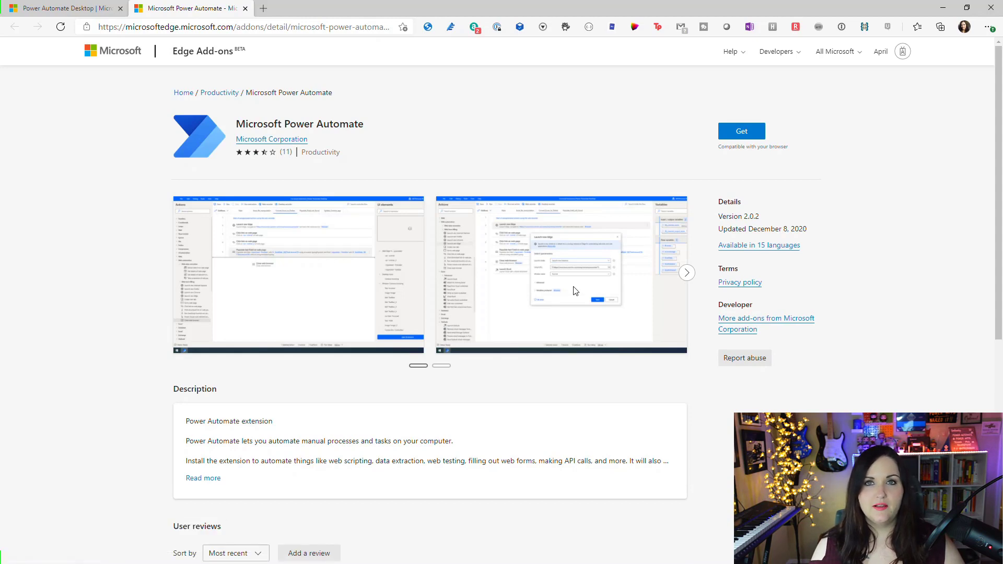
# Read the full description, then get the Microsoft Power Automate extension and confirm adding it to Edge.
pyautogui.click(203, 479)
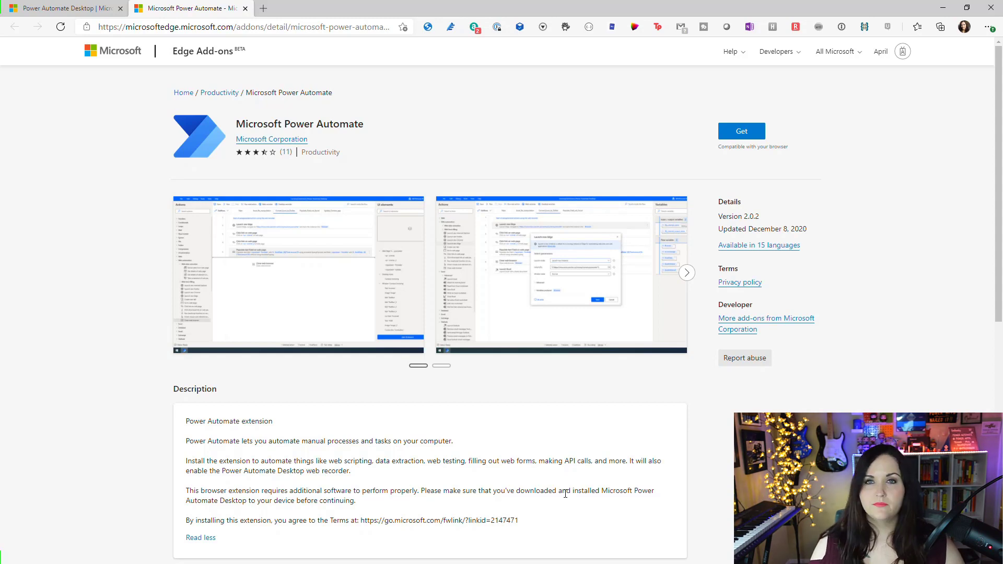
pyautogui.click(741, 131)
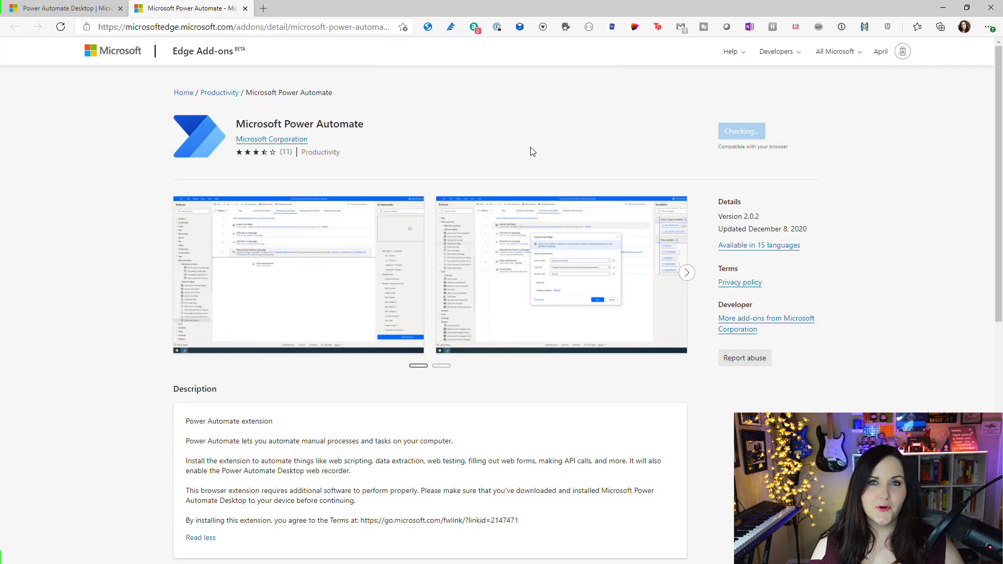
pyautogui.click(741, 131)
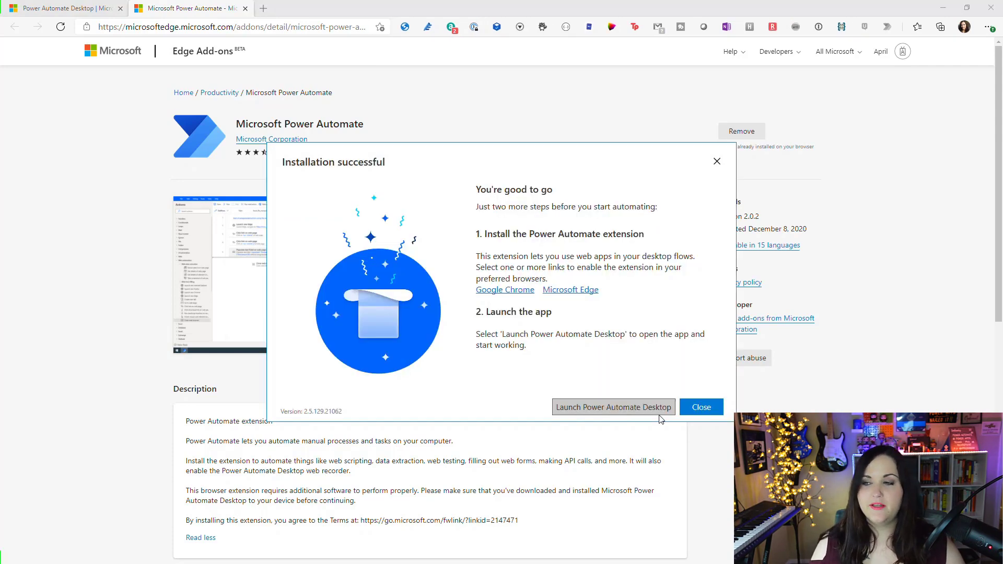
pyautogui.click(701, 407)
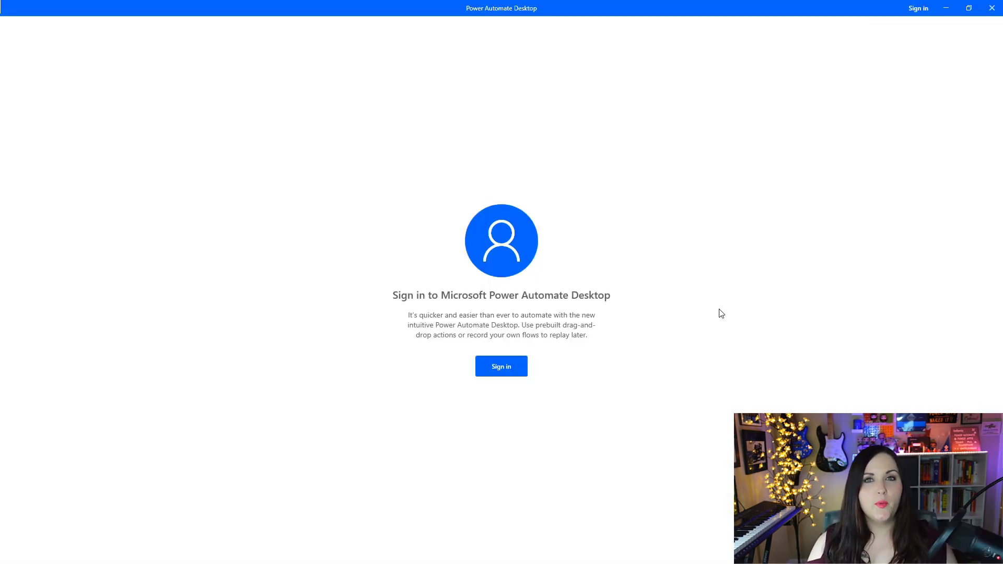
pyautogui.click(501, 366)
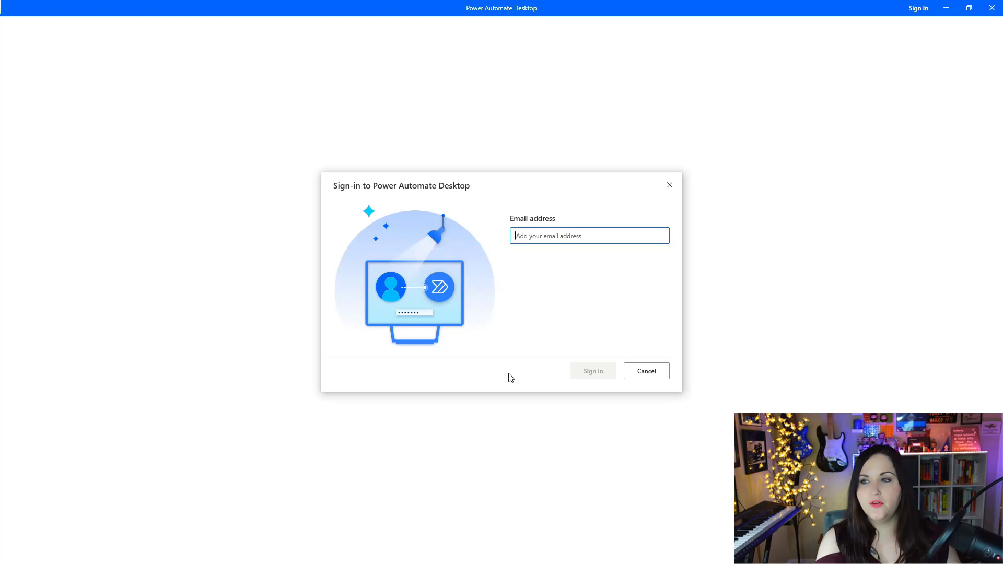
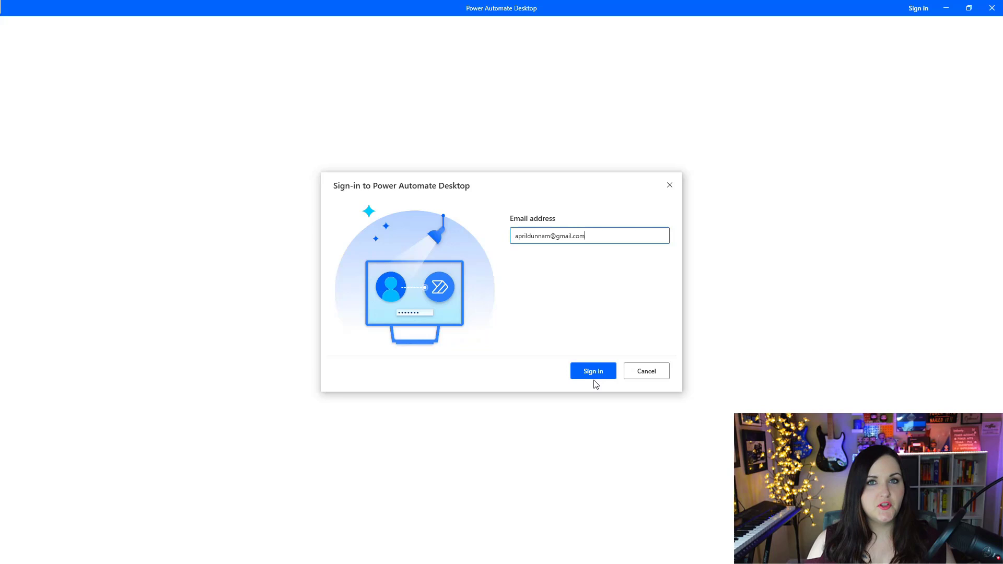
pyautogui.click(592, 371)
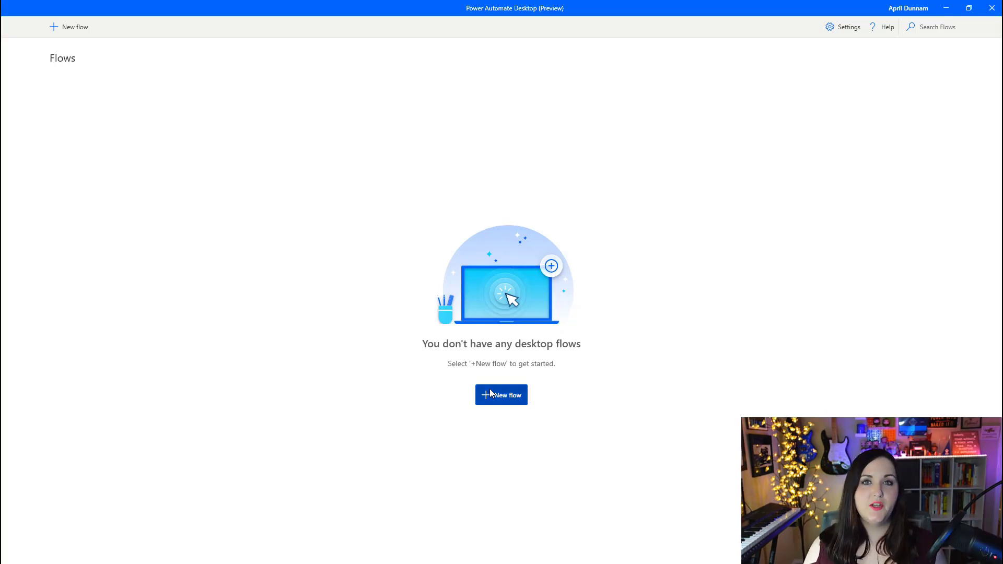
pyautogui.click(501, 395)
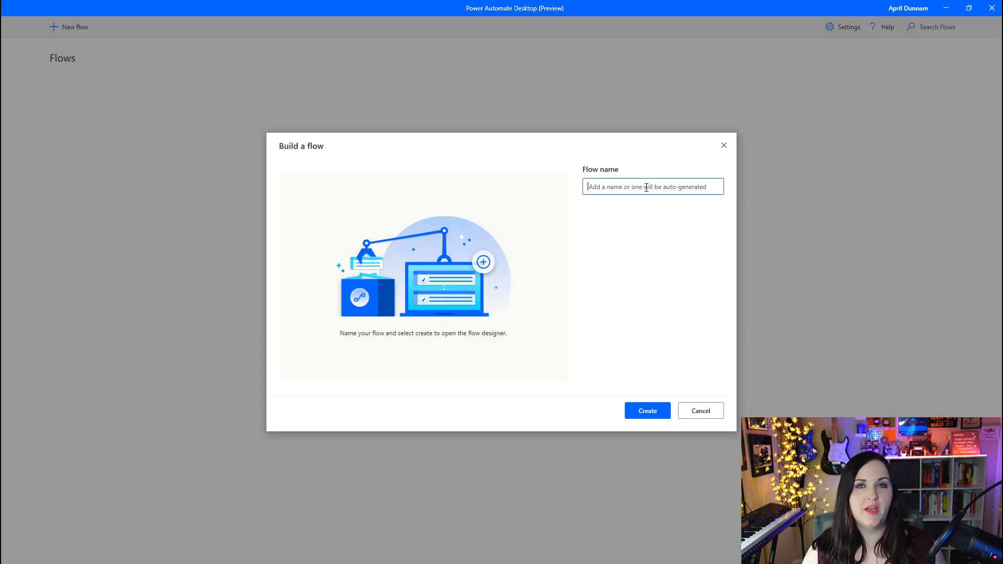
# Name the new flow 'Power Automate Trends' and create it, landing in the empty designer.
pyautogui.write('Power Automate Trends')
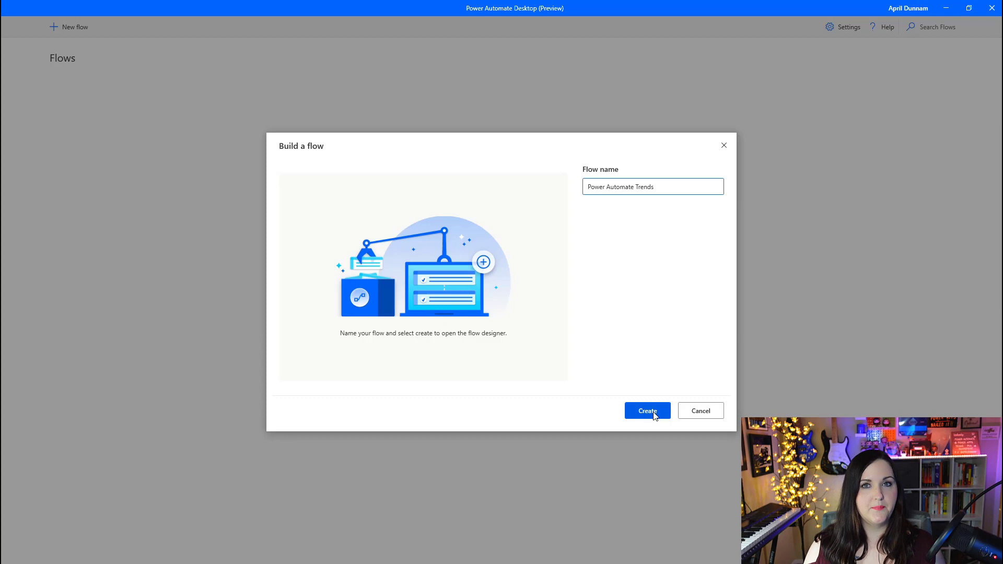
pyautogui.click(647, 410)
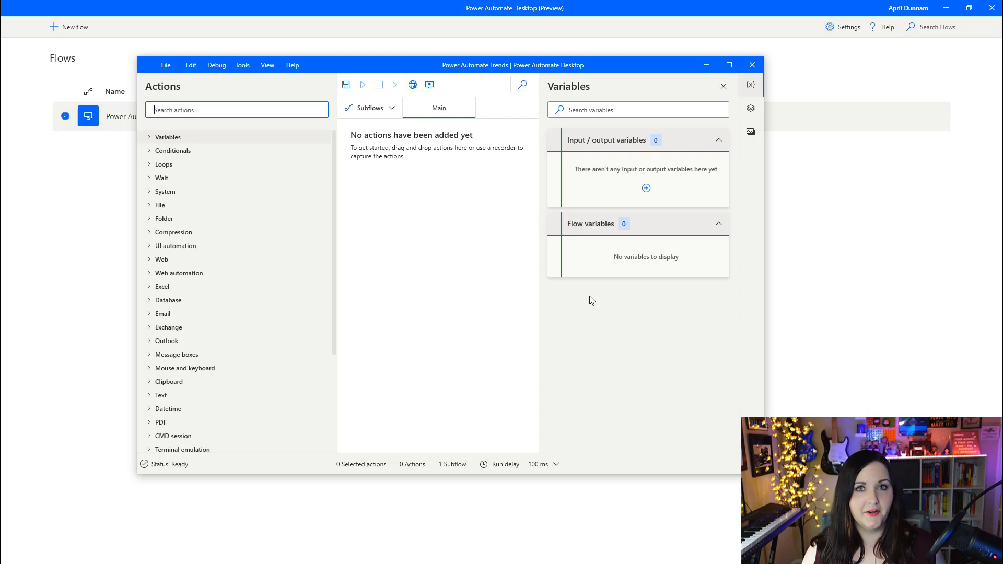
pyautogui.moveTo(305, 359)
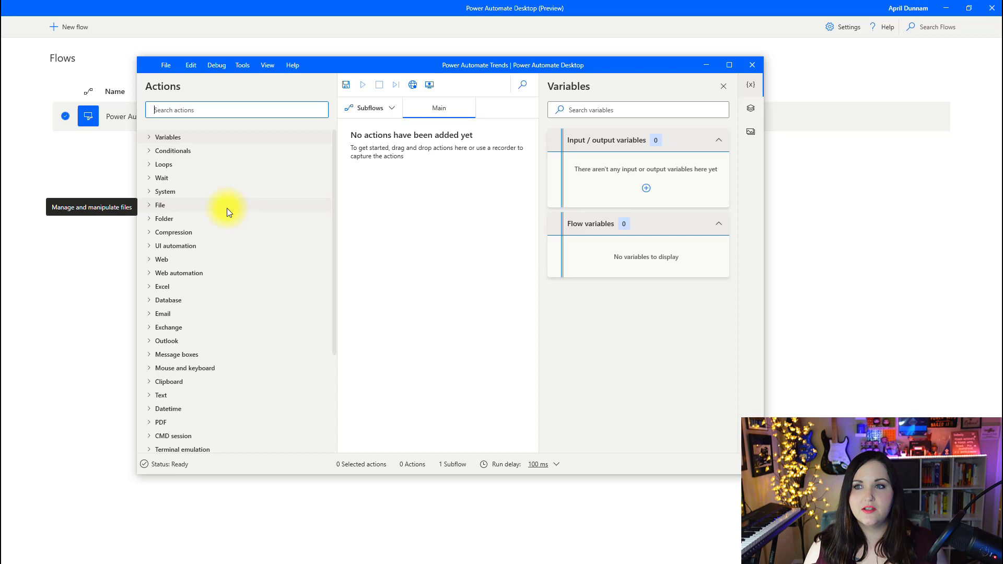
pyautogui.moveTo(224, 194)
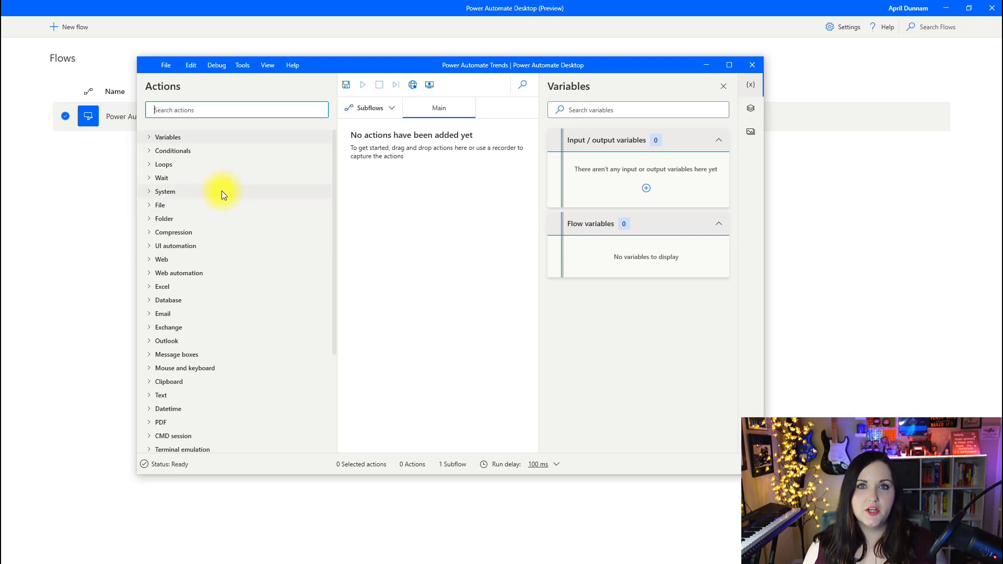
pyautogui.moveTo(151, 207)
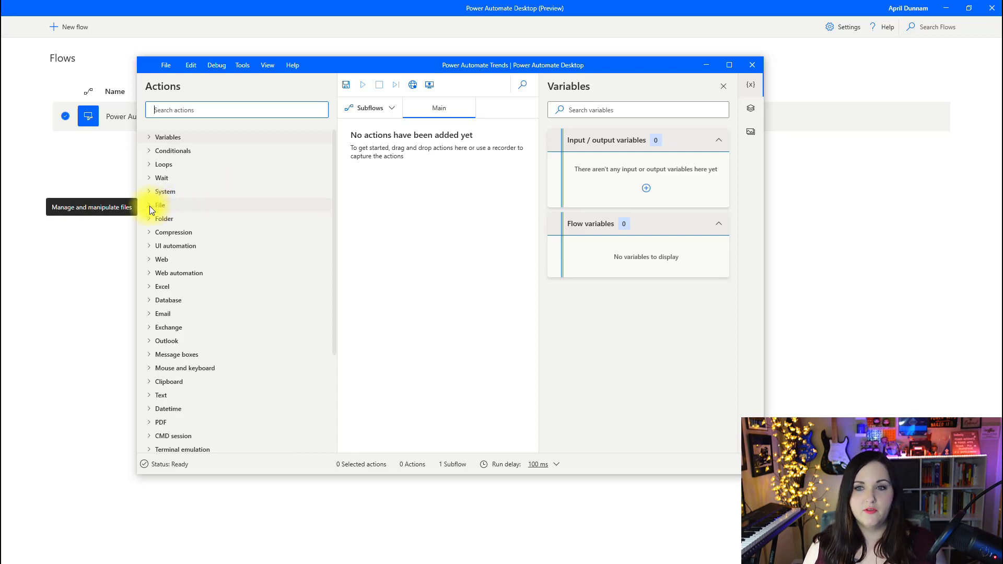
# Peek at the File action group, then expand Web automation to list the browser launch actions.
pyautogui.click(160, 205)
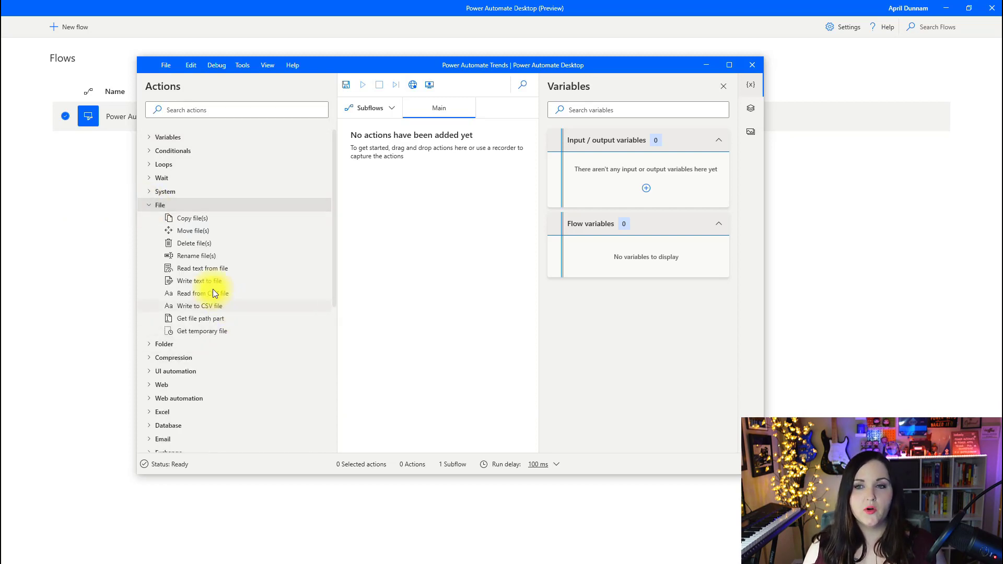
pyautogui.moveTo(495, 251)
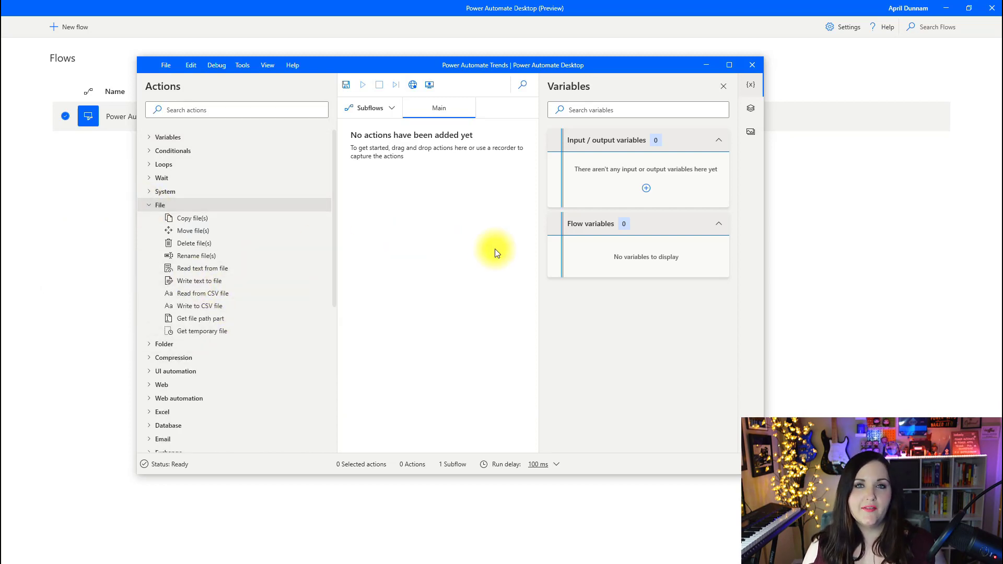
pyautogui.moveTo(488, 244)
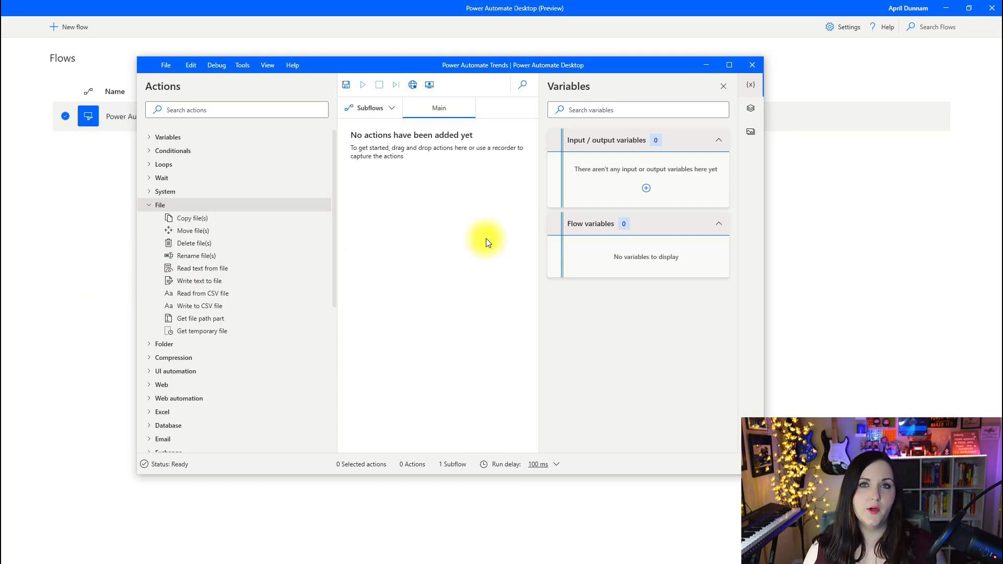
pyautogui.click(160, 205)
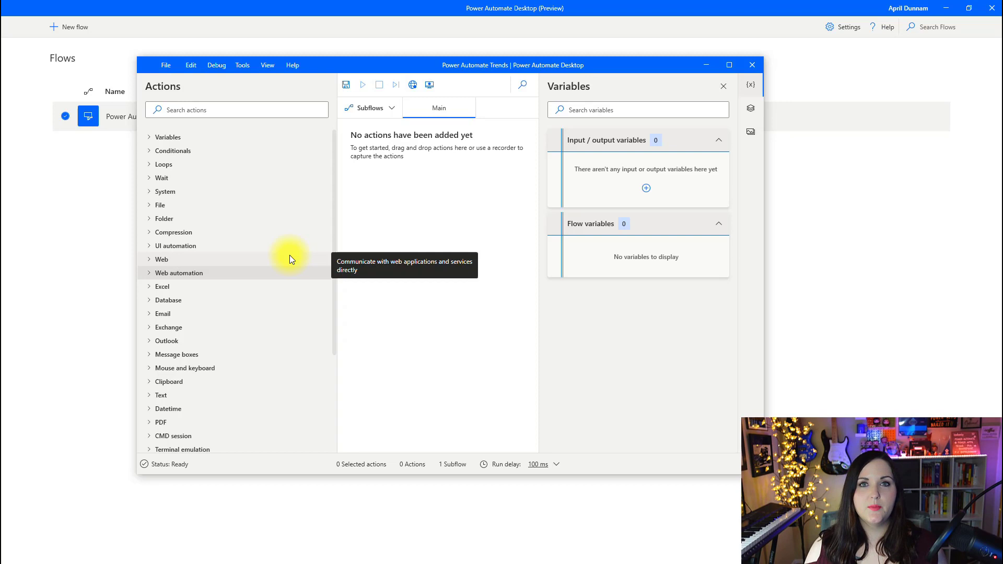
pyautogui.moveTo(179, 272)
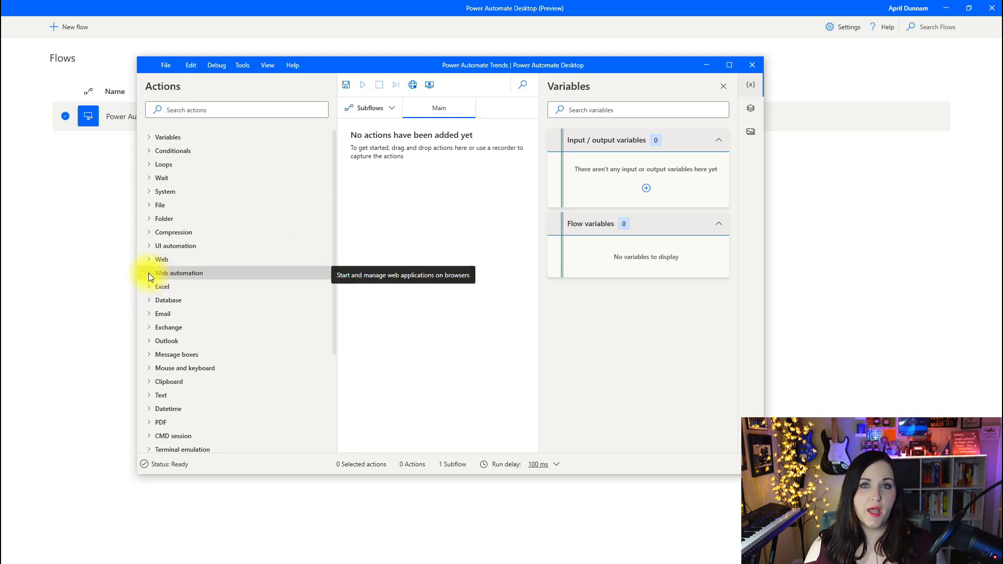
pyautogui.click(179, 273)
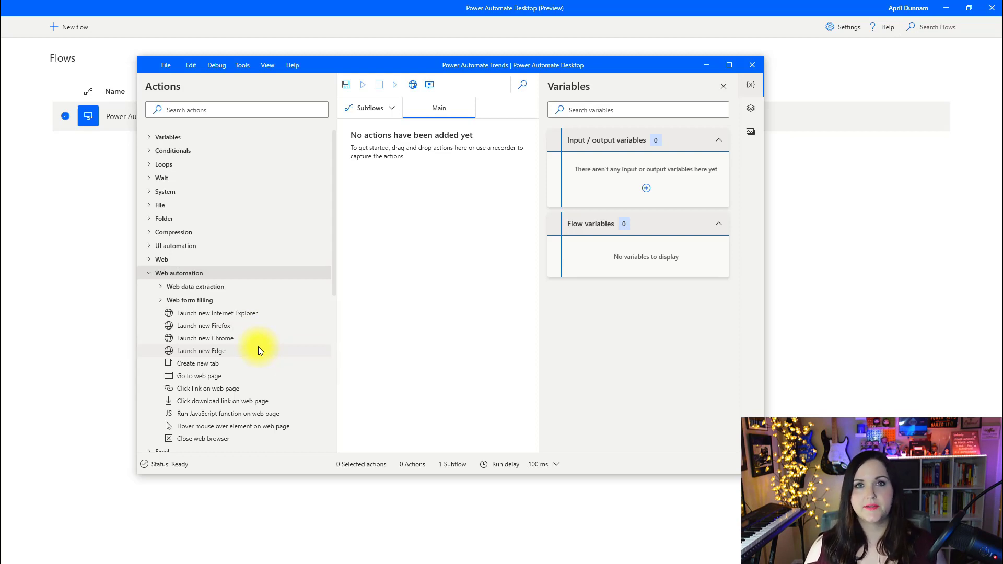
pyautogui.moveTo(228, 353)
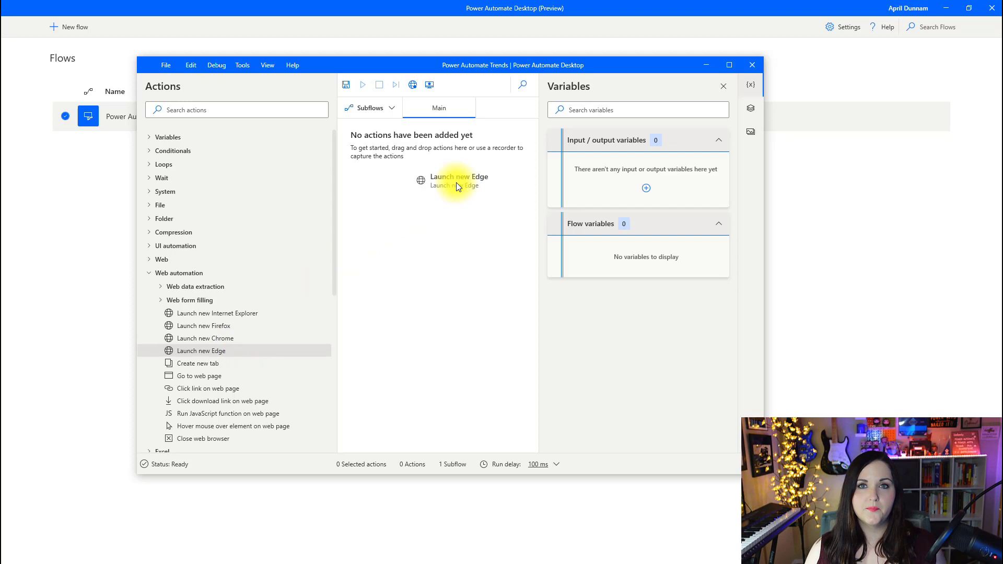
# Add Launch new Edge, review its launch mode and initial URL fields, then cancel without keeping it.
pyautogui.doubleClick(200, 351)
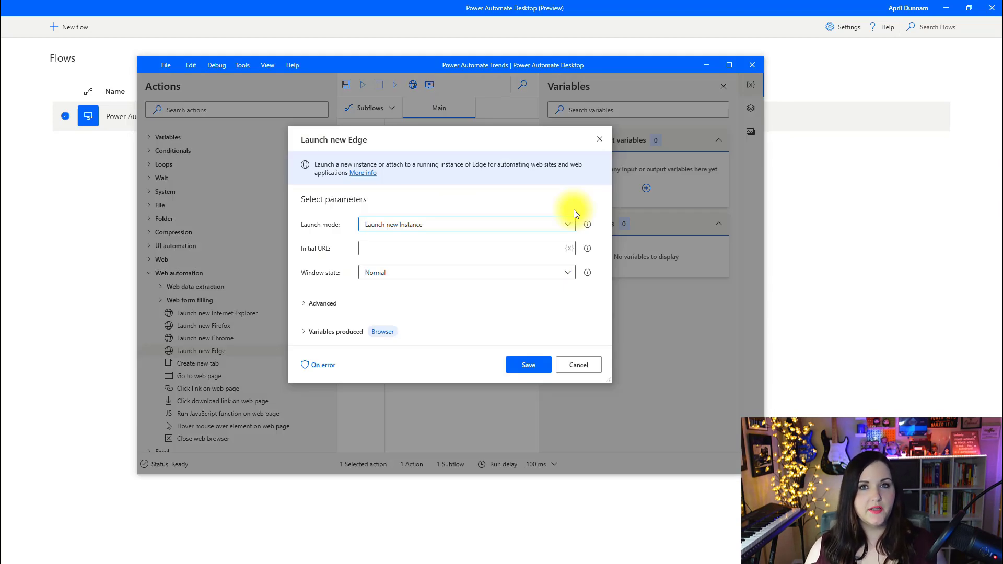
pyautogui.click(565, 225)
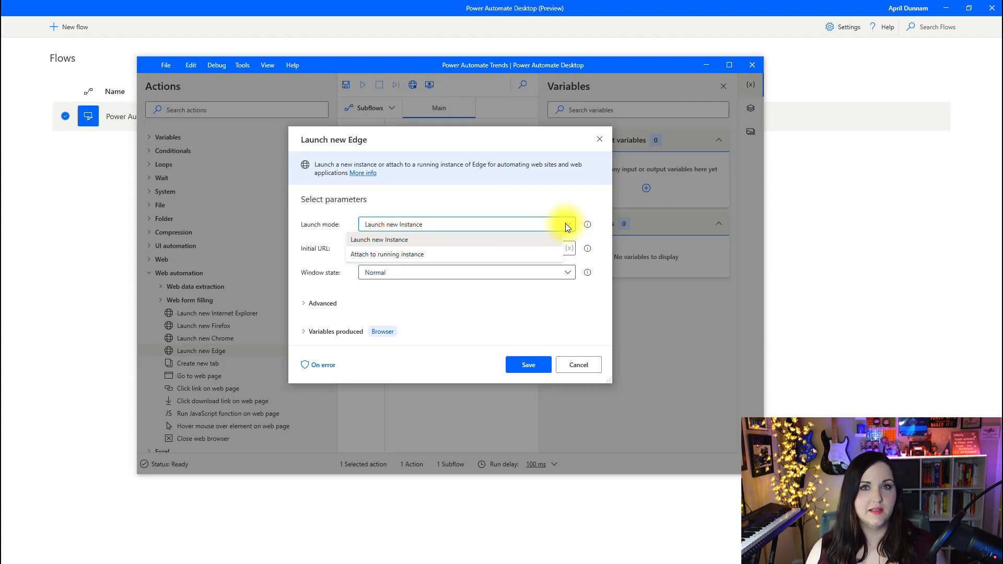
pyautogui.click(378, 239)
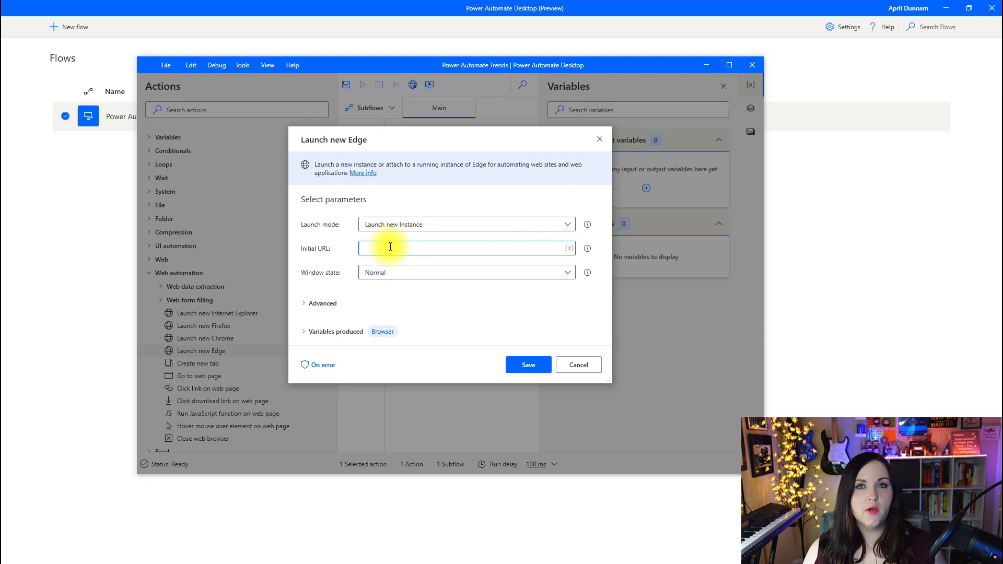
pyautogui.moveTo(578, 365)
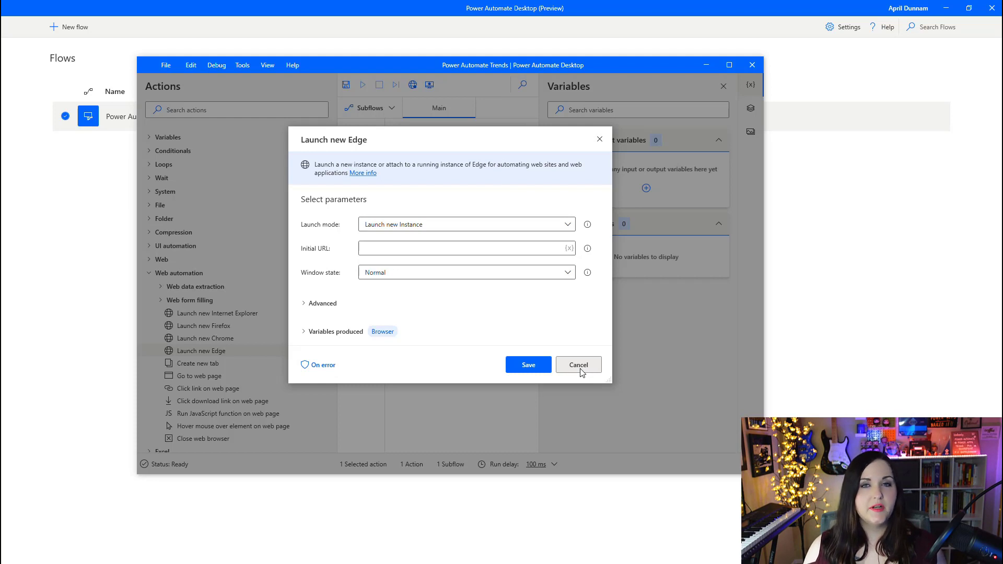
pyautogui.click(578, 365)
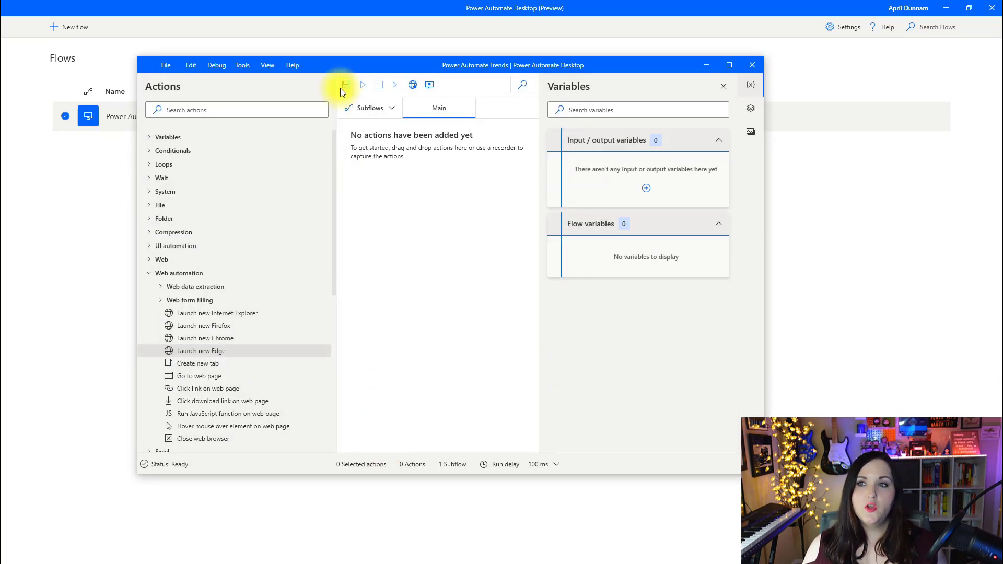
pyautogui.moveTo(412, 85)
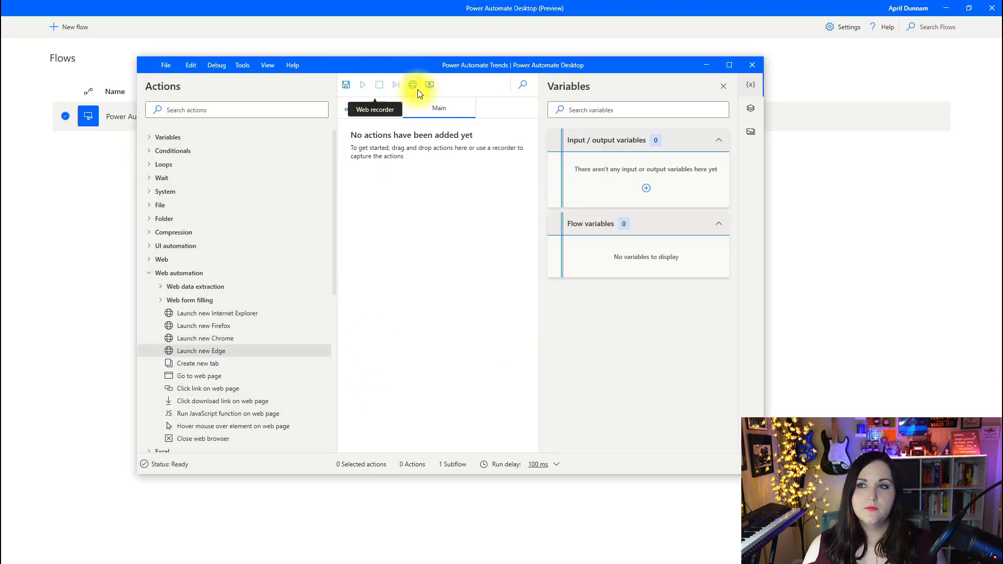
pyautogui.moveTo(430, 85)
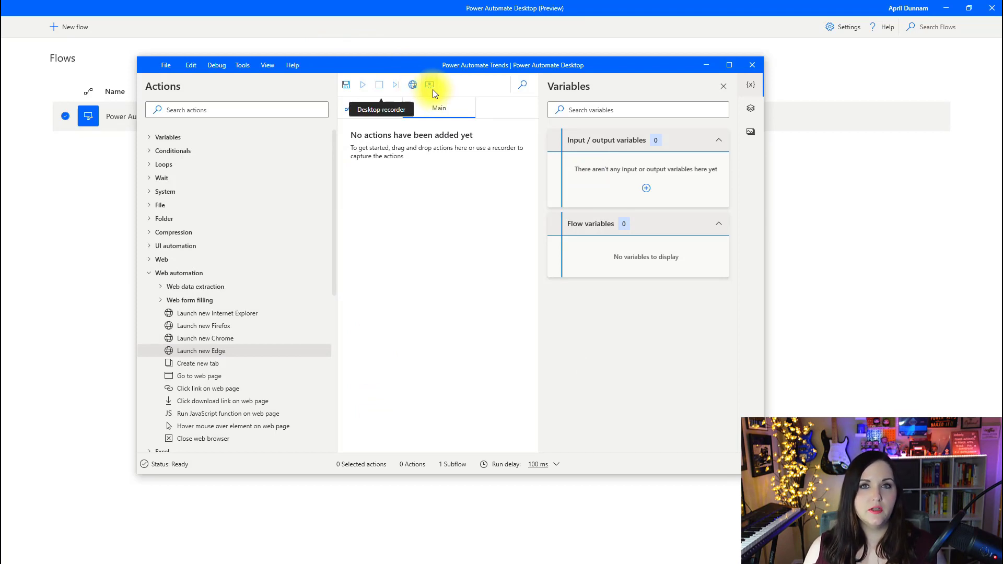
pyautogui.moveTo(413, 85)
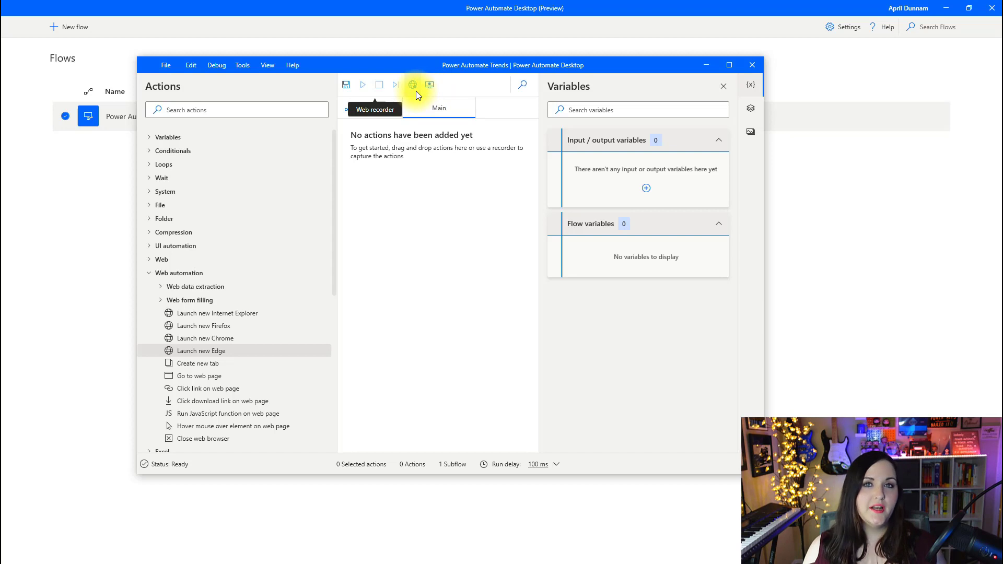
pyautogui.moveTo(430, 85)
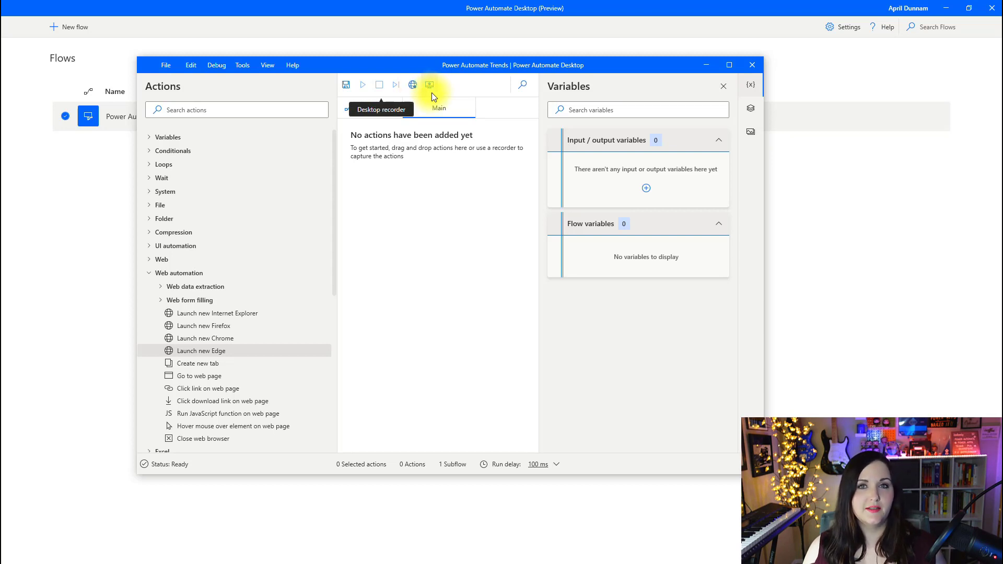
pyautogui.moveTo(412, 84)
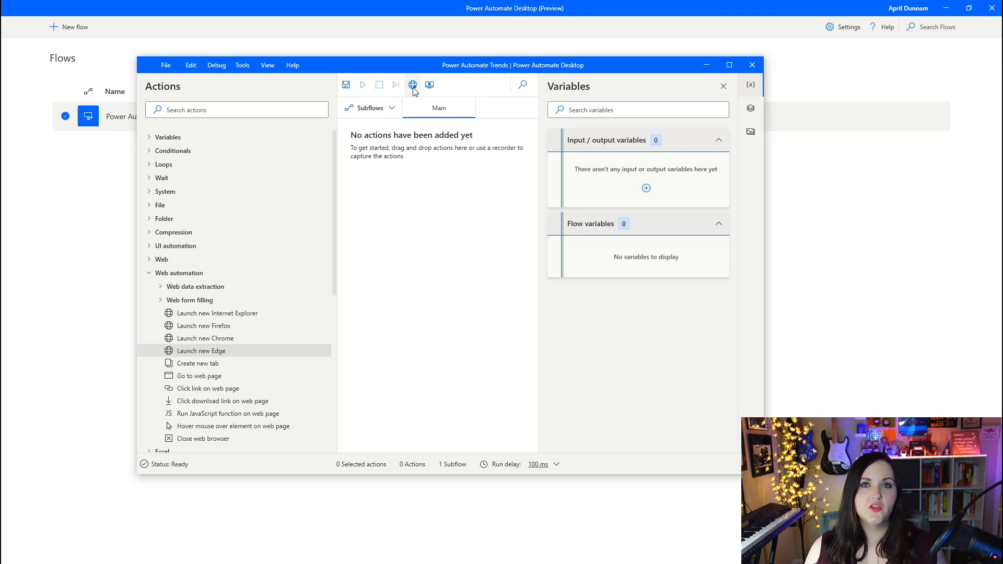
pyautogui.moveTo(391, 325)
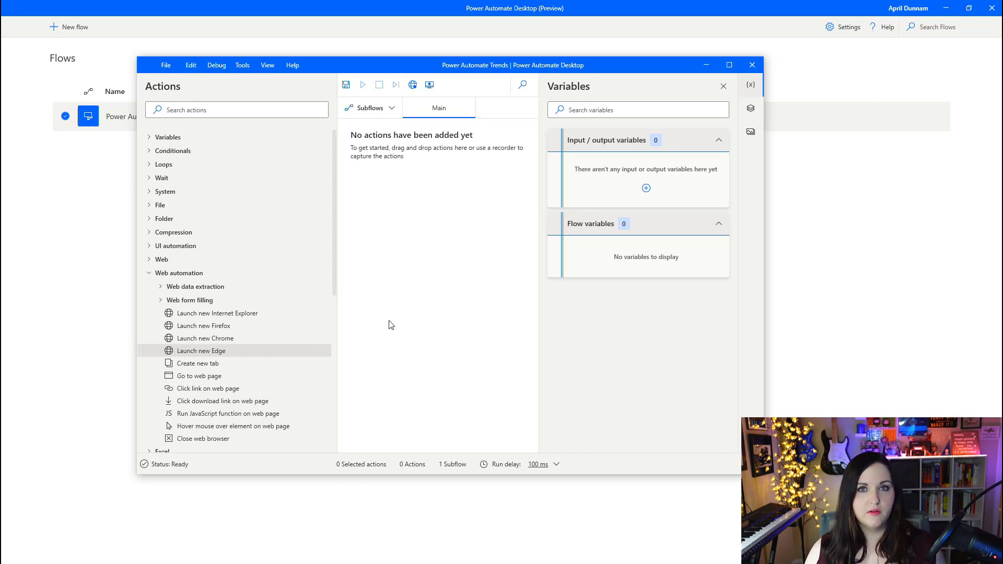
pyautogui.scroll(-3)
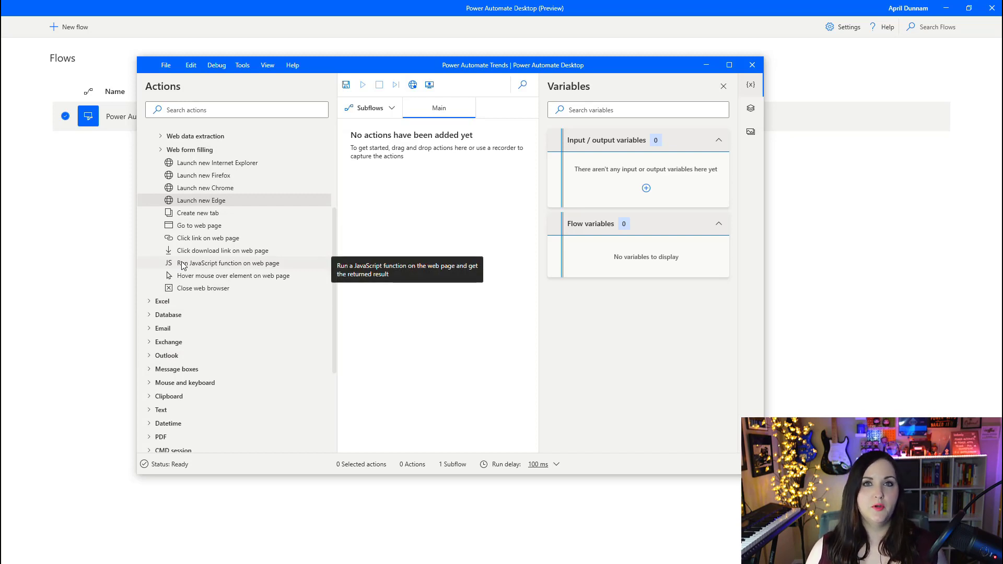
pyautogui.moveTo(404, 221)
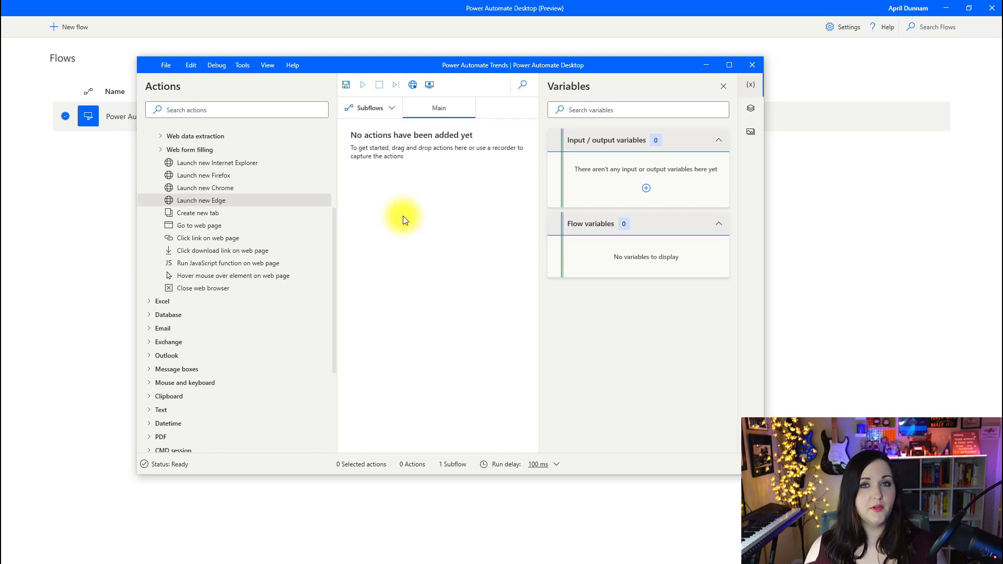
pyautogui.moveTo(412, 85)
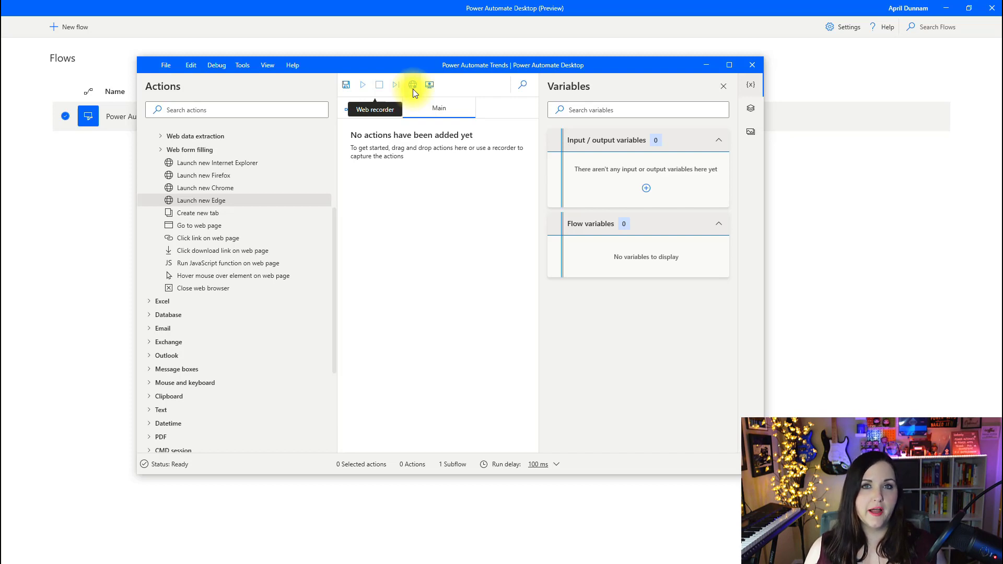
# Start the web recorder with Microsoft Edge, instance named Browser, using a new tab.
pyautogui.click(413, 85)
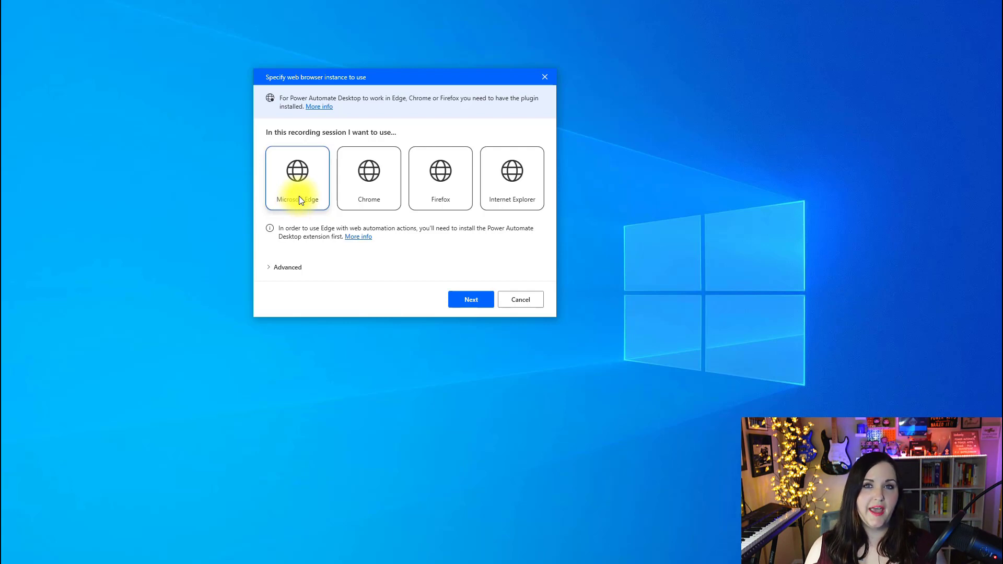
pyautogui.click(287, 267)
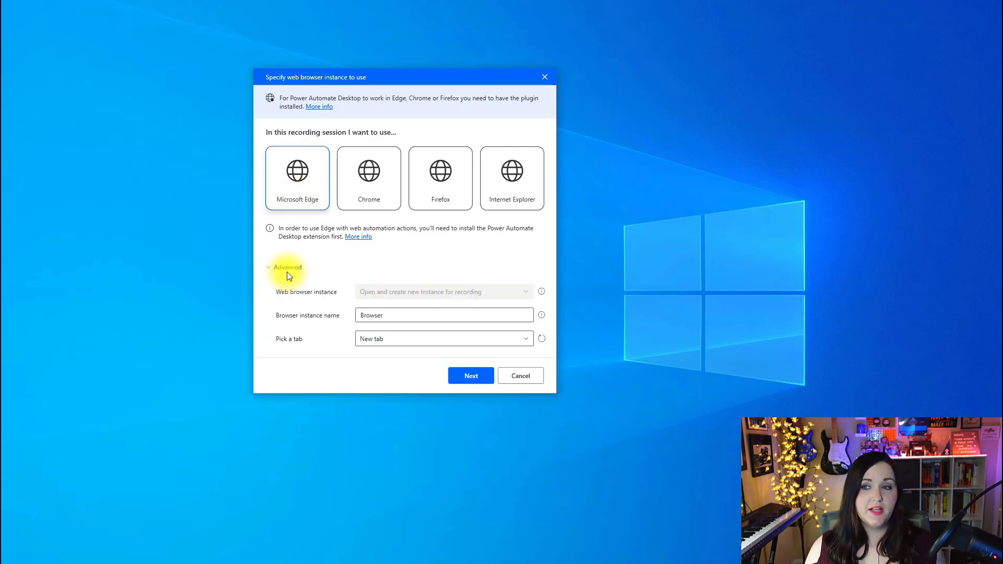
pyautogui.click(444, 314)
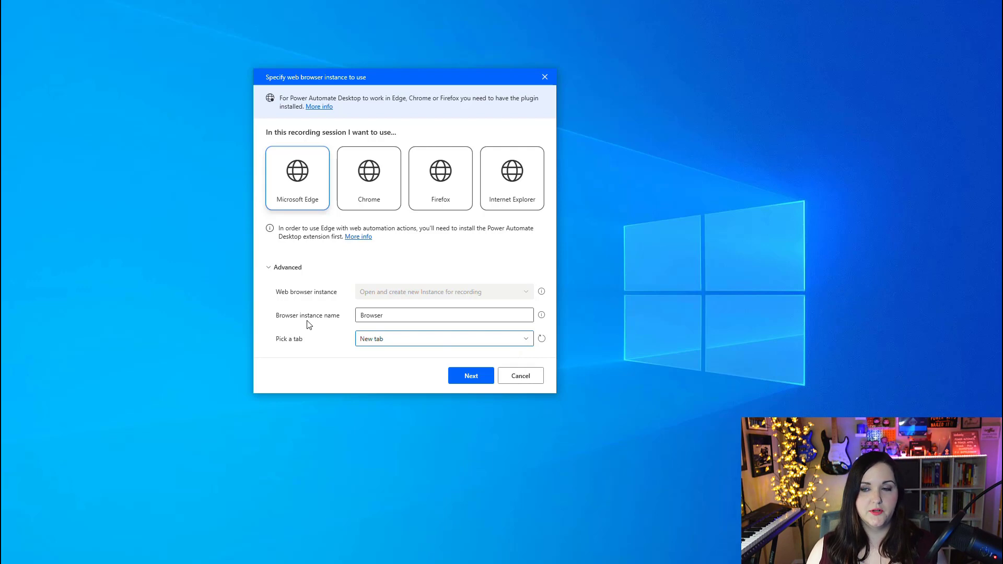
pyautogui.click(470, 375)
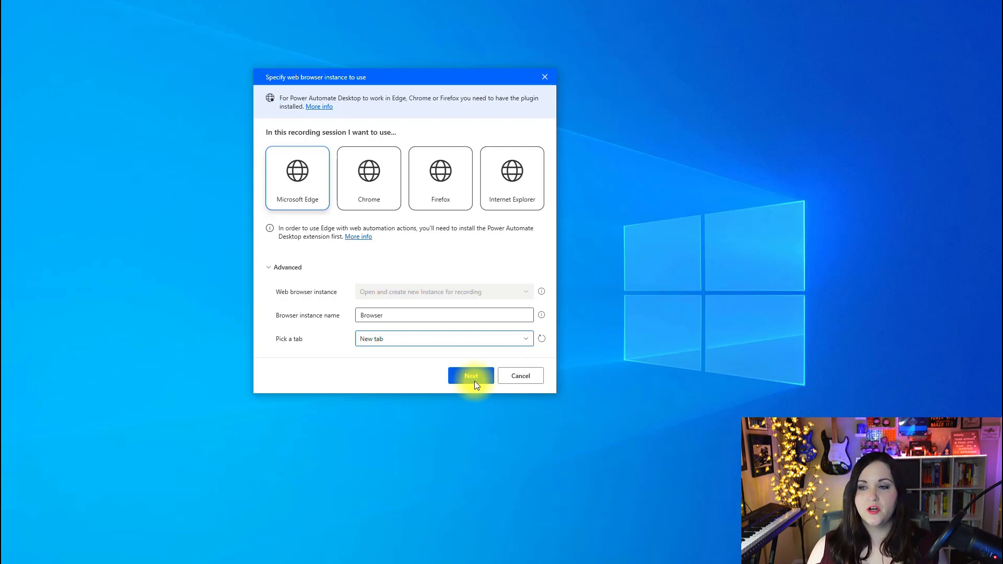
# Launch Edge from the web recorder and begin capturing actions on Google Trends Explore.
pyautogui.click(470, 376)
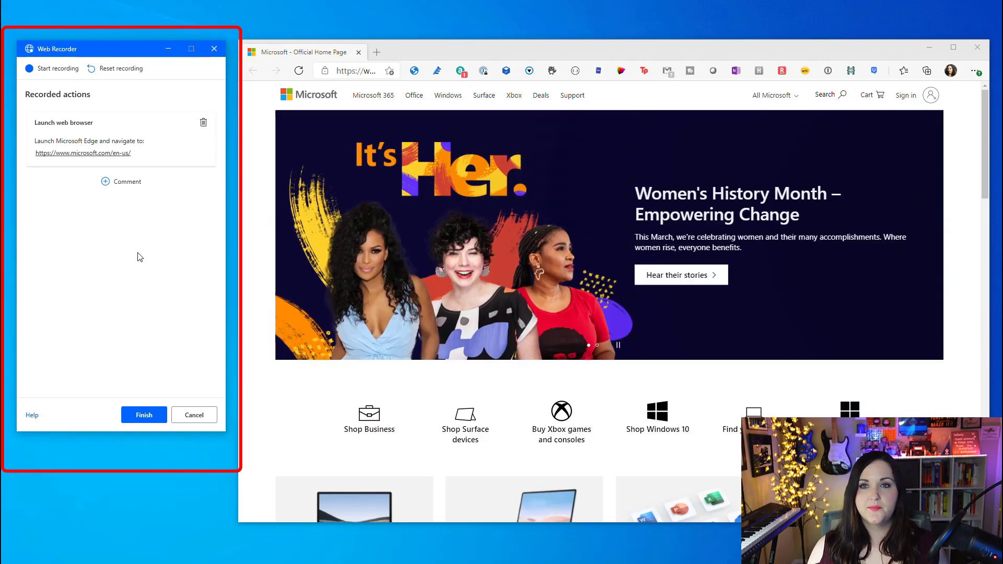
pyautogui.moveTo(56, 69)
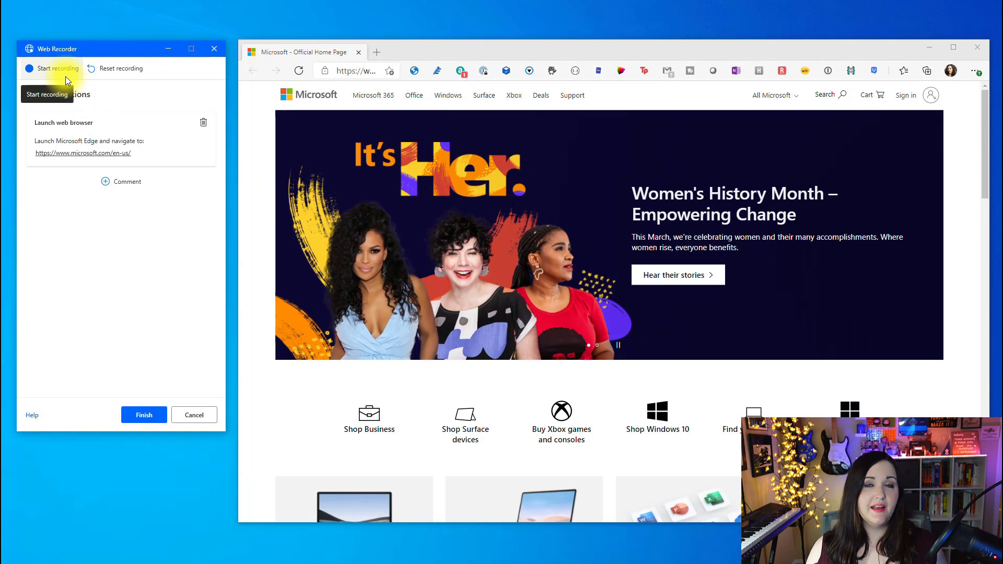
pyautogui.click(56, 69)
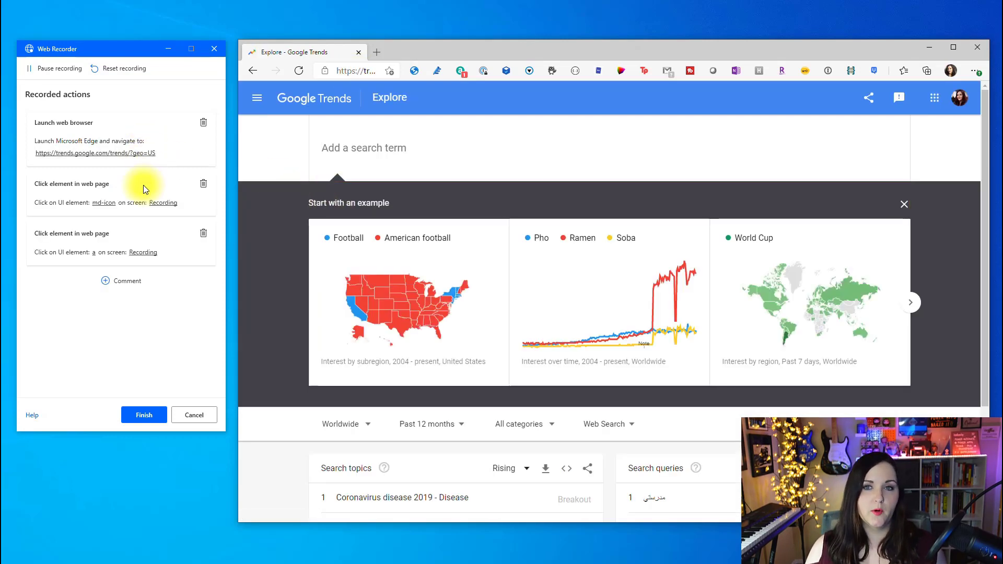
pyautogui.write('Power')
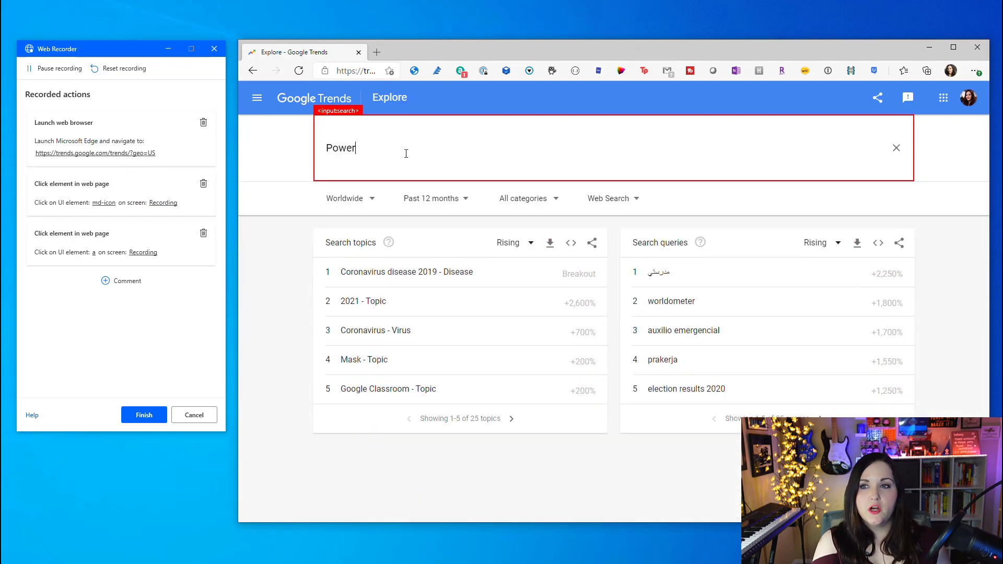
pyautogui.write('Automat')
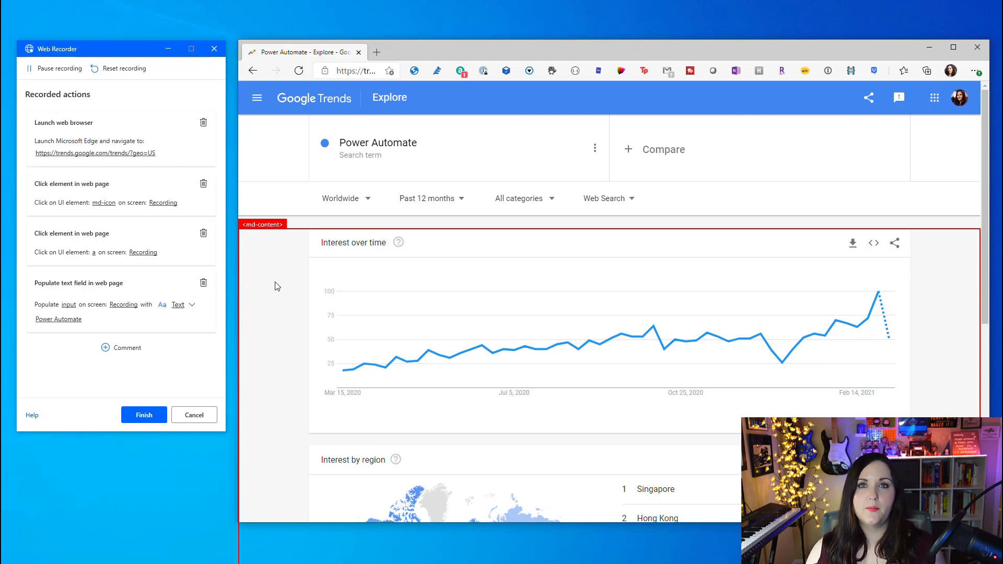
pyautogui.moveTo(344, 373)
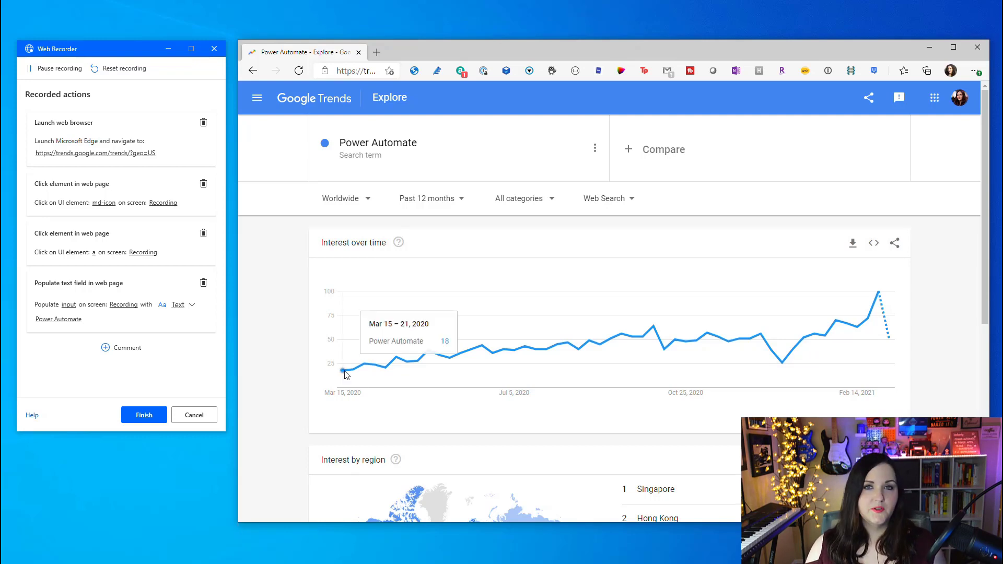
pyautogui.moveTo(655, 337)
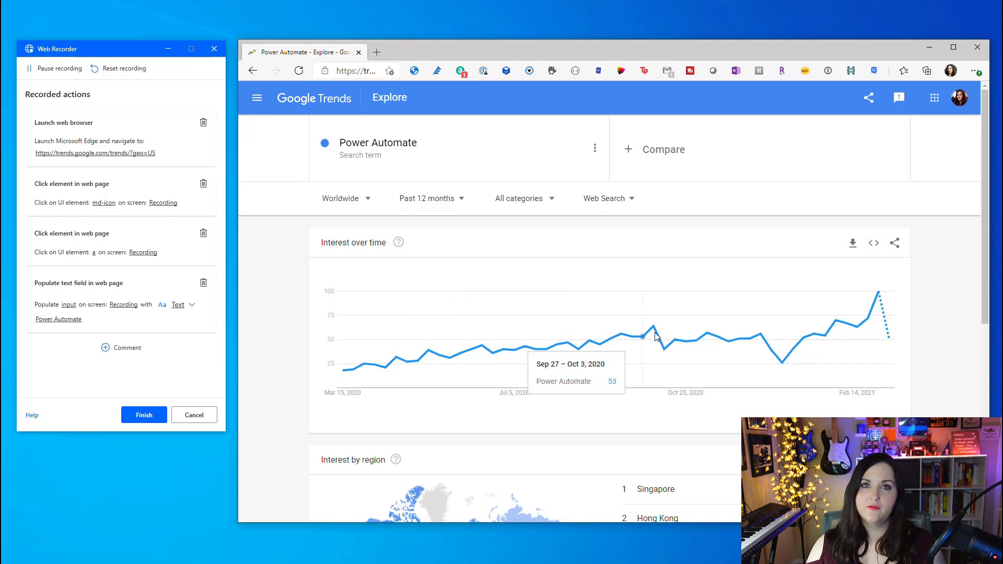
pyautogui.moveTo(880, 302)
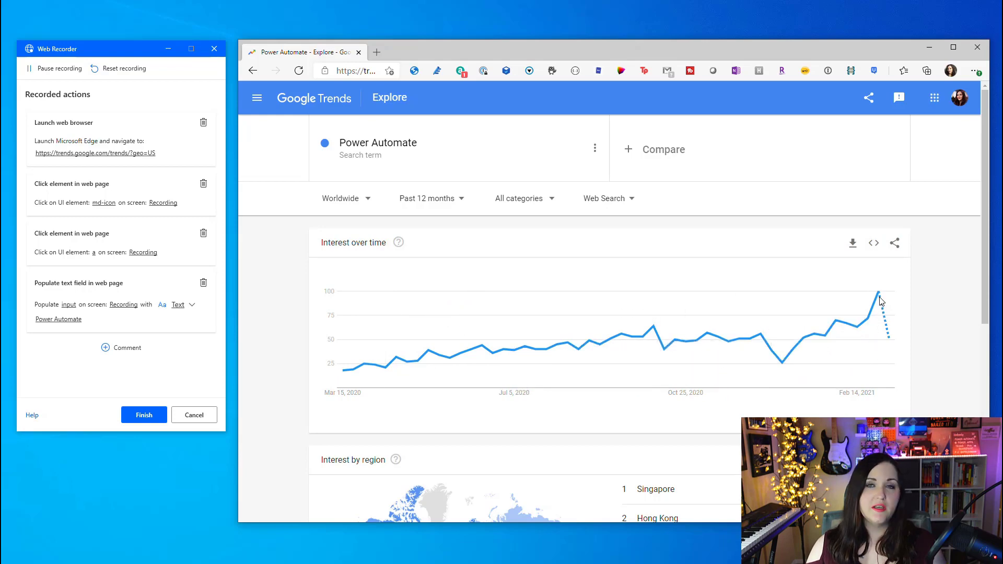
pyautogui.scroll(-3)
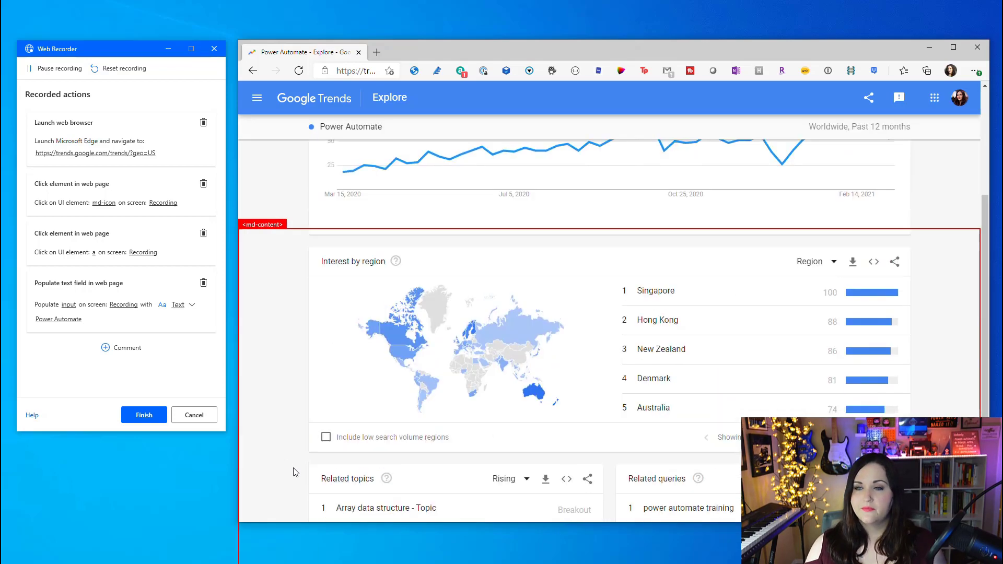
pyautogui.scroll(-3)
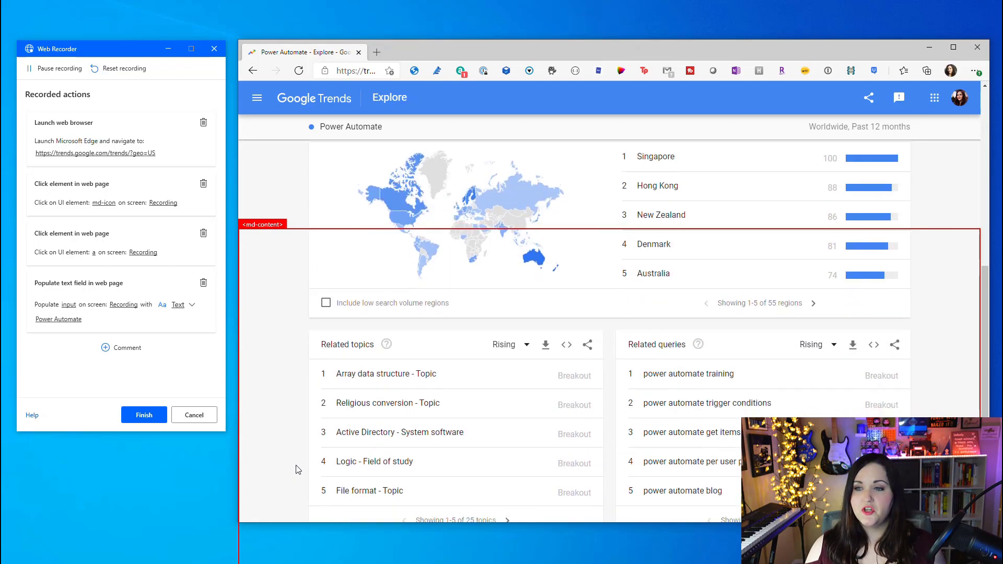
pyautogui.scroll(-3)
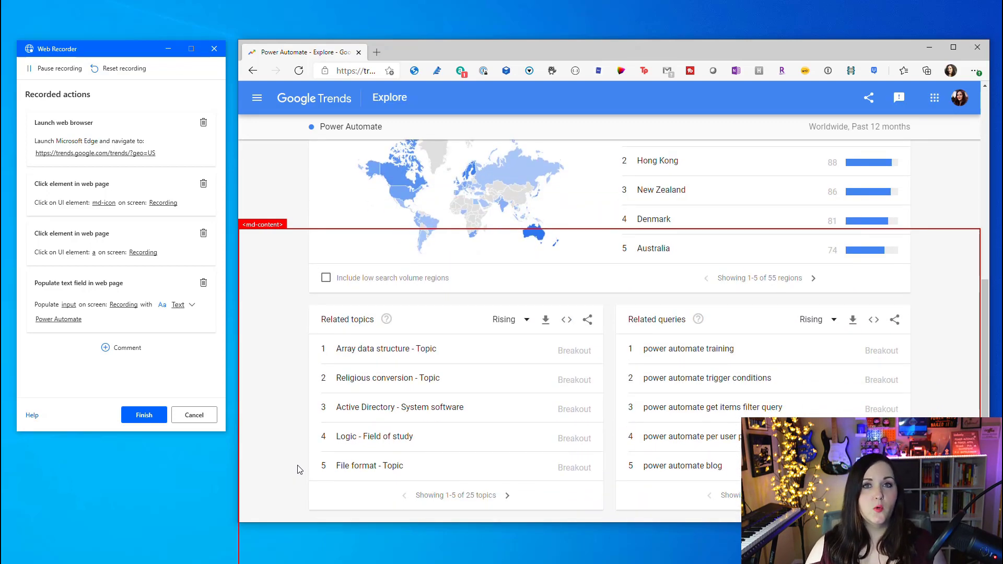
pyautogui.scroll(3)
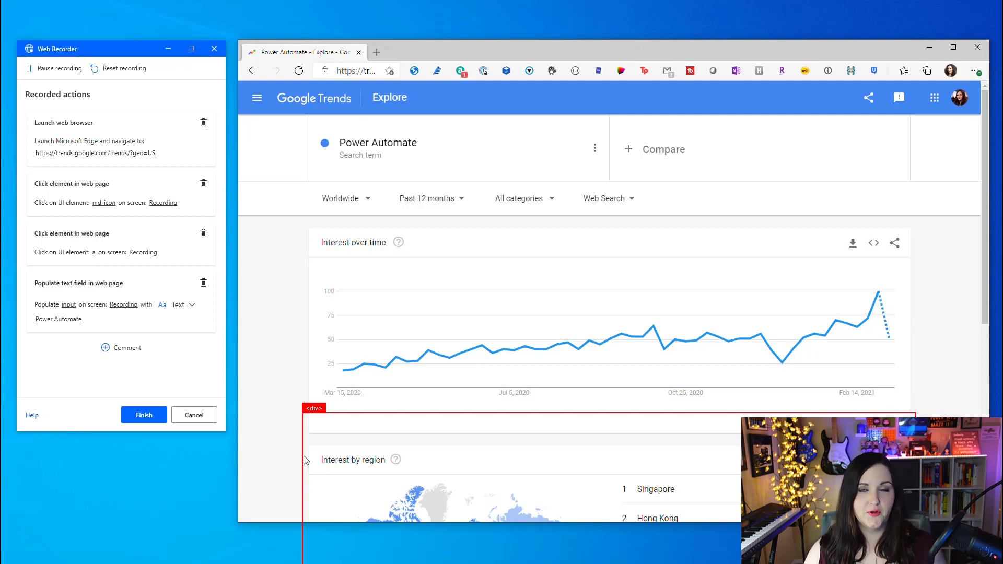
pyautogui.moveTo(274, 416)
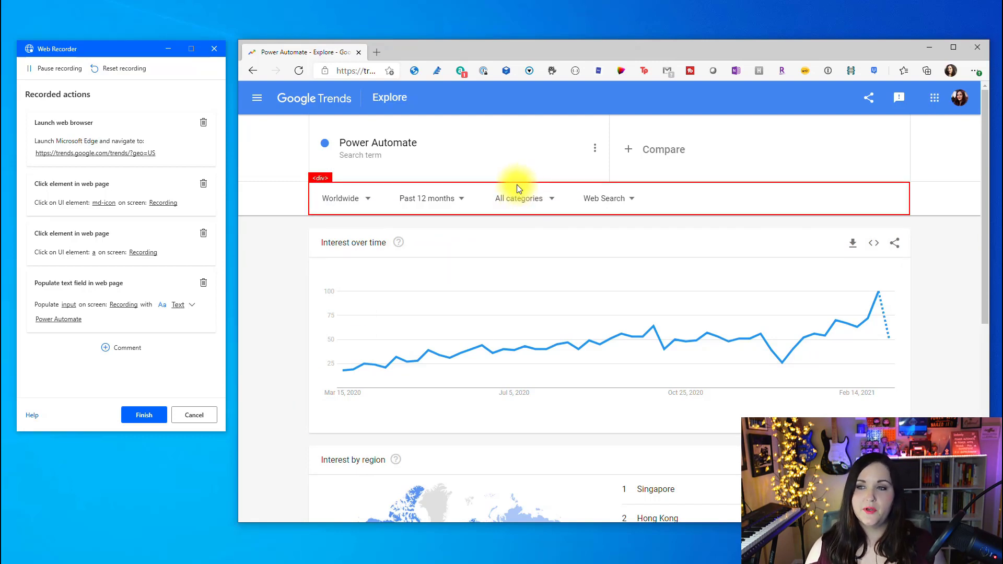
# Set a custom time range of the past week, March 3 to March 9, for the Power Automate data.
pyautogui.click(427, 197)
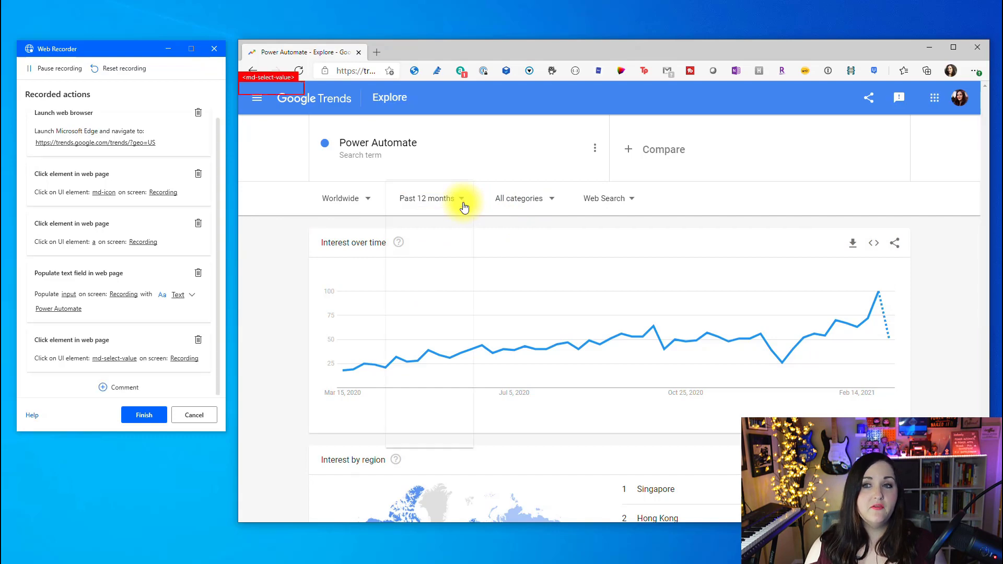
pyautogui.click(426, 198)
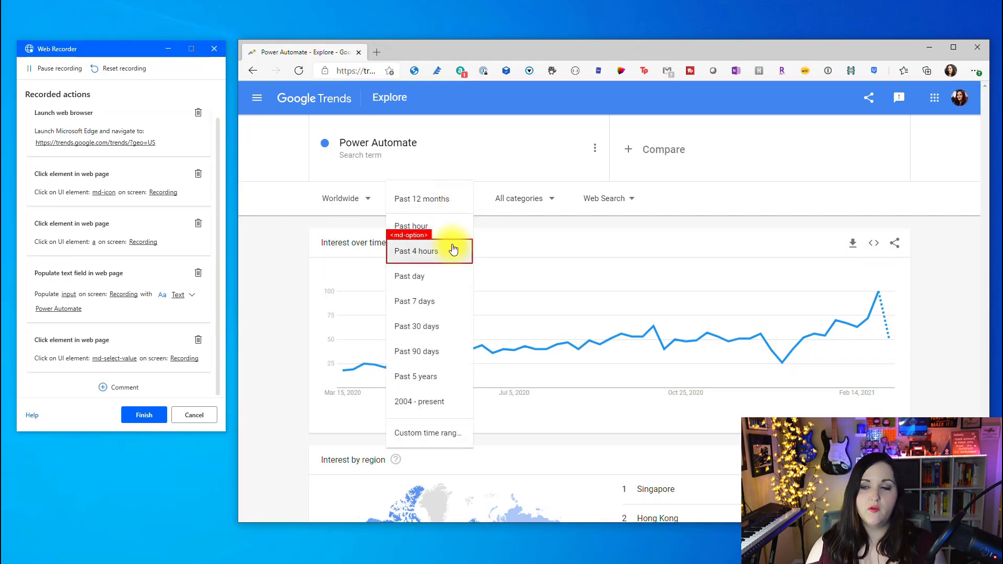
pyautogui.moveTo(428, 433)
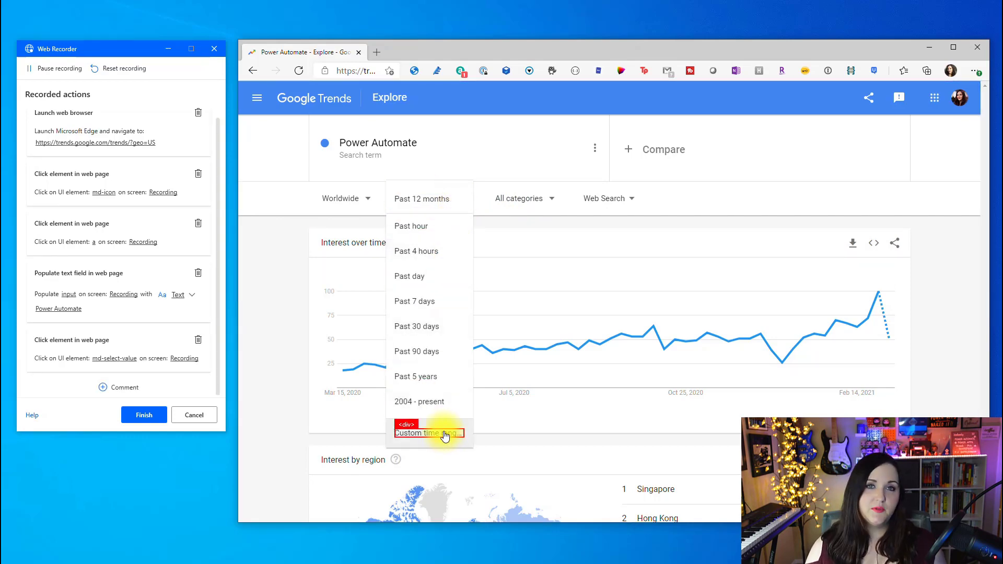
pyautogui.click(427, 433)
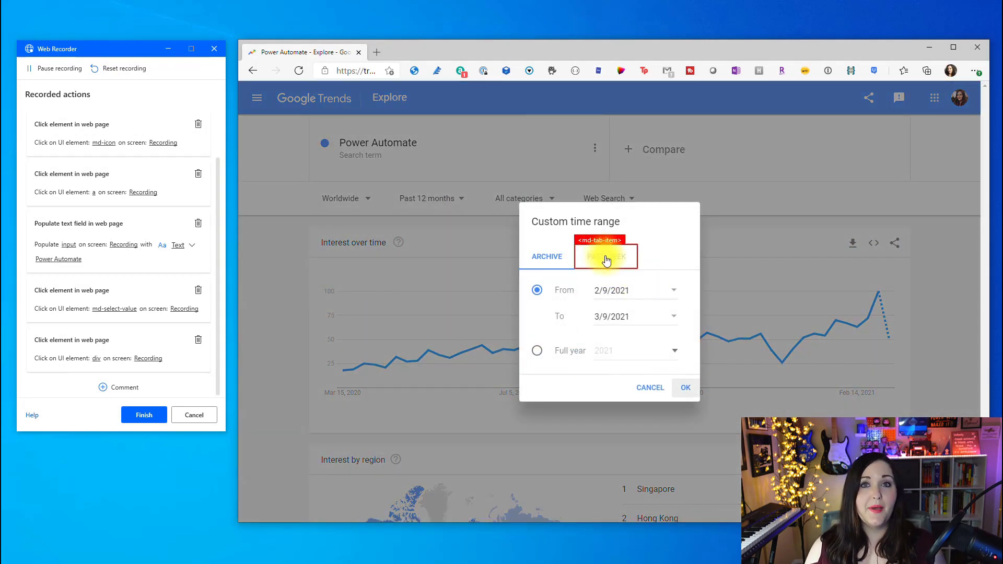
pyautogui.click(605, 257)
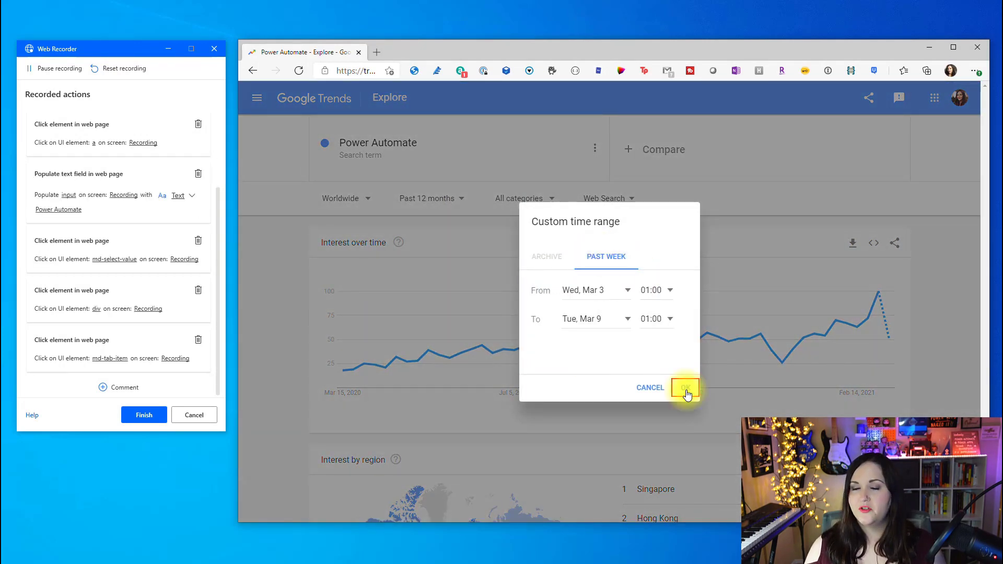
pyautogui.click(686, 387)
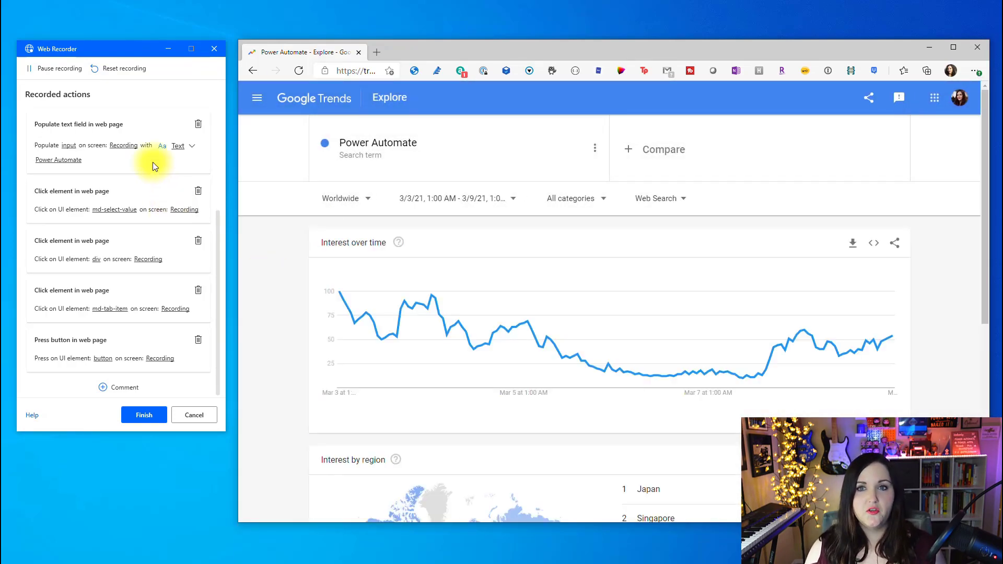
pyautogui.moveTo(152, 255)
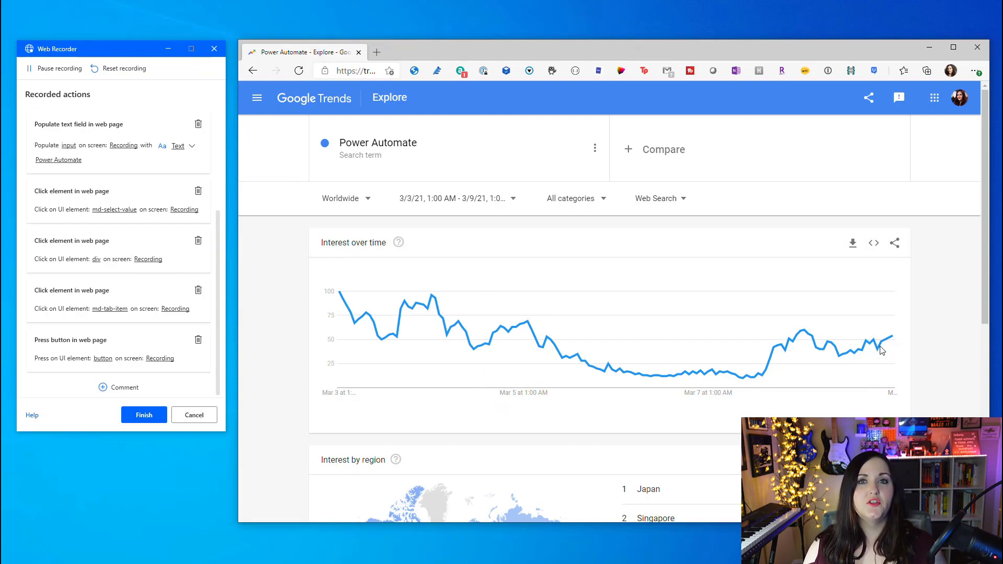
pyautogui.moveTo(852, 243)
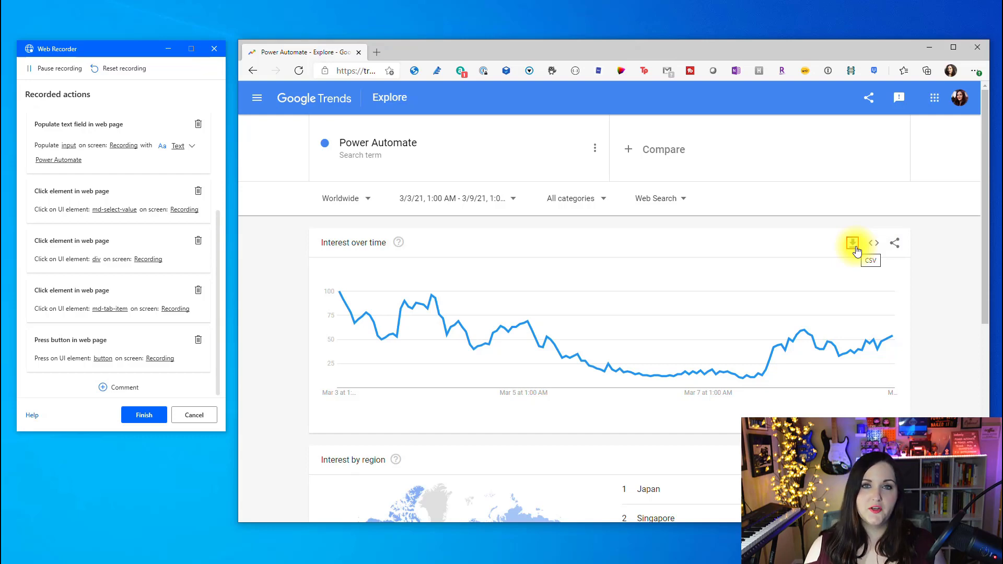
# Download the Interest over time card data as multiTimeline (1).csv.
pyautogui.click(853, 243)
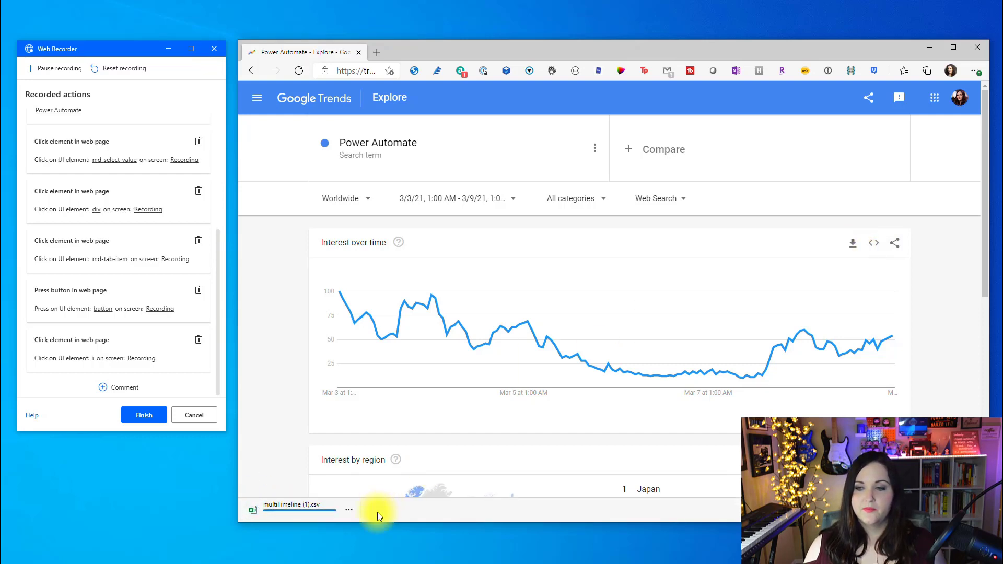
pyautogui.scroll(-3)
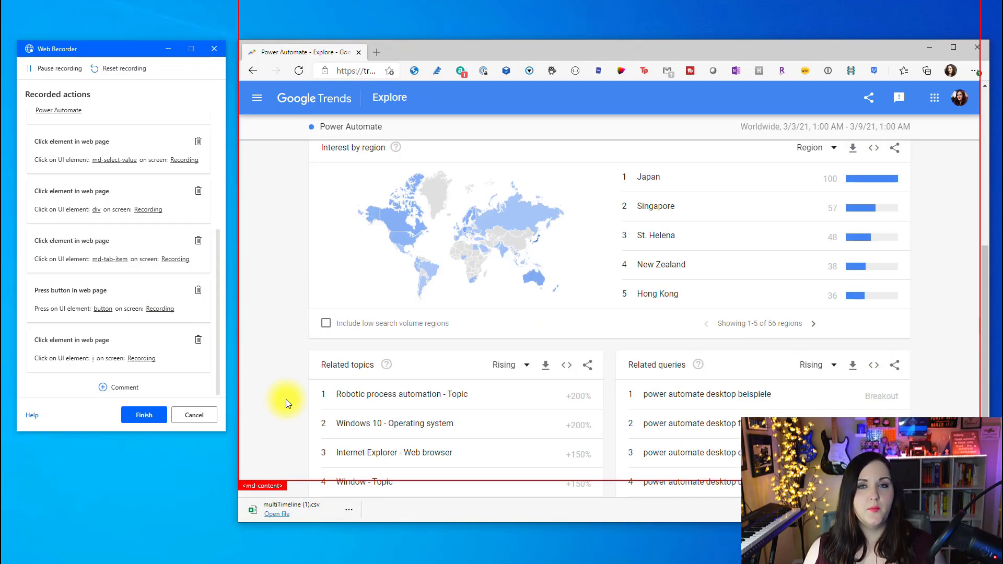
pyautogui.moveTo(117, 427)
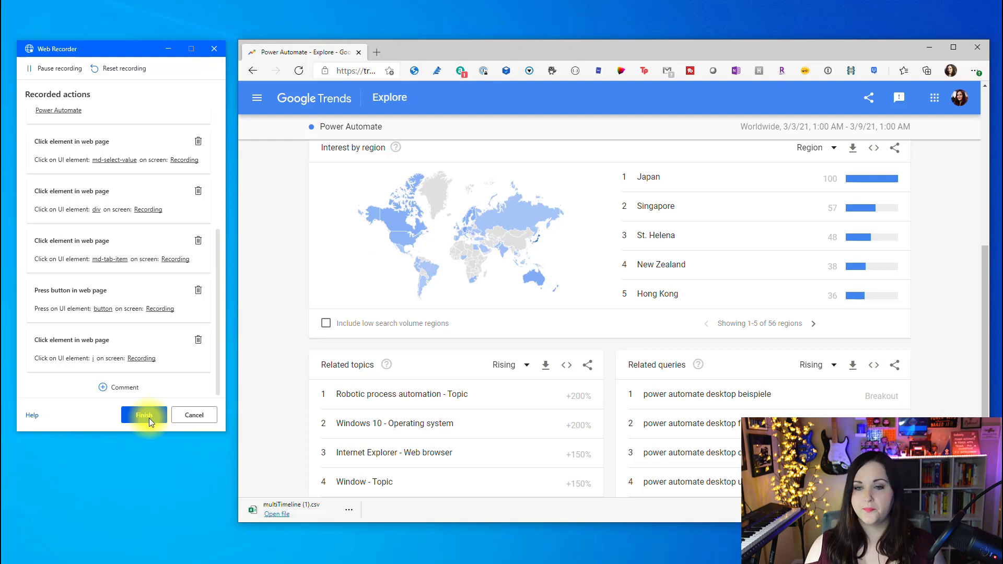
# Finish the web recording to add the Trends steps to the flow, then launch the desktop recorder.
pyautogui.click(143, 414)
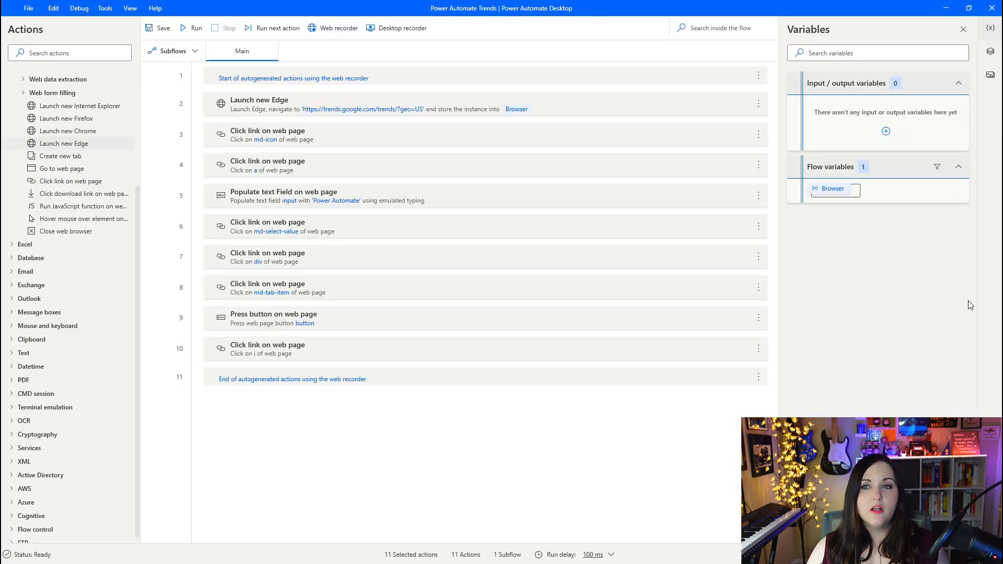
pyautogui.moveTo(458, 108)
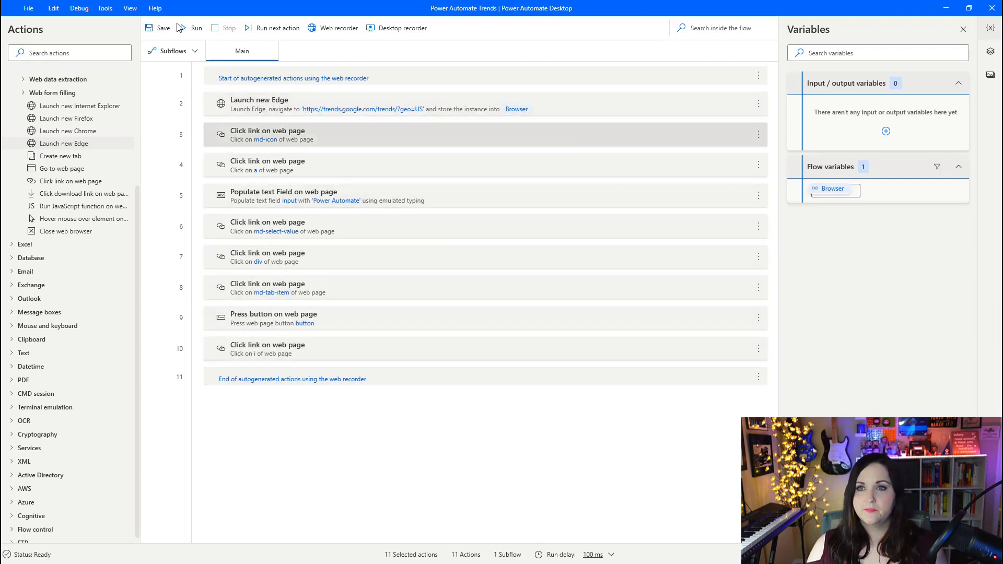
pyautogui.click(291, 379)
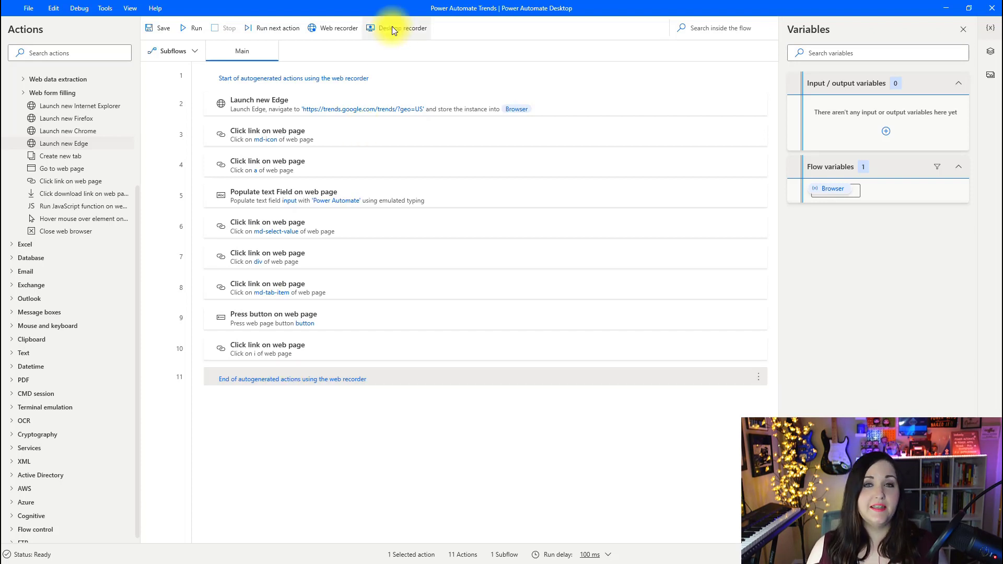
pyautogui.moveTo(242, 51)
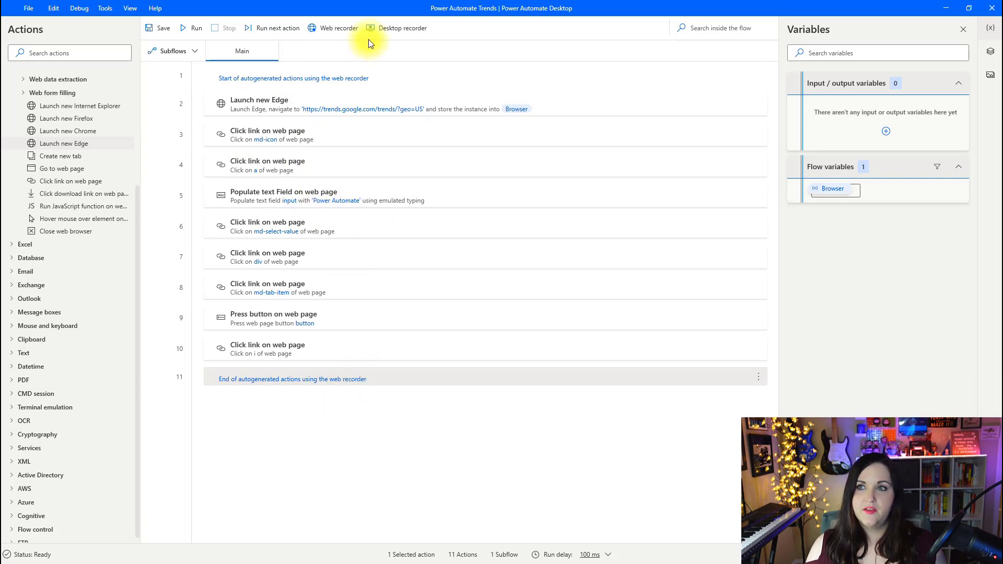
pyautogui.click(403, 28)
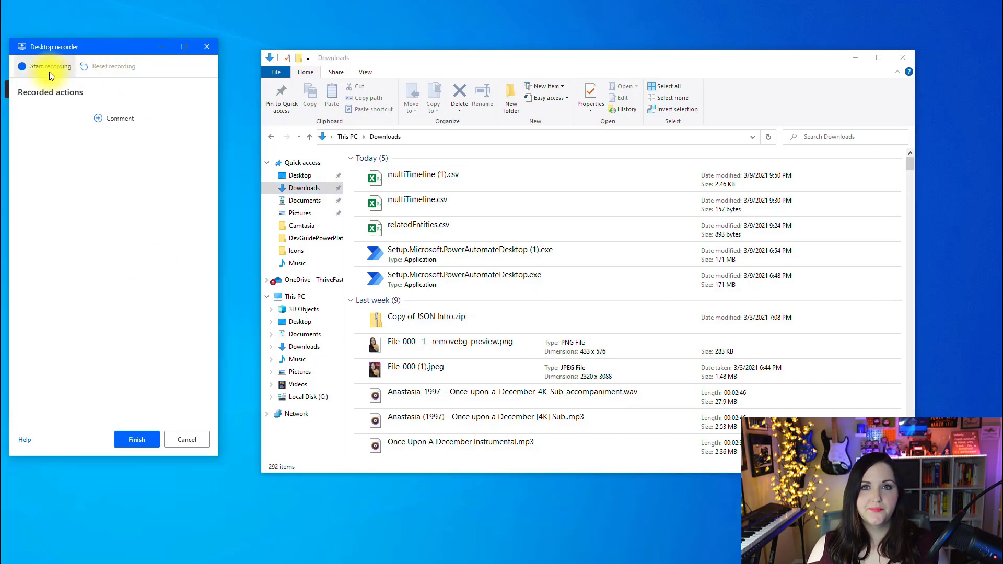
# Begin desktop recording and open multiTimeline (1).csv from Downloads in Excel.
pyautogui.click(50, 66)
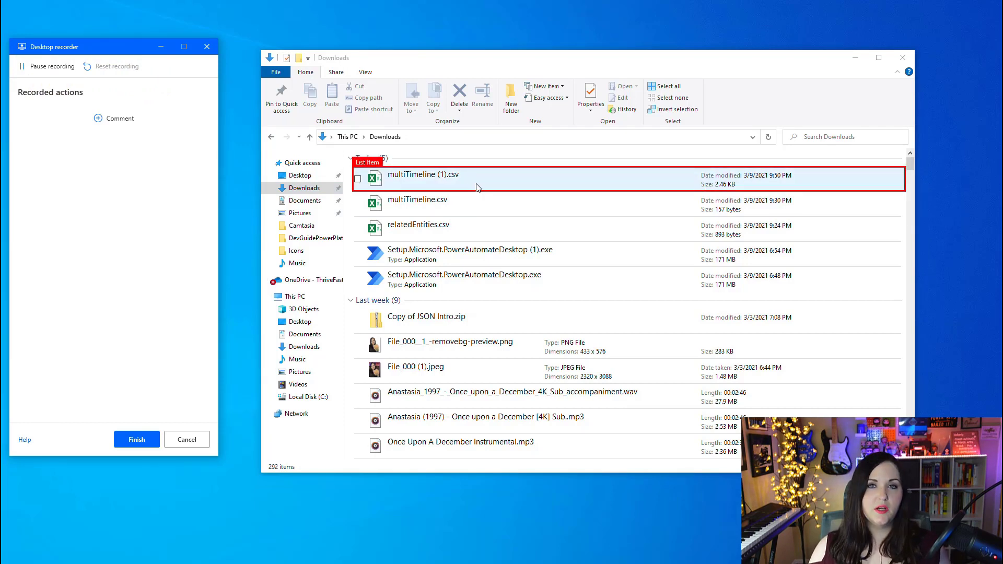
pyautogui.doubleClick(424, 175)
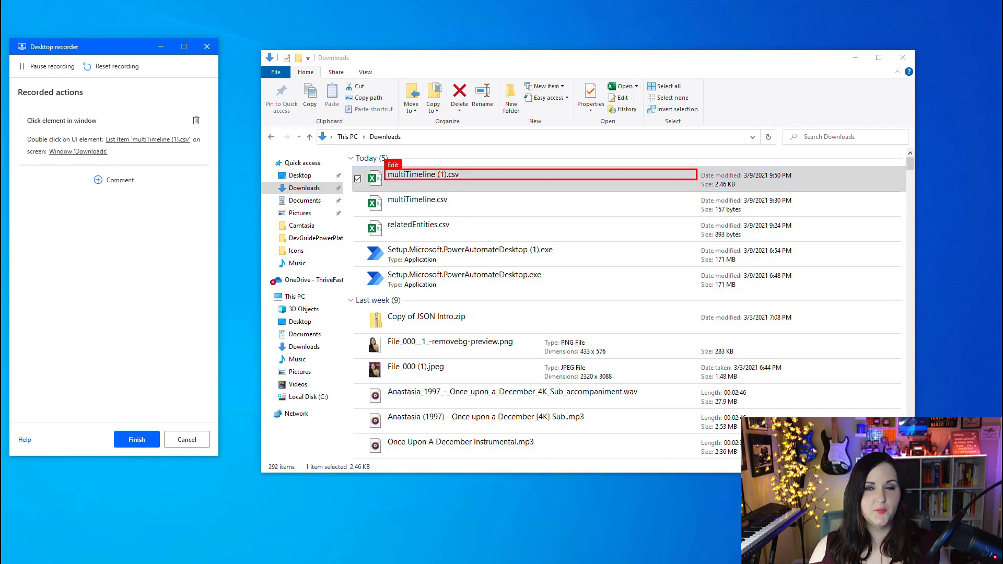
pyautogui.doubleClick(413, 174)
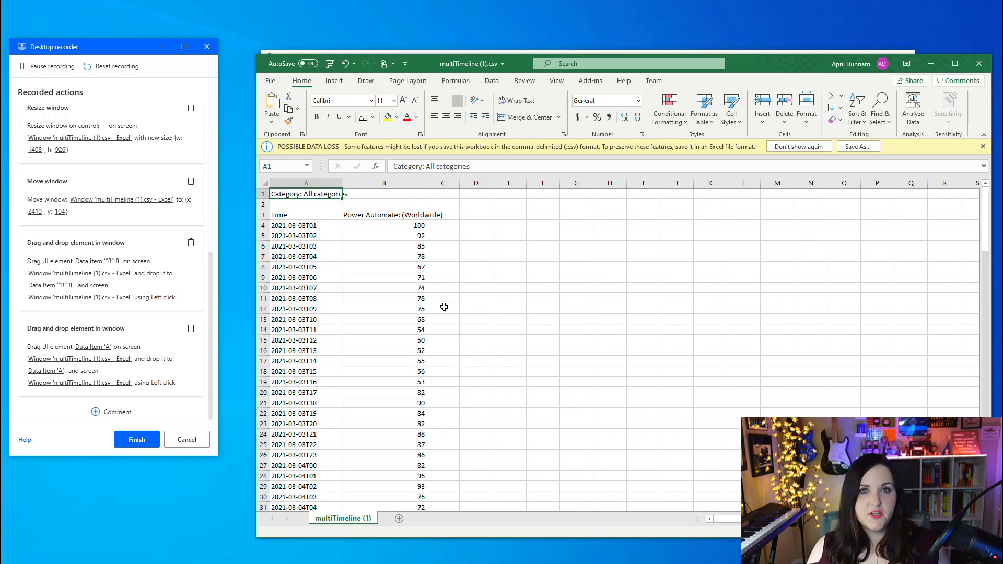
pyautogui.moveTo(488, 94)
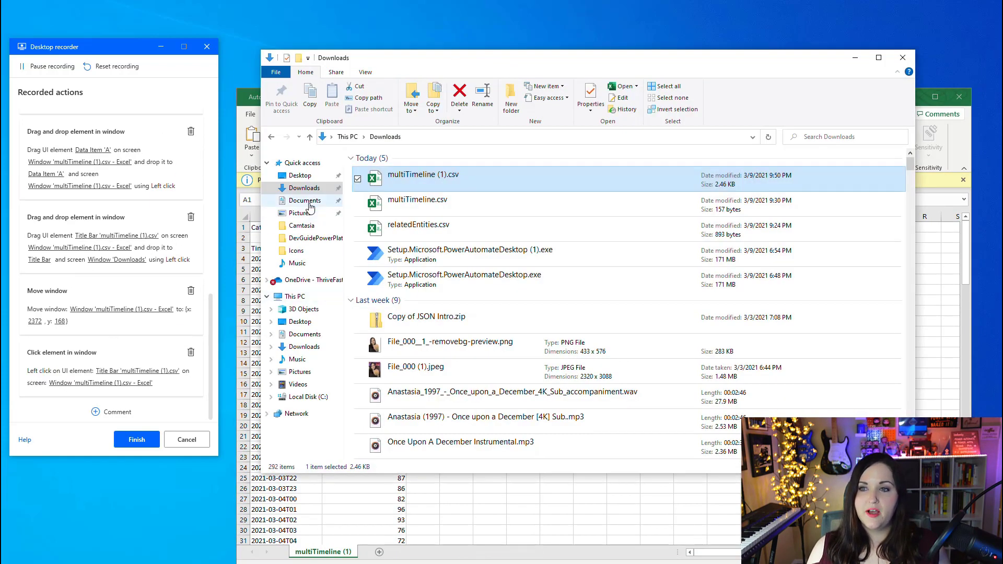
# Open Power Automate Trends.xlsx from Documents and copy the downloaded trend rows for its Interest sheet.
pyautogui.click(305, 200)
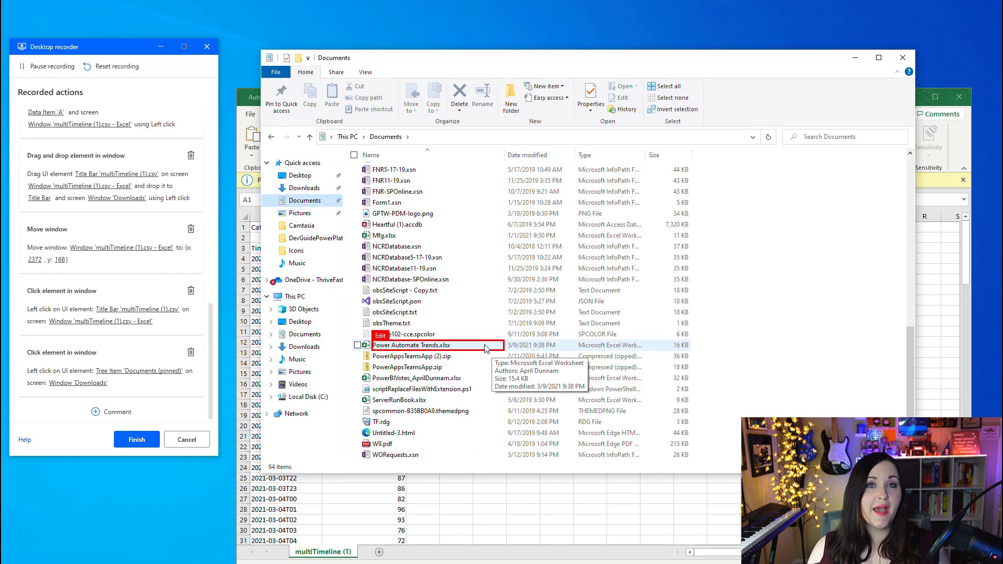
pyautogui.doubleClick(414, 345)
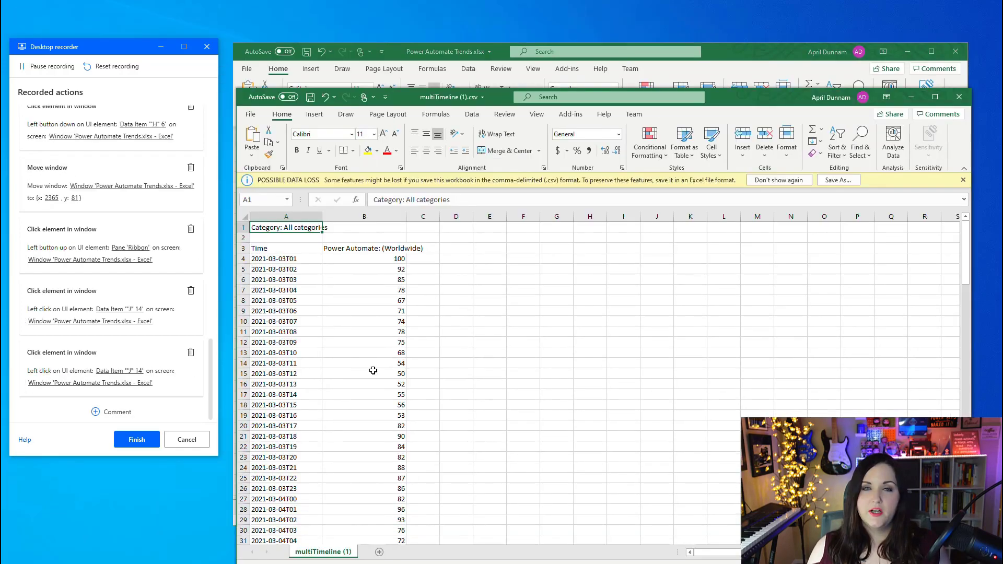
pyautogui.moveTo(288, 296)
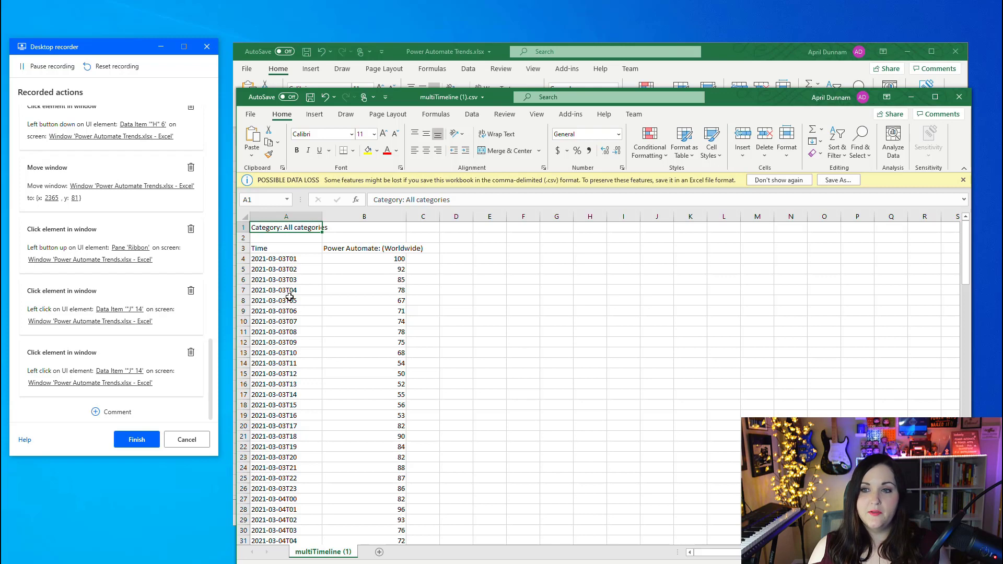
pyautogui.click(286, 259)
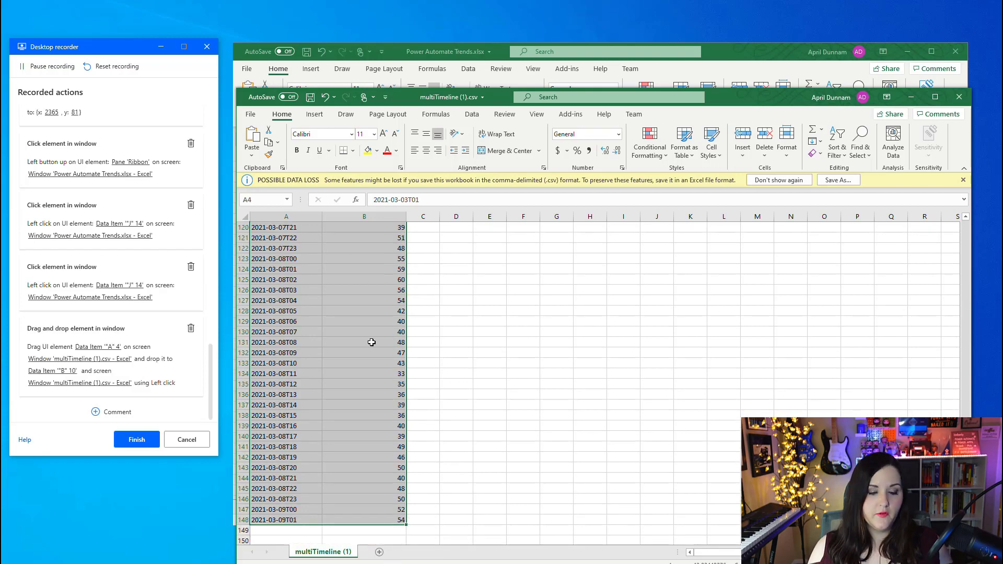
pyautogui.rightClick(364, 331)
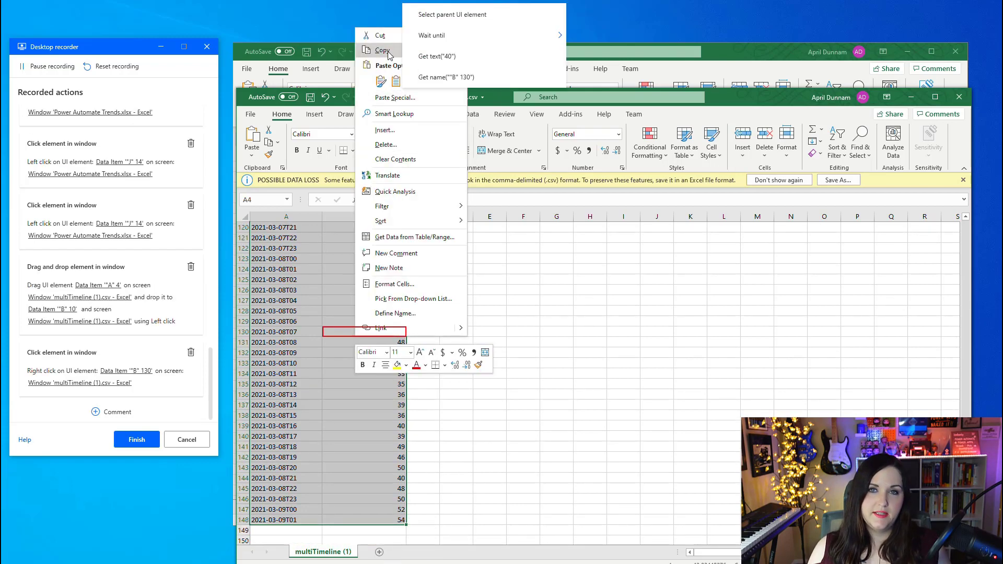
pyautogui.click(386, 144)
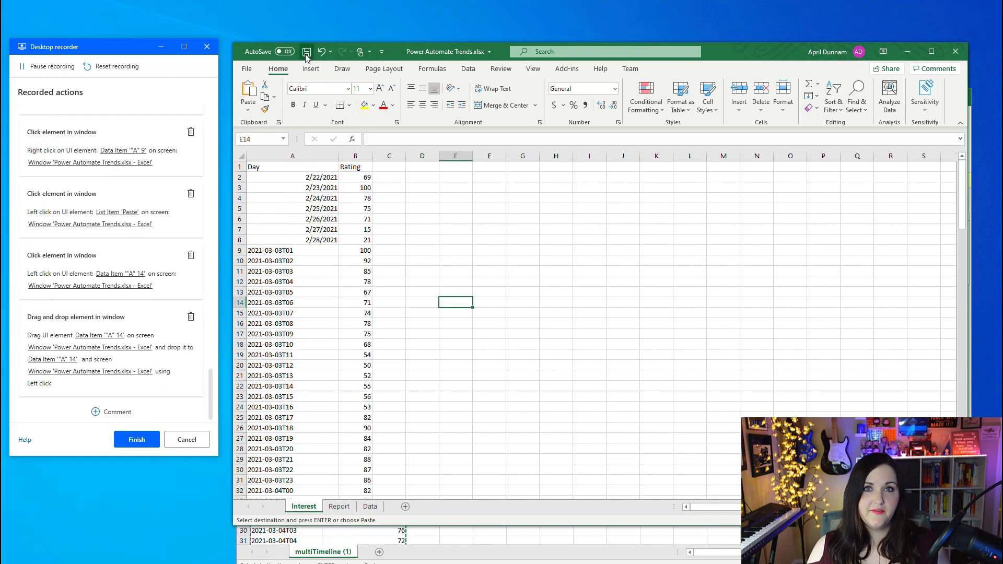
# Save the report workbook, check the Report chart and finish the desktop recording.
pyautogui.click(339, 506)
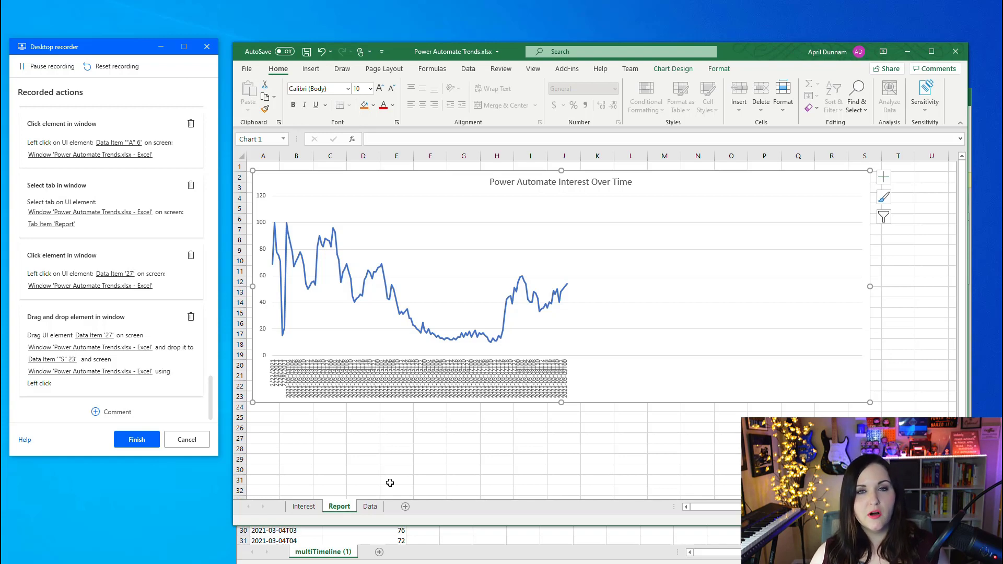
pyautogui.click(378, 313)
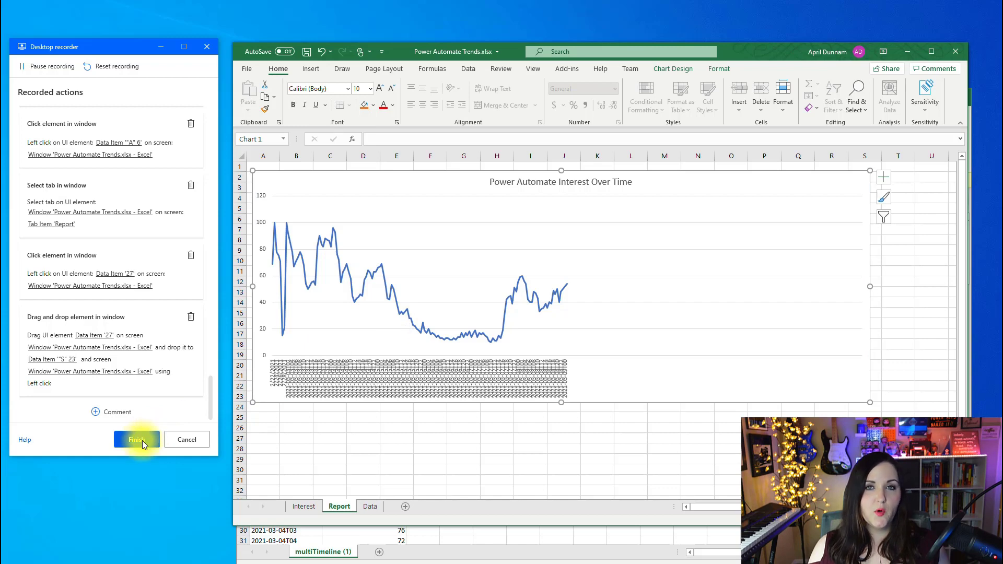
pyautogui.click(135, 440)
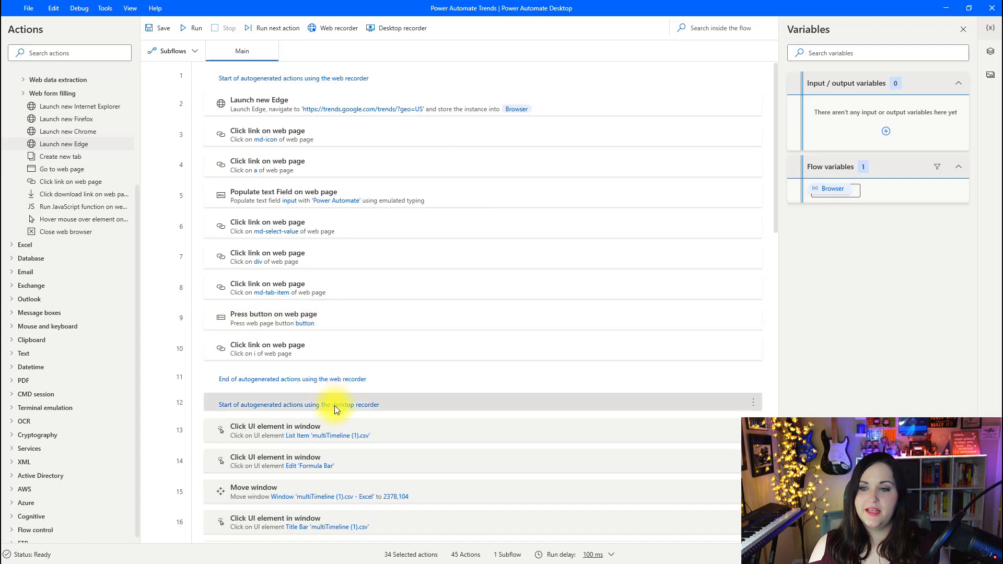
# Scroll through the recorded action list to review the extra Move window and link-click steps.
pyautogui.scroll(-3)
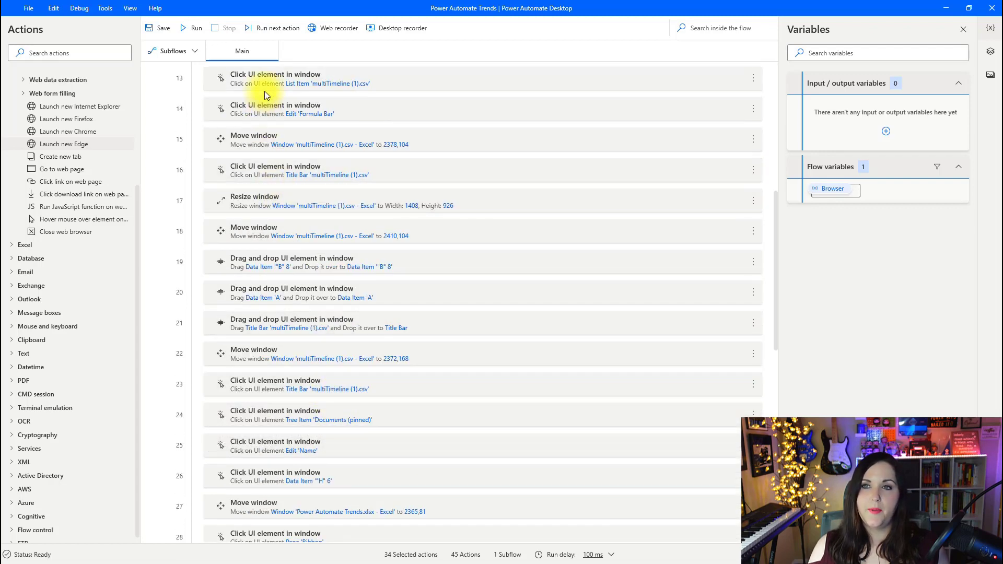
pyautogui.moveTo(493, 360)
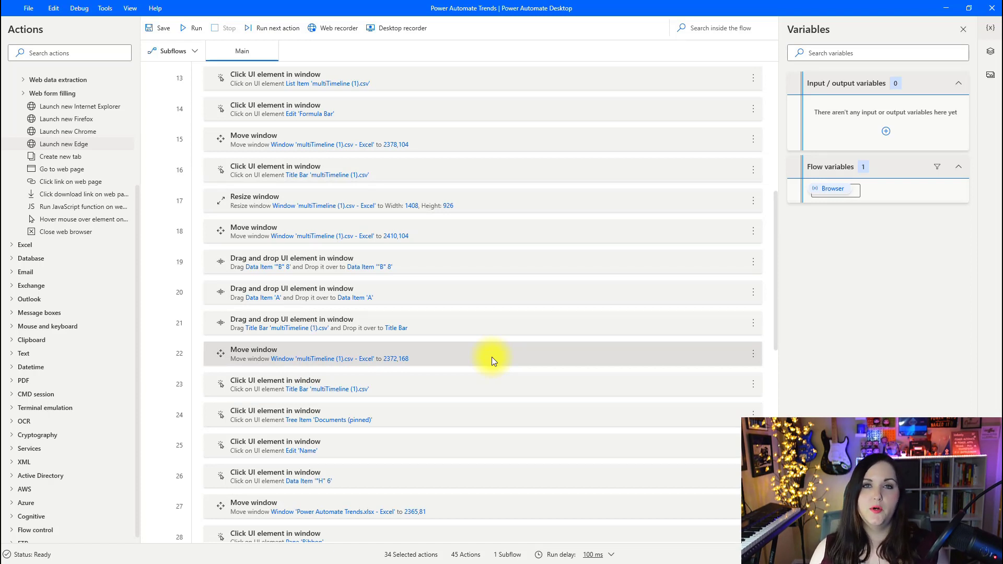
pyautogui.moveTo(396, 366)
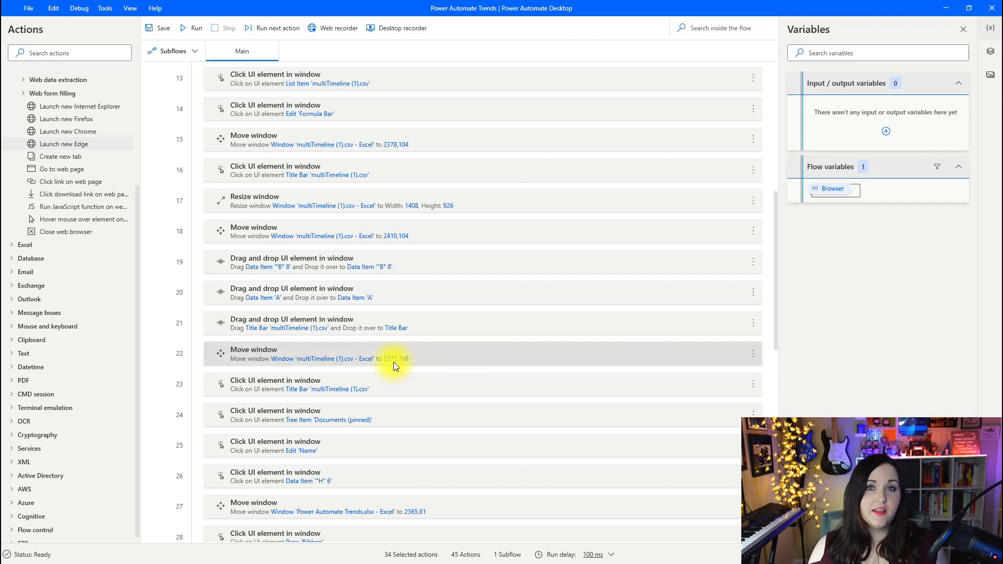
pyautogui.moveTo(761, 358)
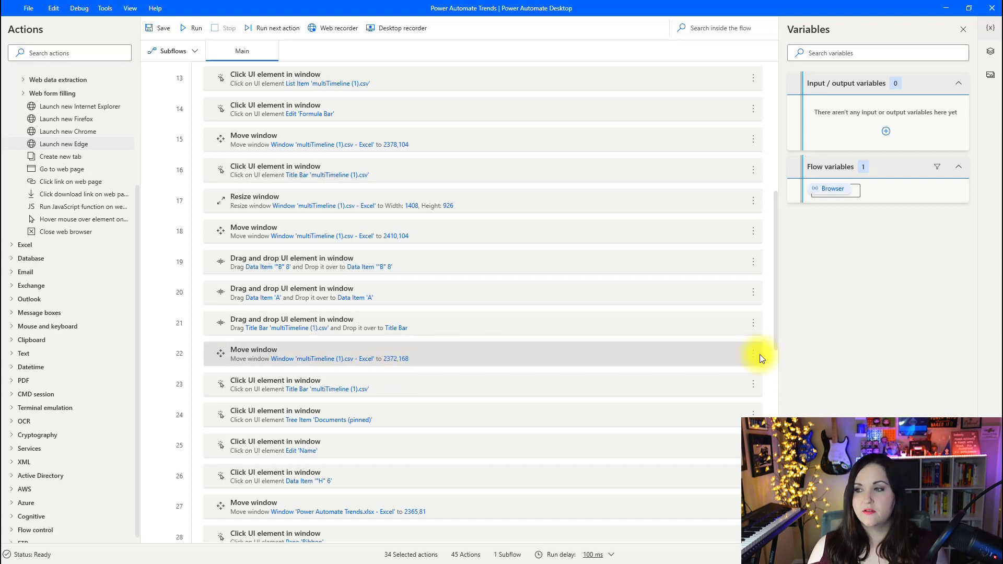
pyautogui.moveTo(753, 358)
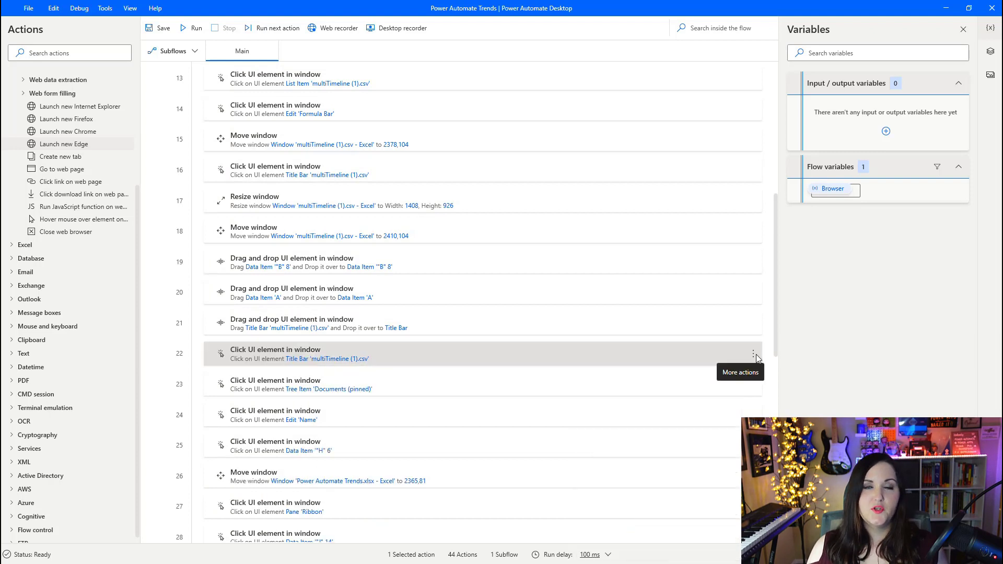
pyautogui.scroll(3)
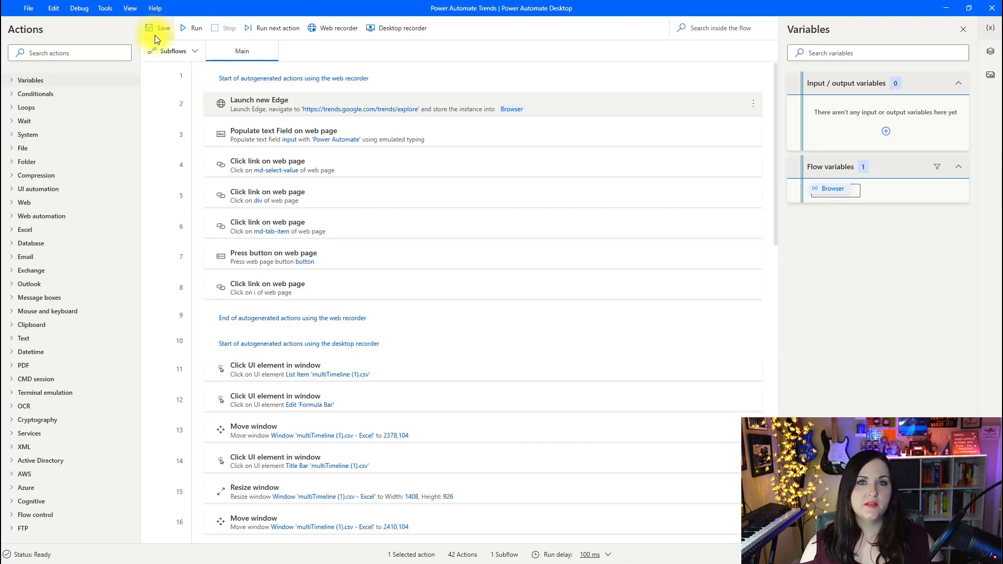
pyautogui.moveTo(990, 9)
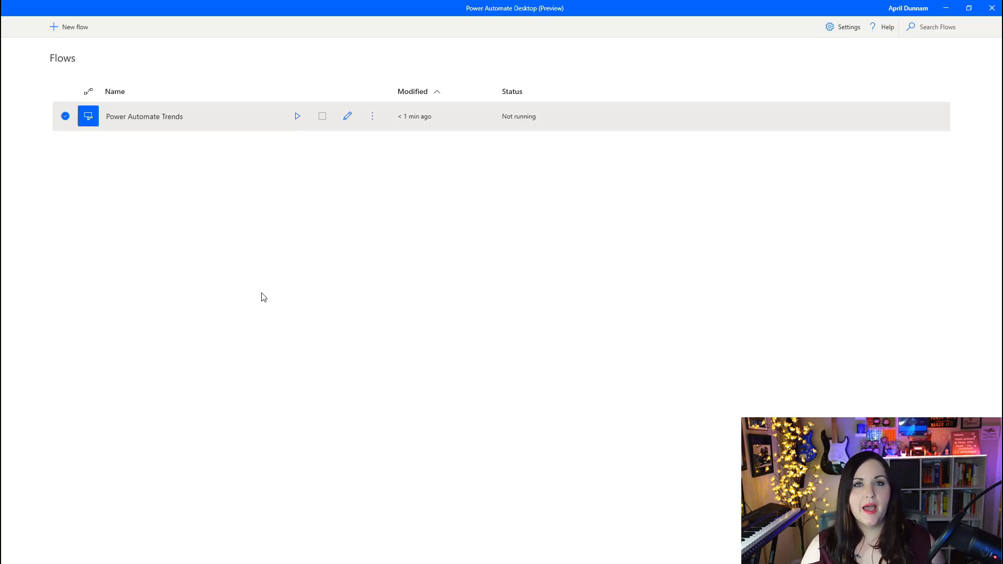
pyautogui.moveTo(256, 171)
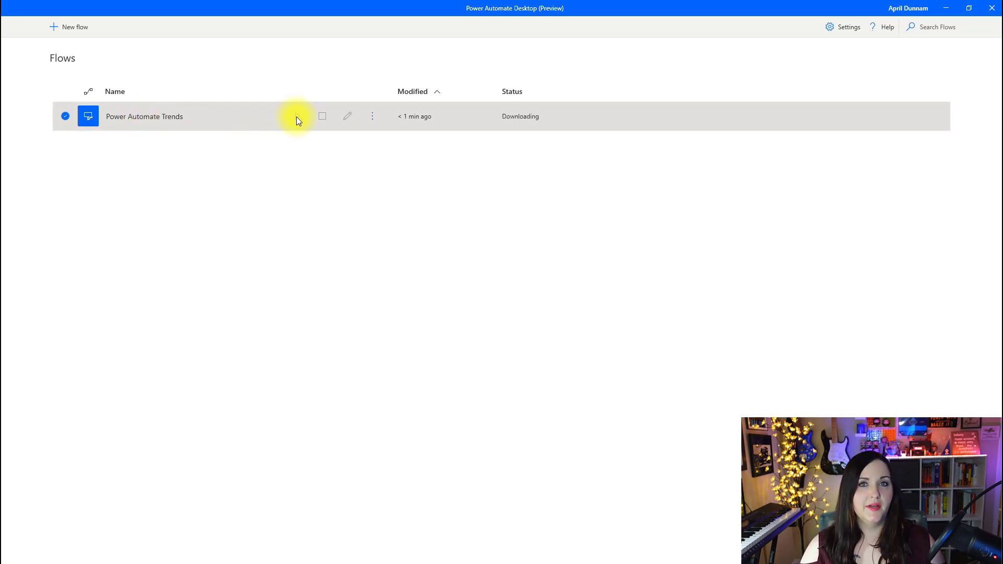
# Run the Power Automate Trends flow, which searches Trends for 'Power Automate' and opens the workbooks.
pyautogui.click(297, 116)
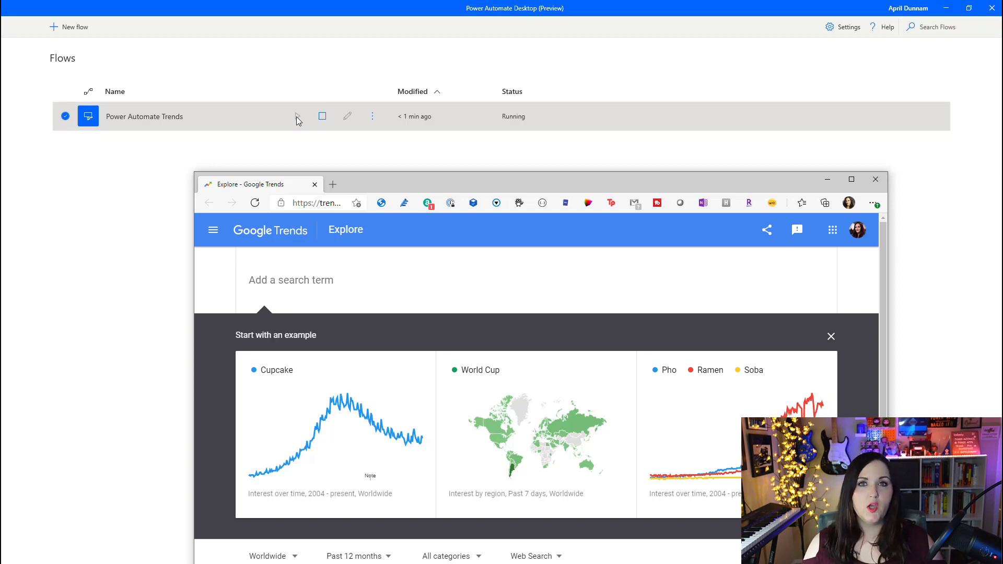
pyautogui.click(323, 116)
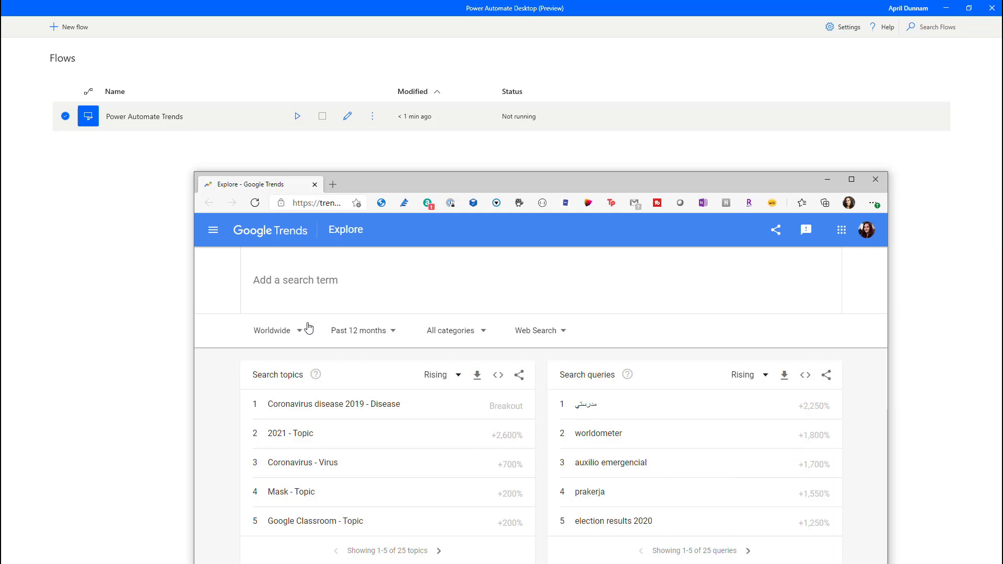
pyautogui.write('P')
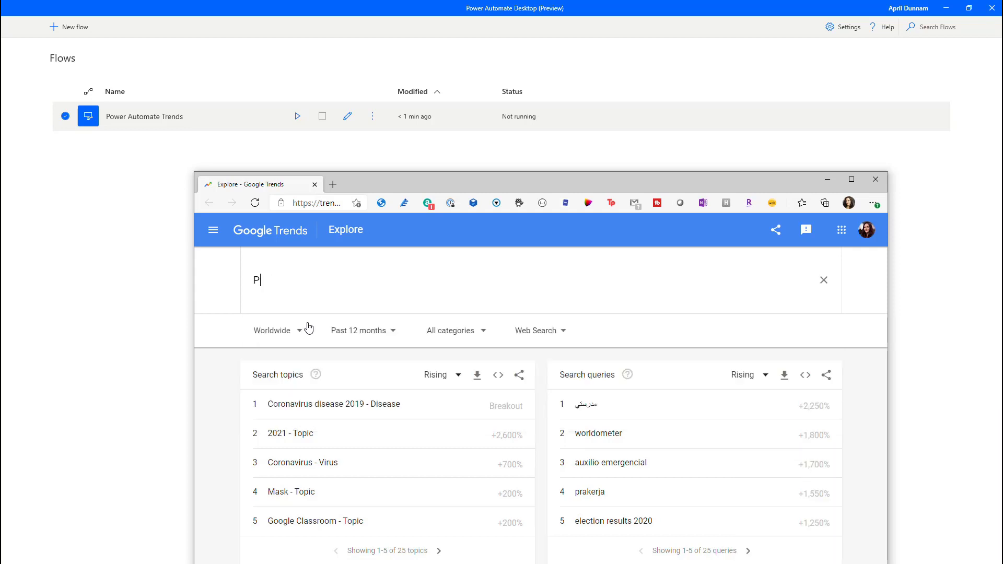
pyautogui.write('Power Automate')
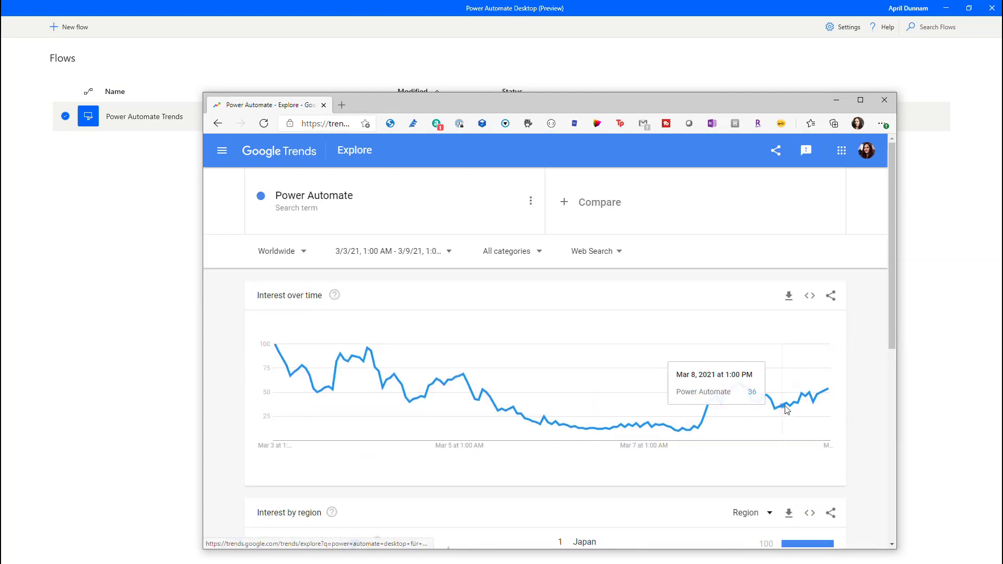
pyautogui.click(242, 540)
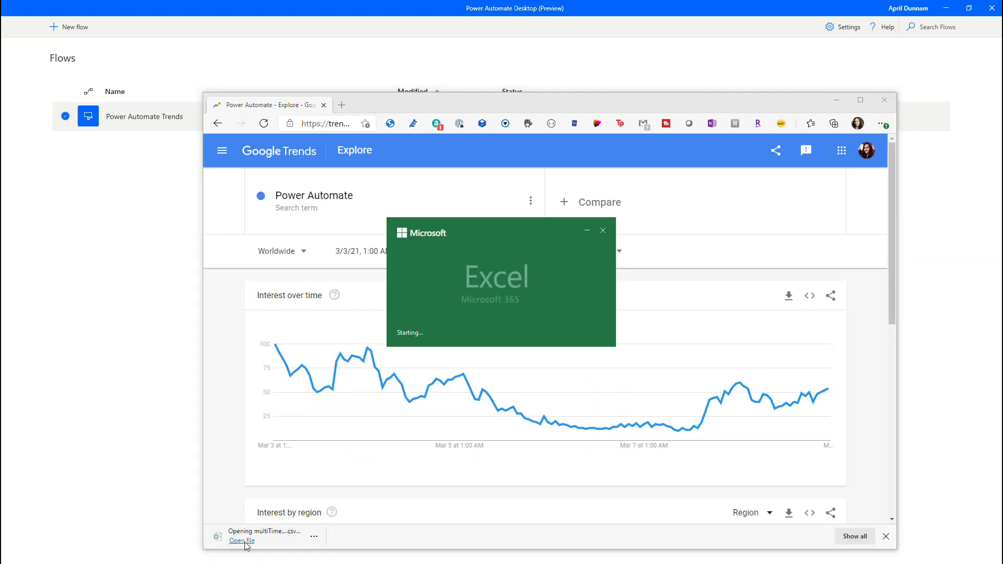
pyautogui.click(241, 540)
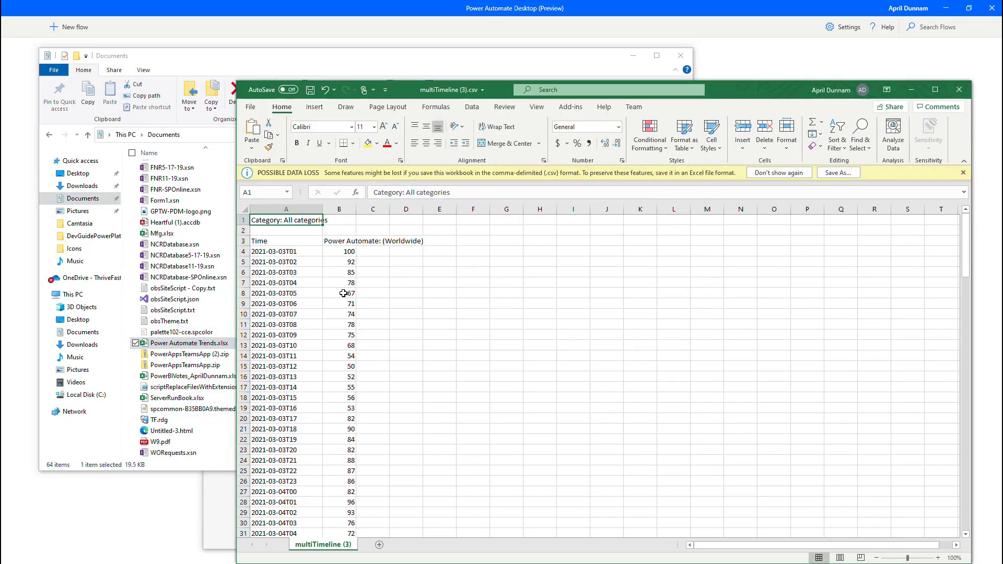
pyautogui.doubleClick(188, 342)
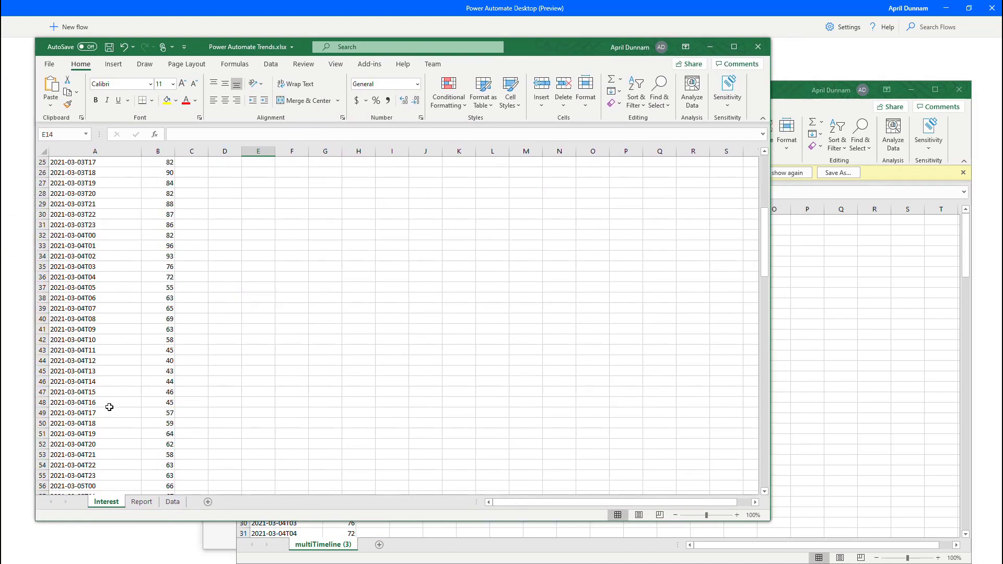